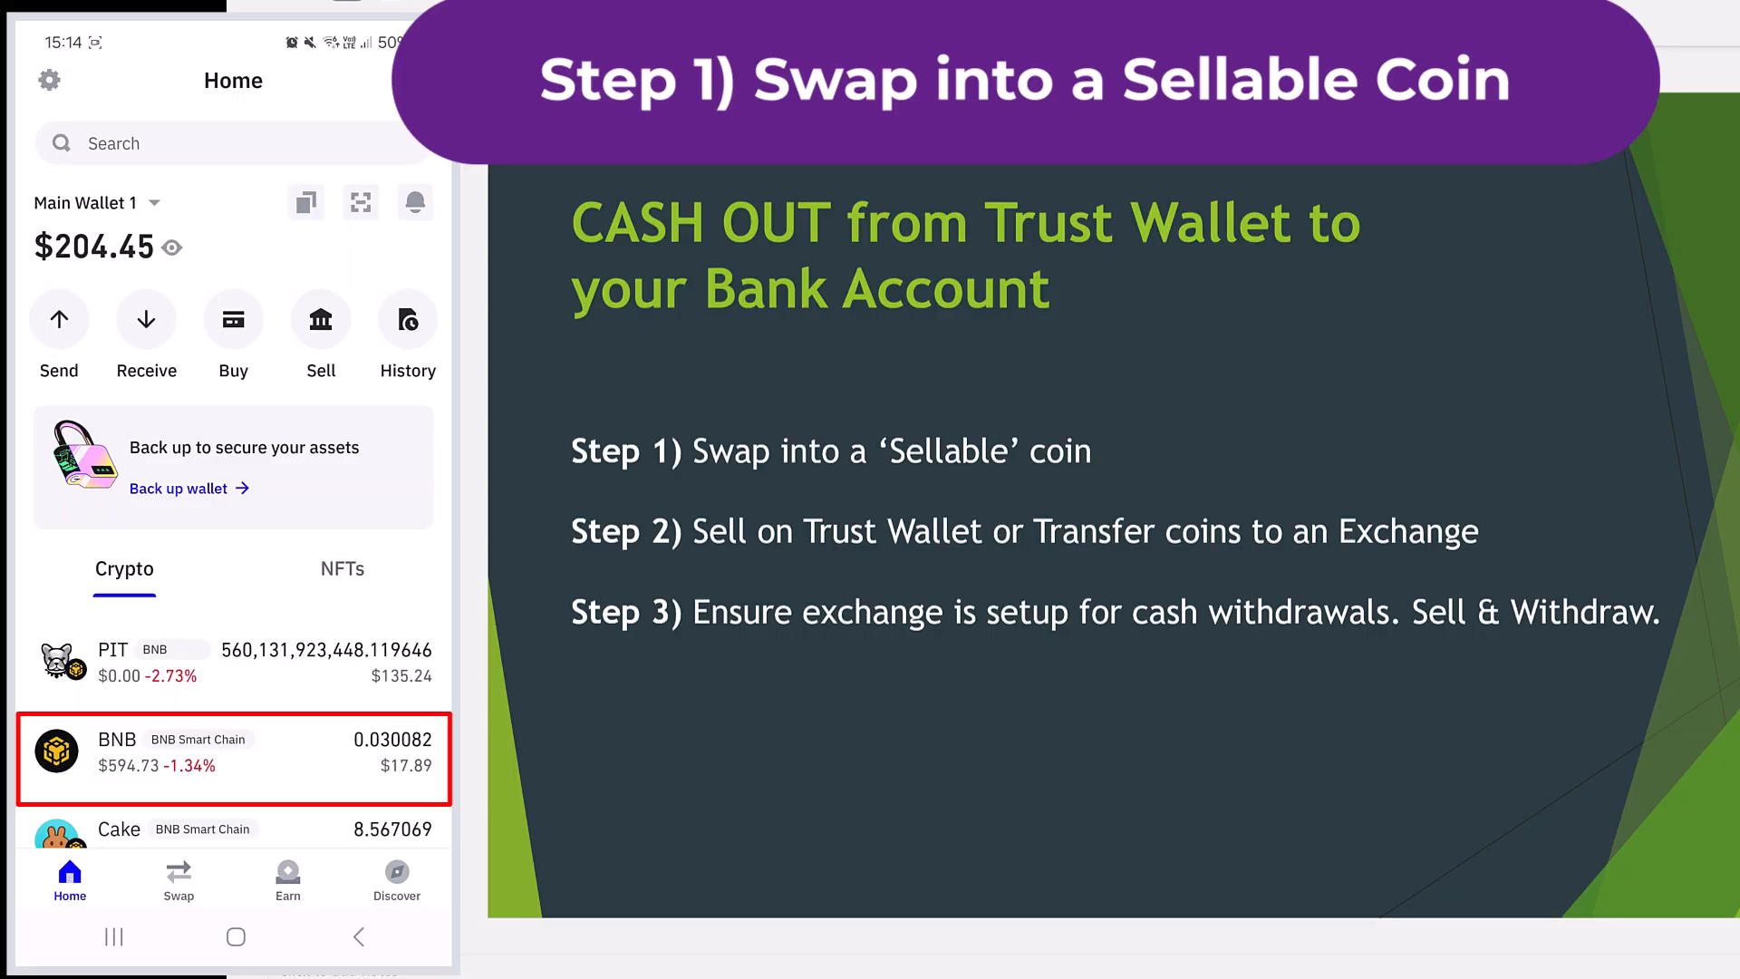
Check the BNB and Cake coin details in the wallet.
left_click(234, 758)
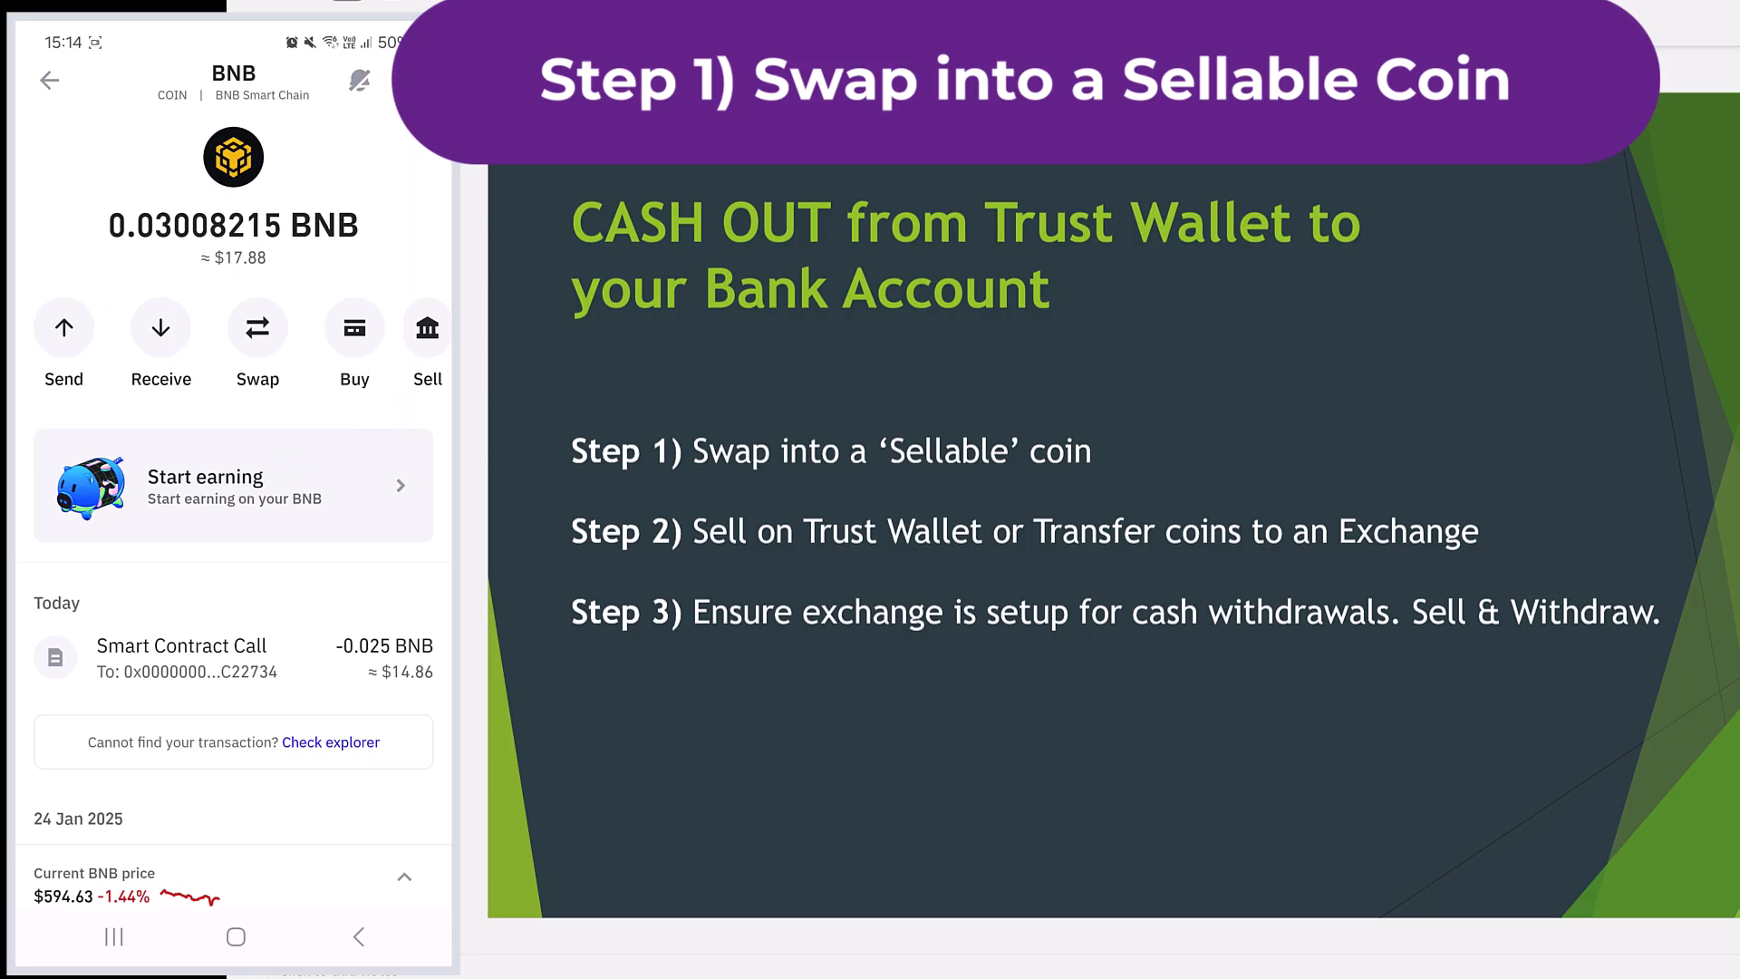
left_click(49, 80)
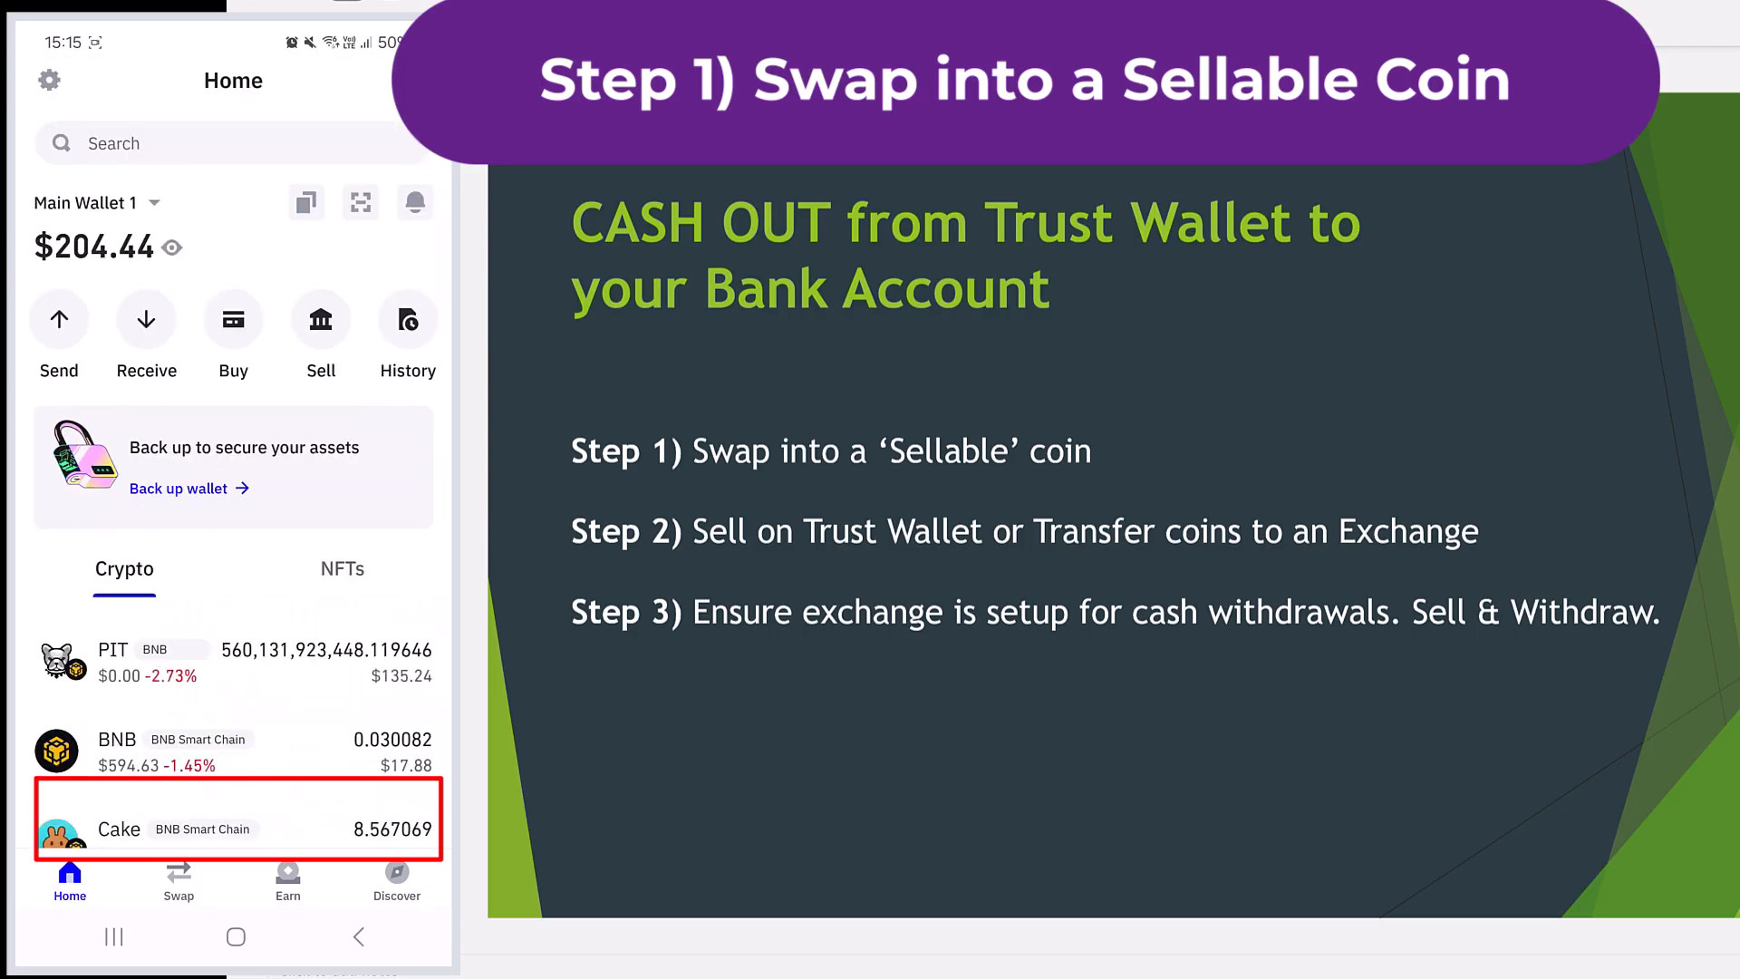
left_click(233, 819)
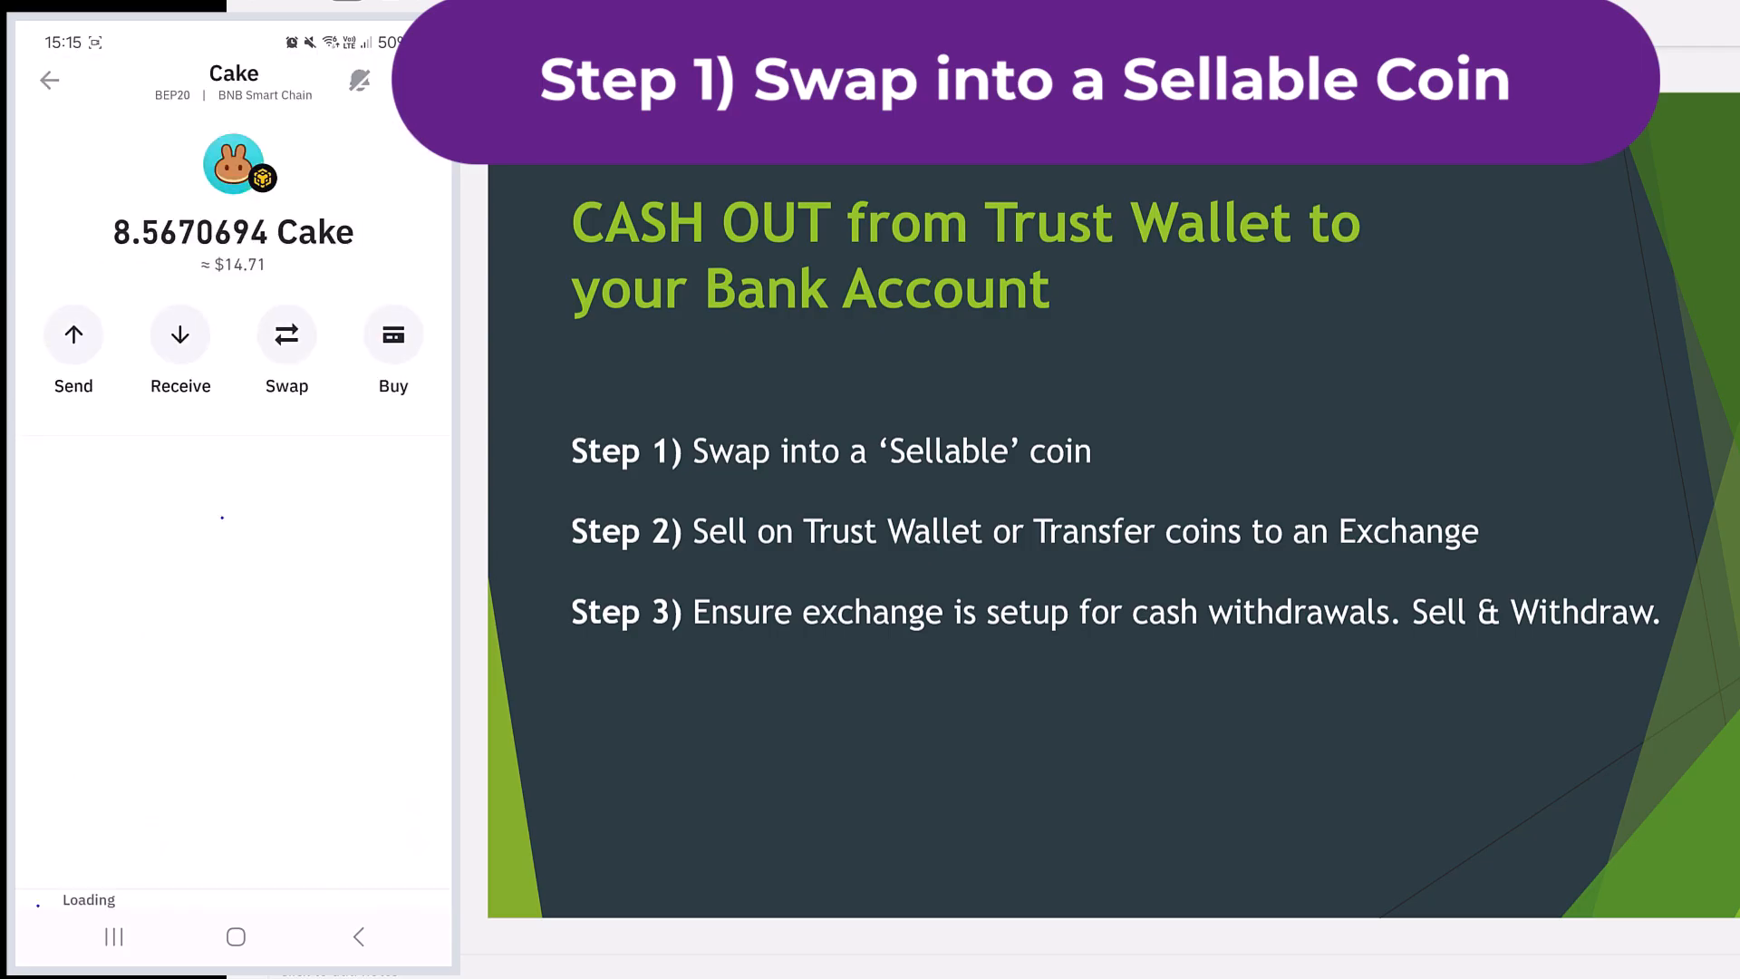
left_click(49, 80)
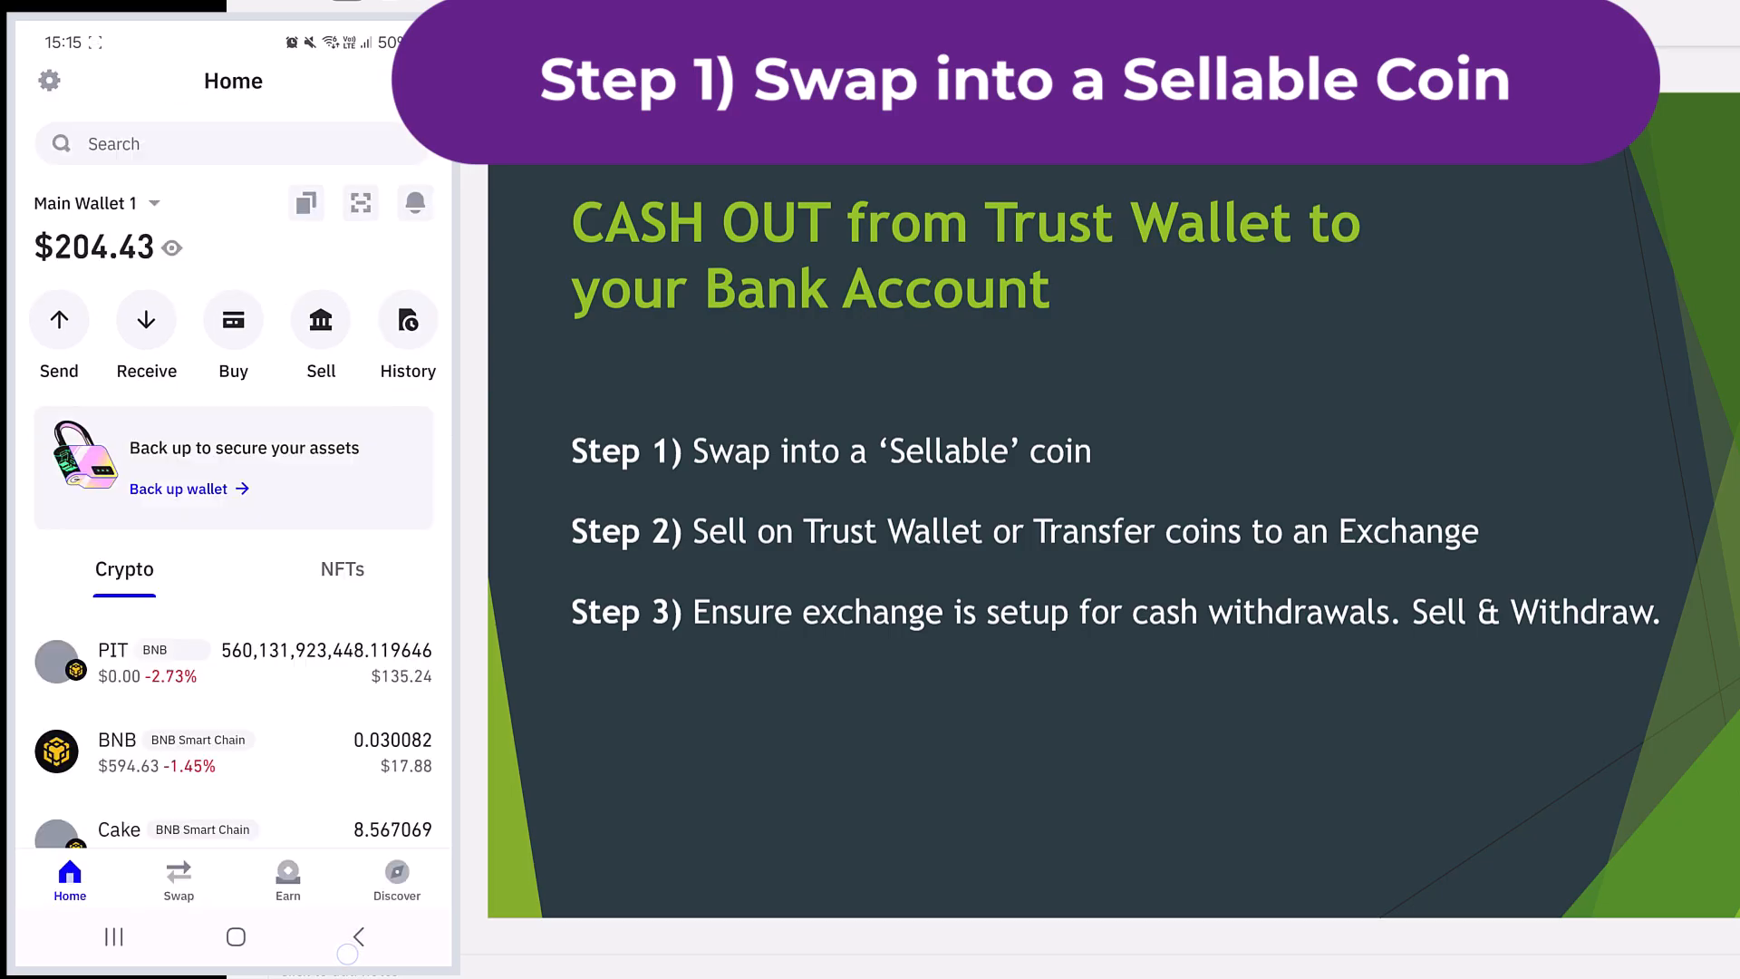
left_click(111, 663)
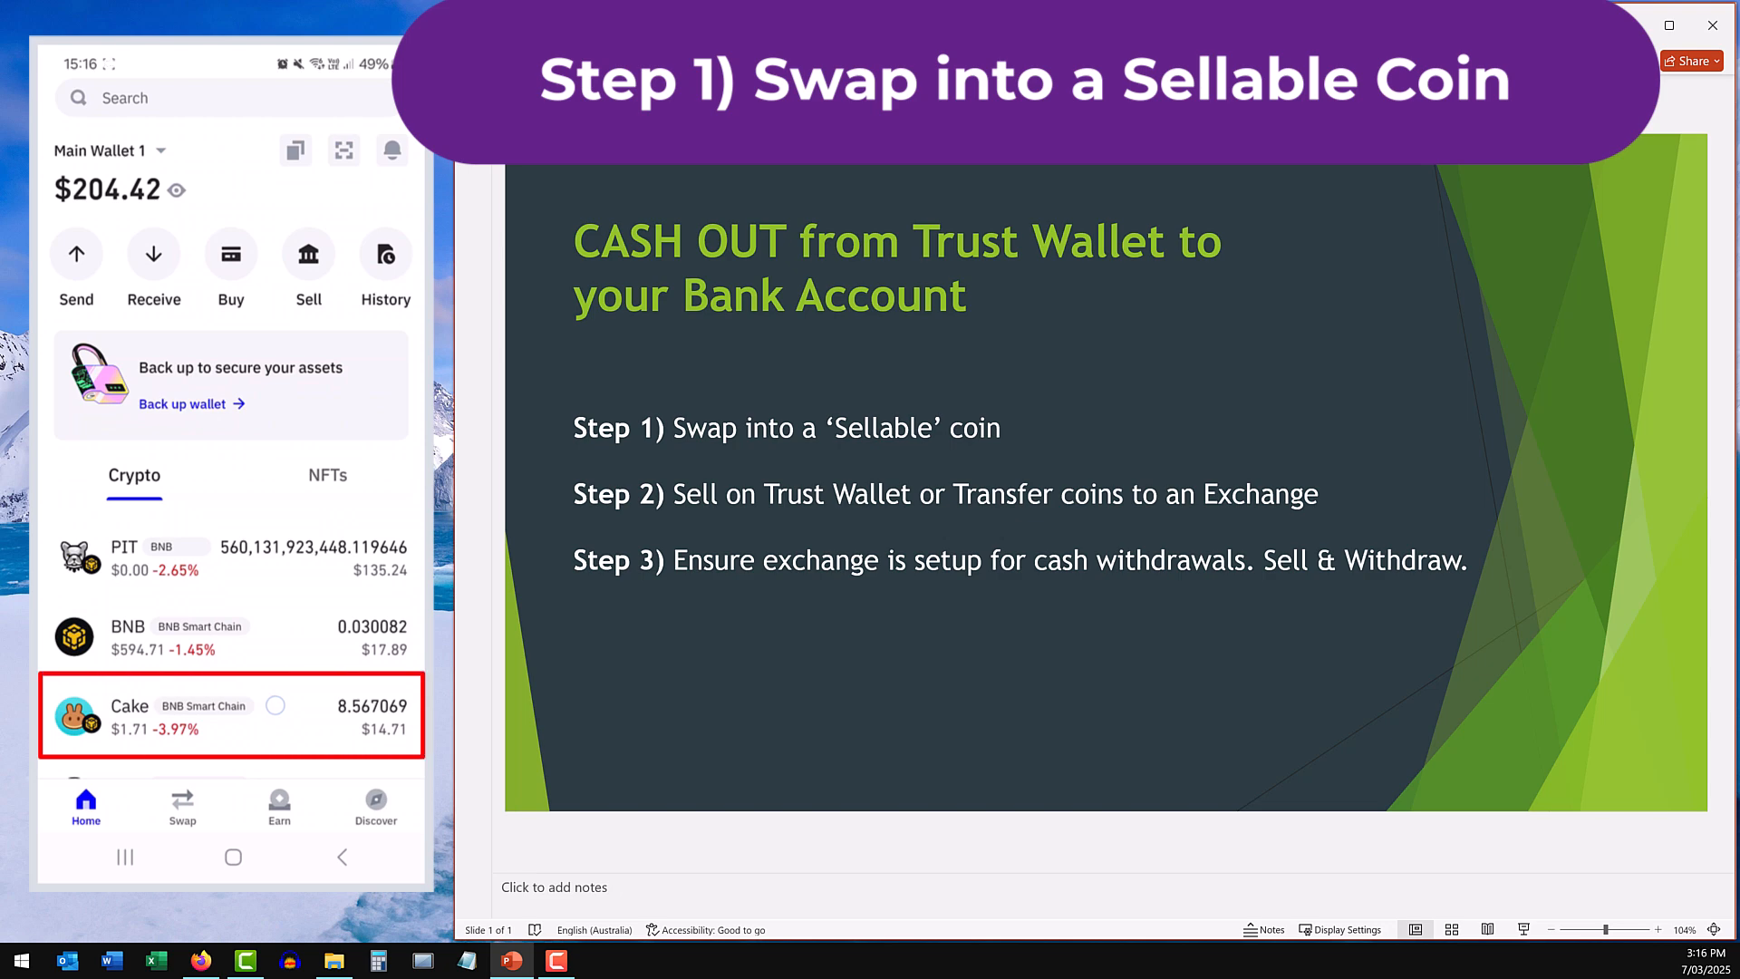
Enter a swap of the full 8.567069 Cake balance into BNB, quoting about 0.0246 BNB.
left_click(230, 716)
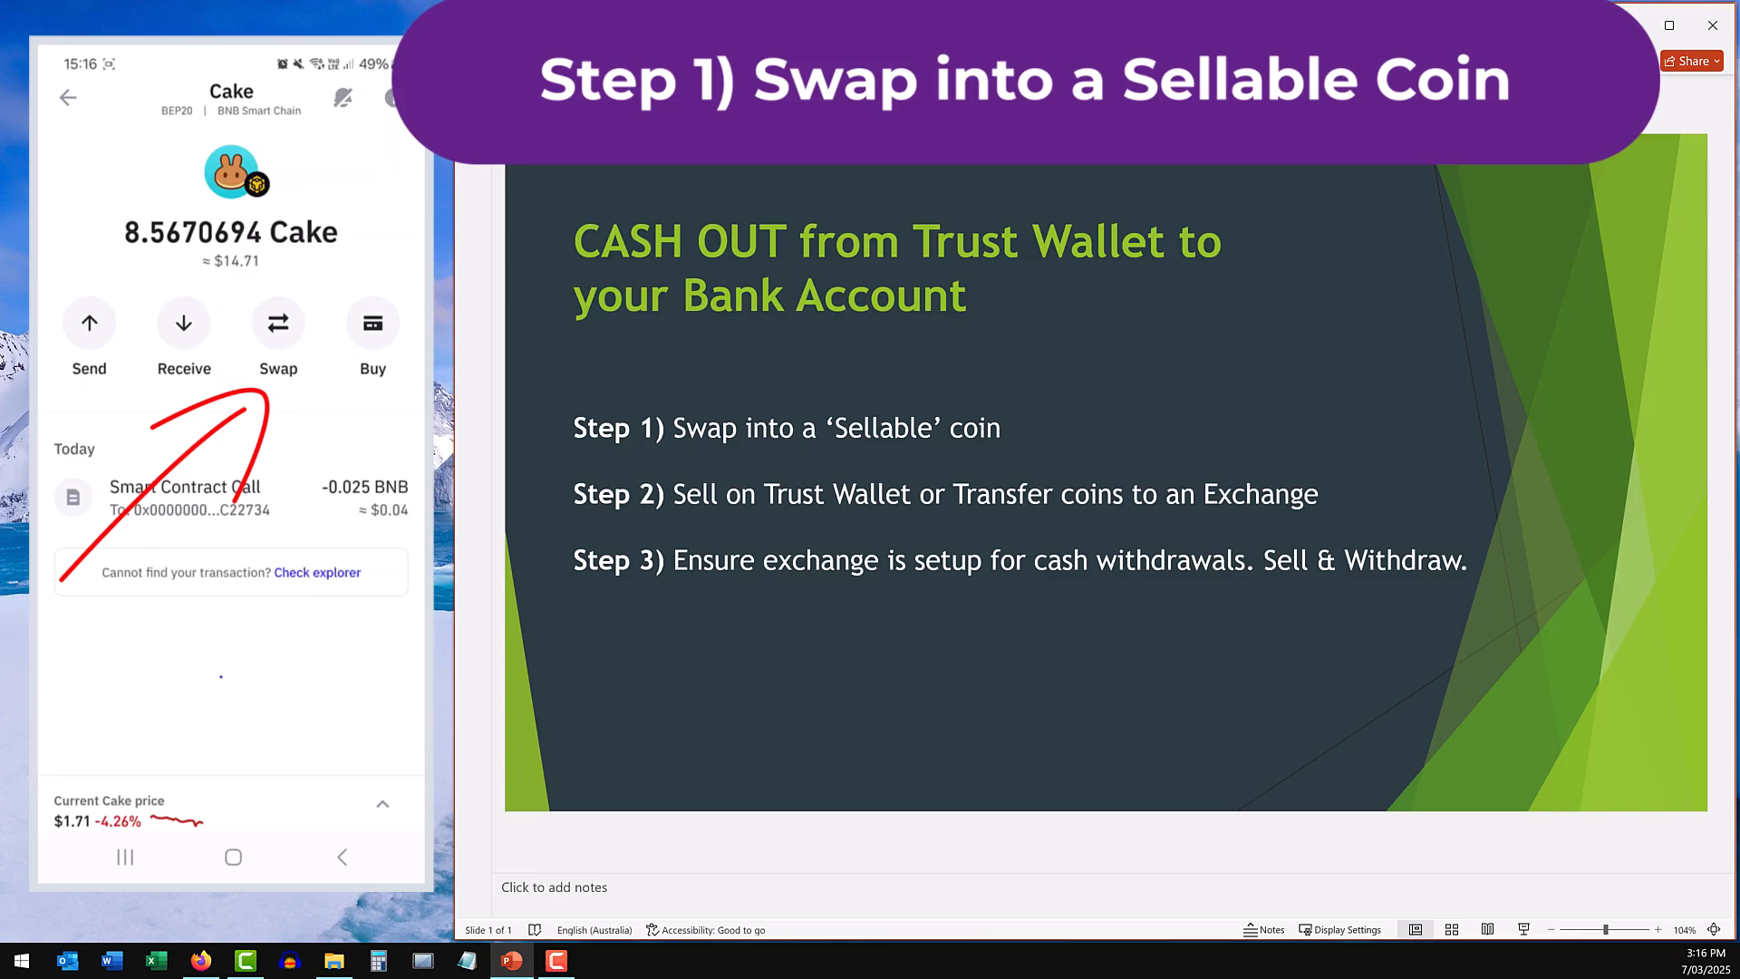
left_click(277, 324)
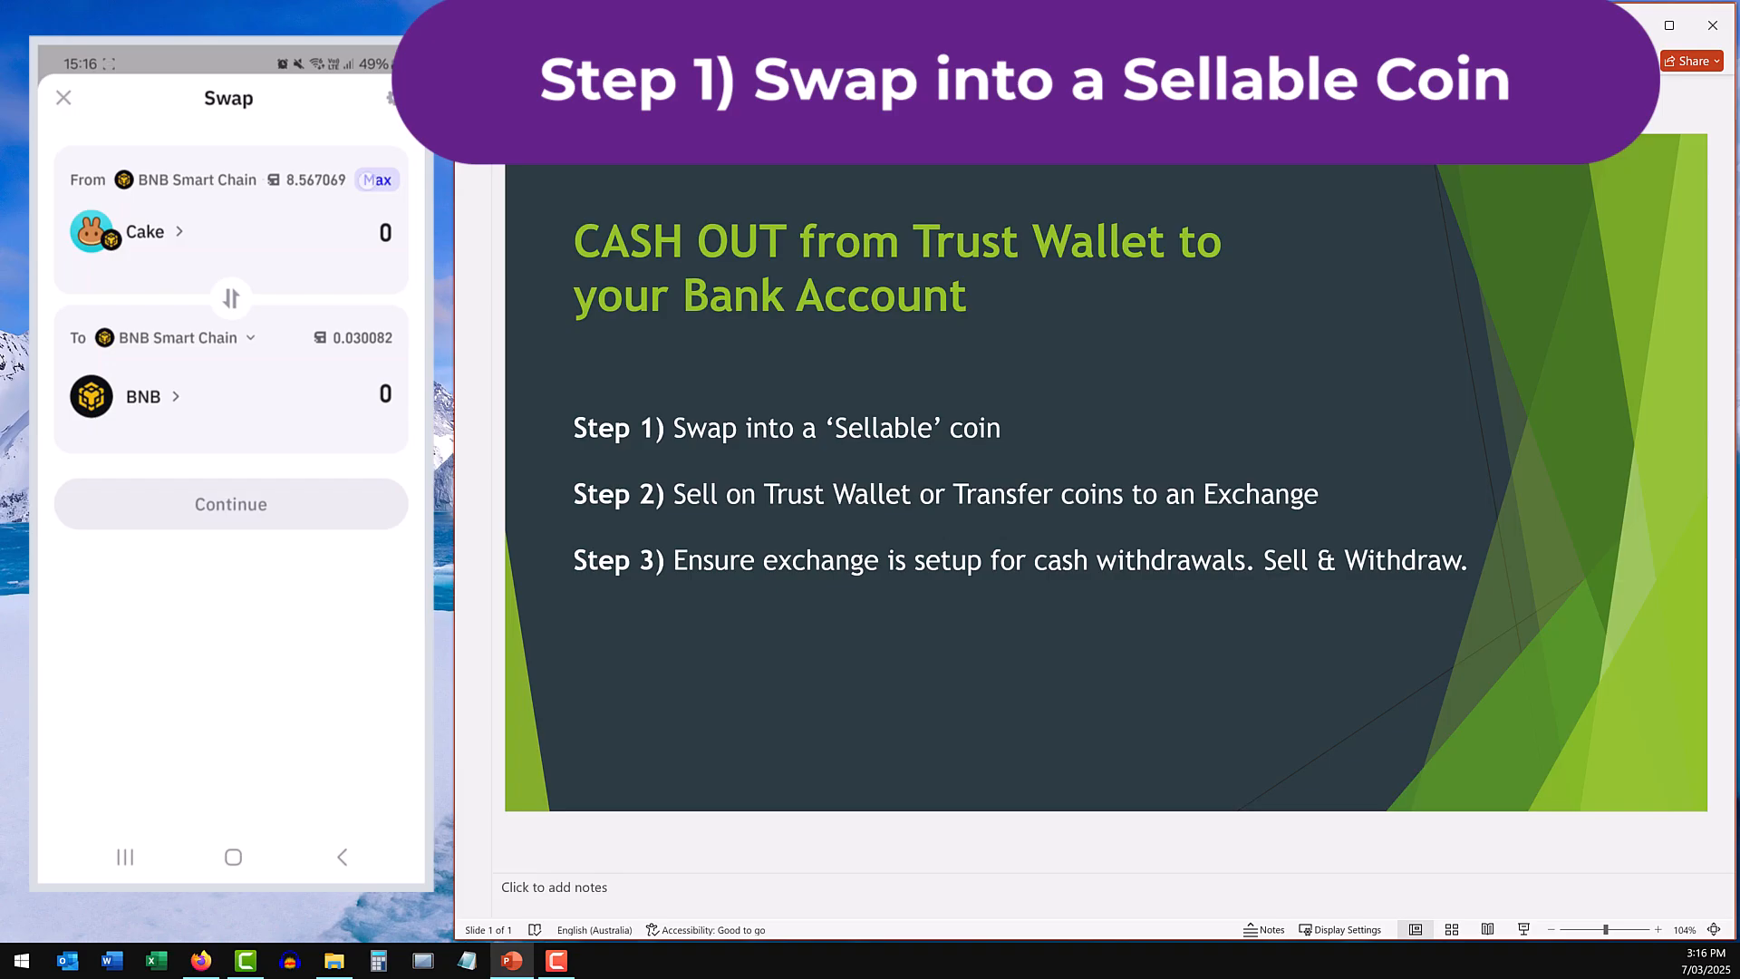
left_click(377, 179)
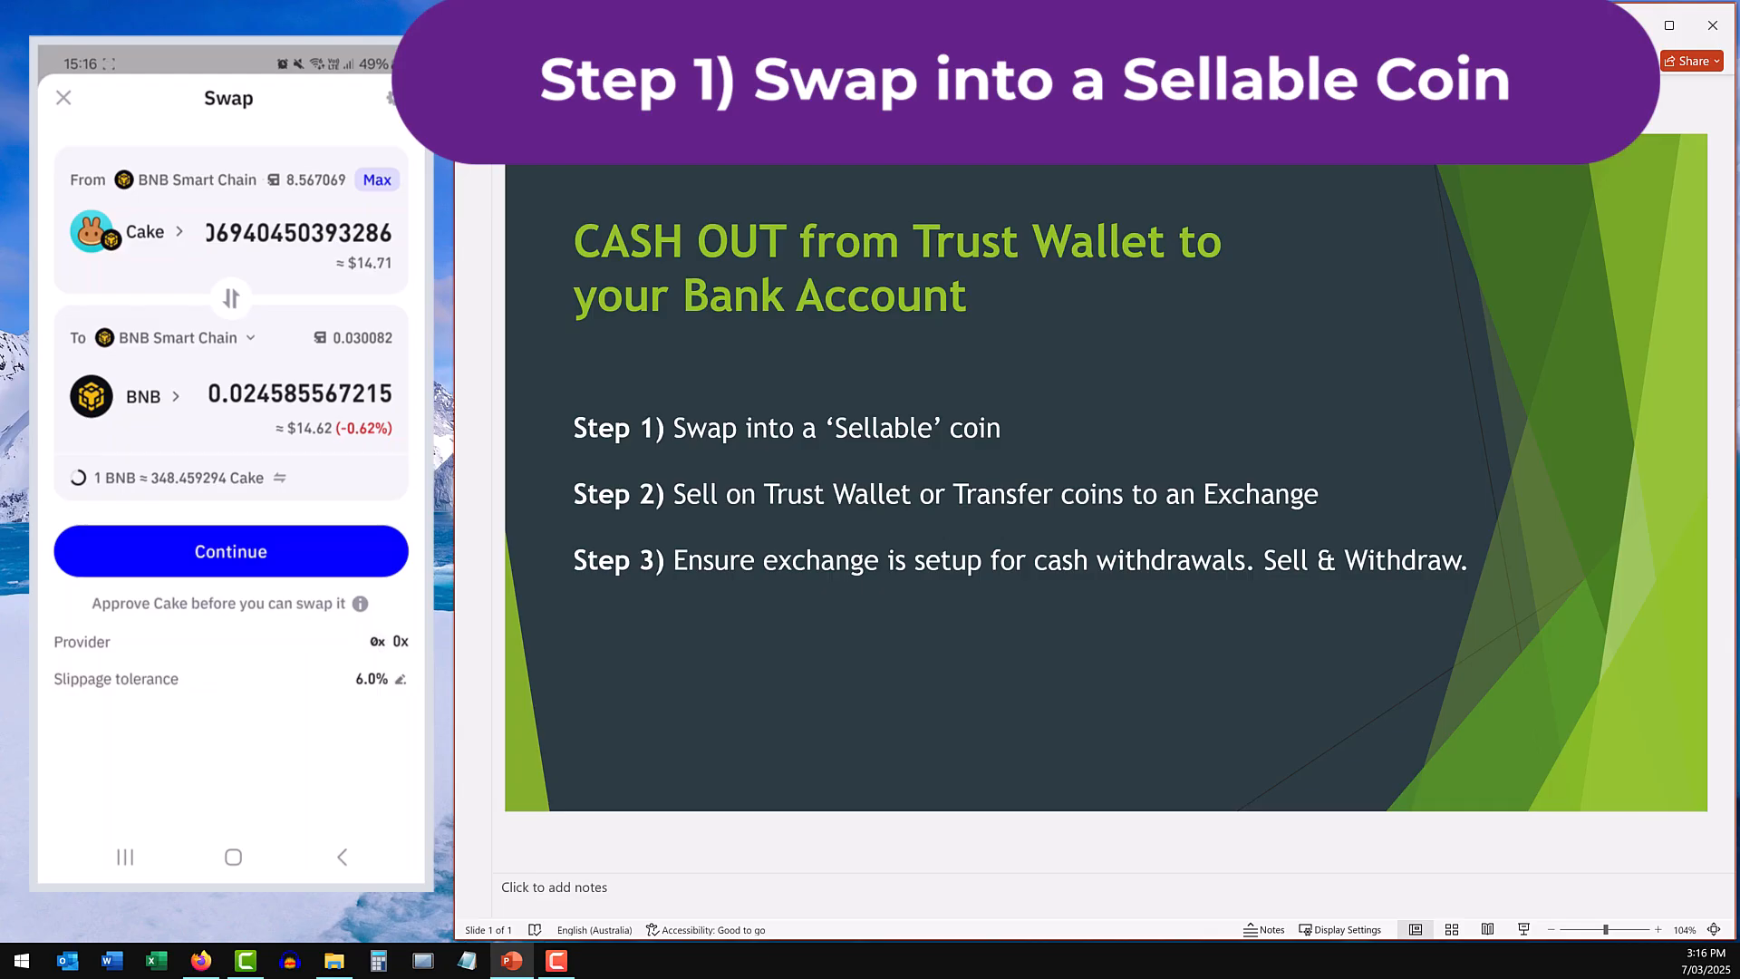
left_click(230, 551)
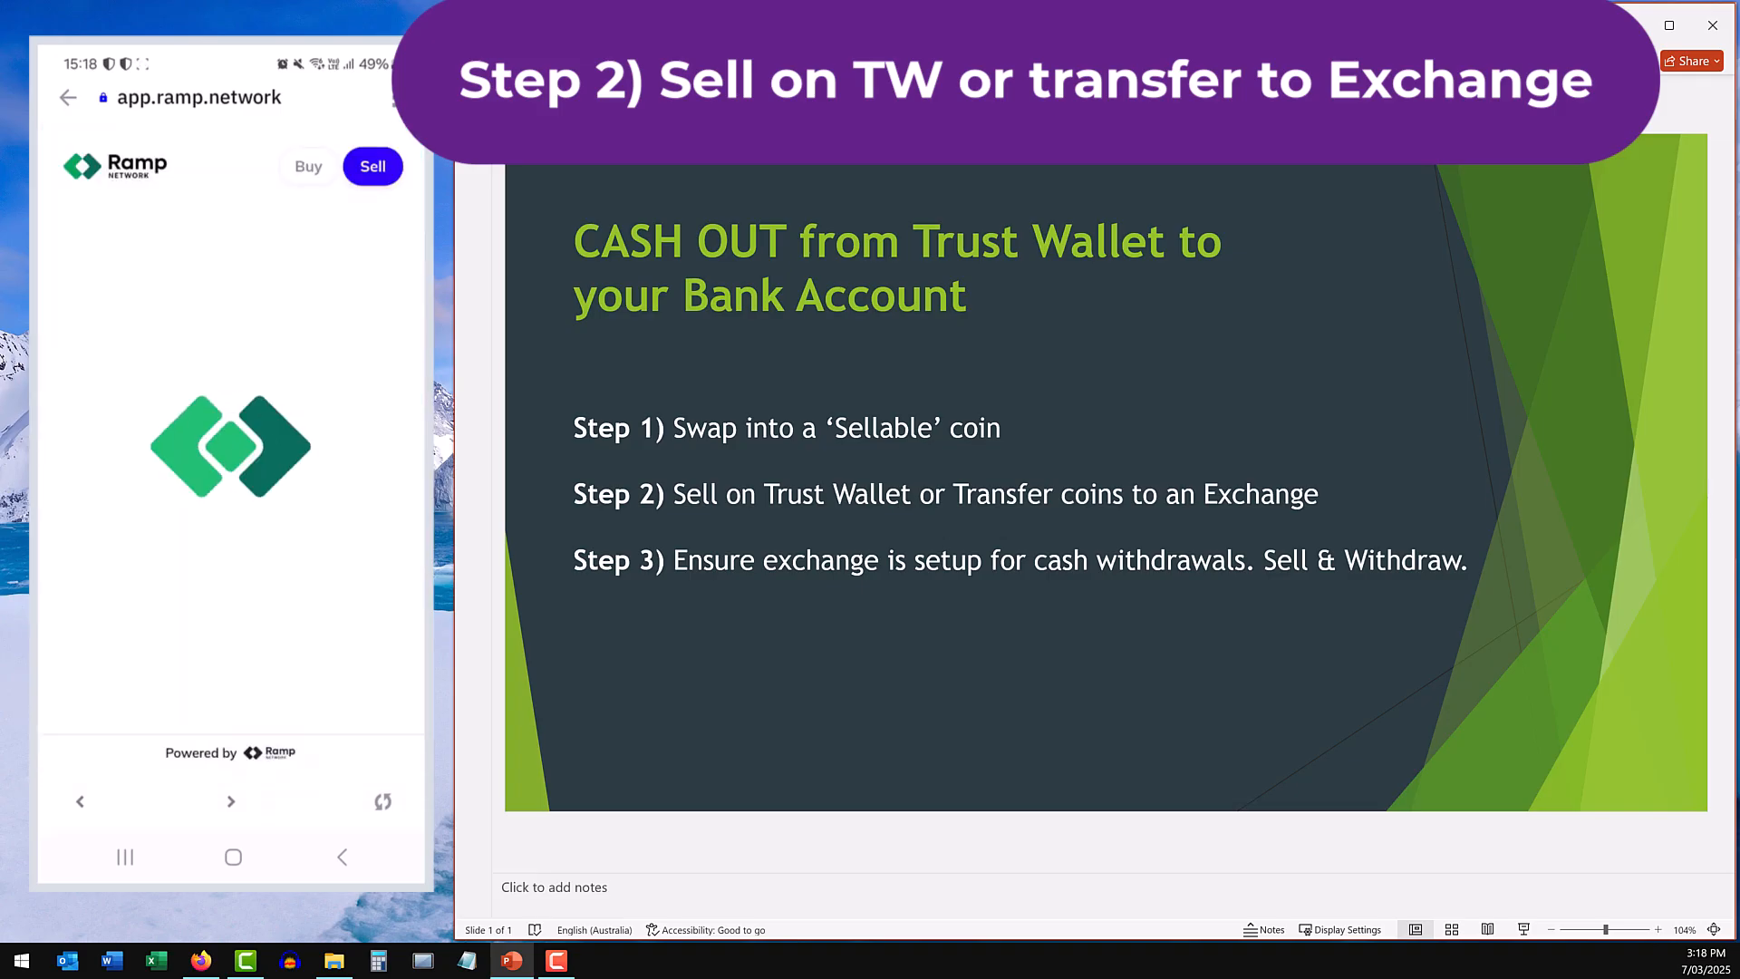
Back out of the Ramp sell page and the Sell BNB screen after viewing the 0.05 BNB quote.
left_click(372, 167)
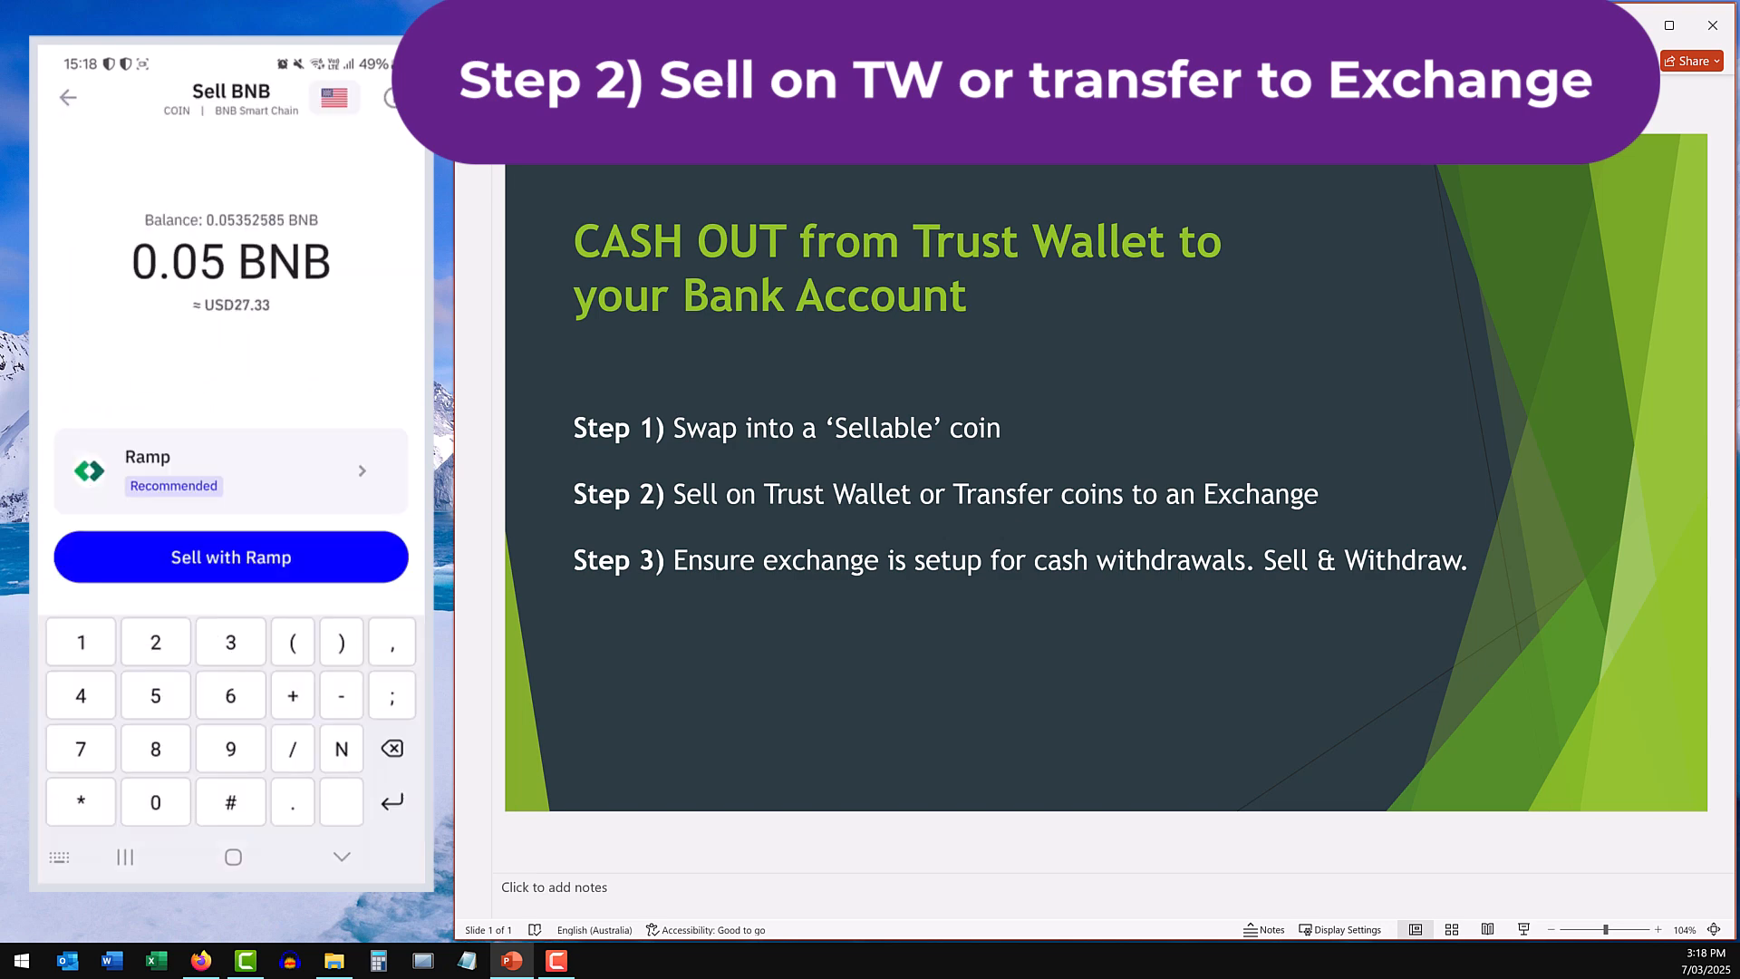
left_click(67, 97)
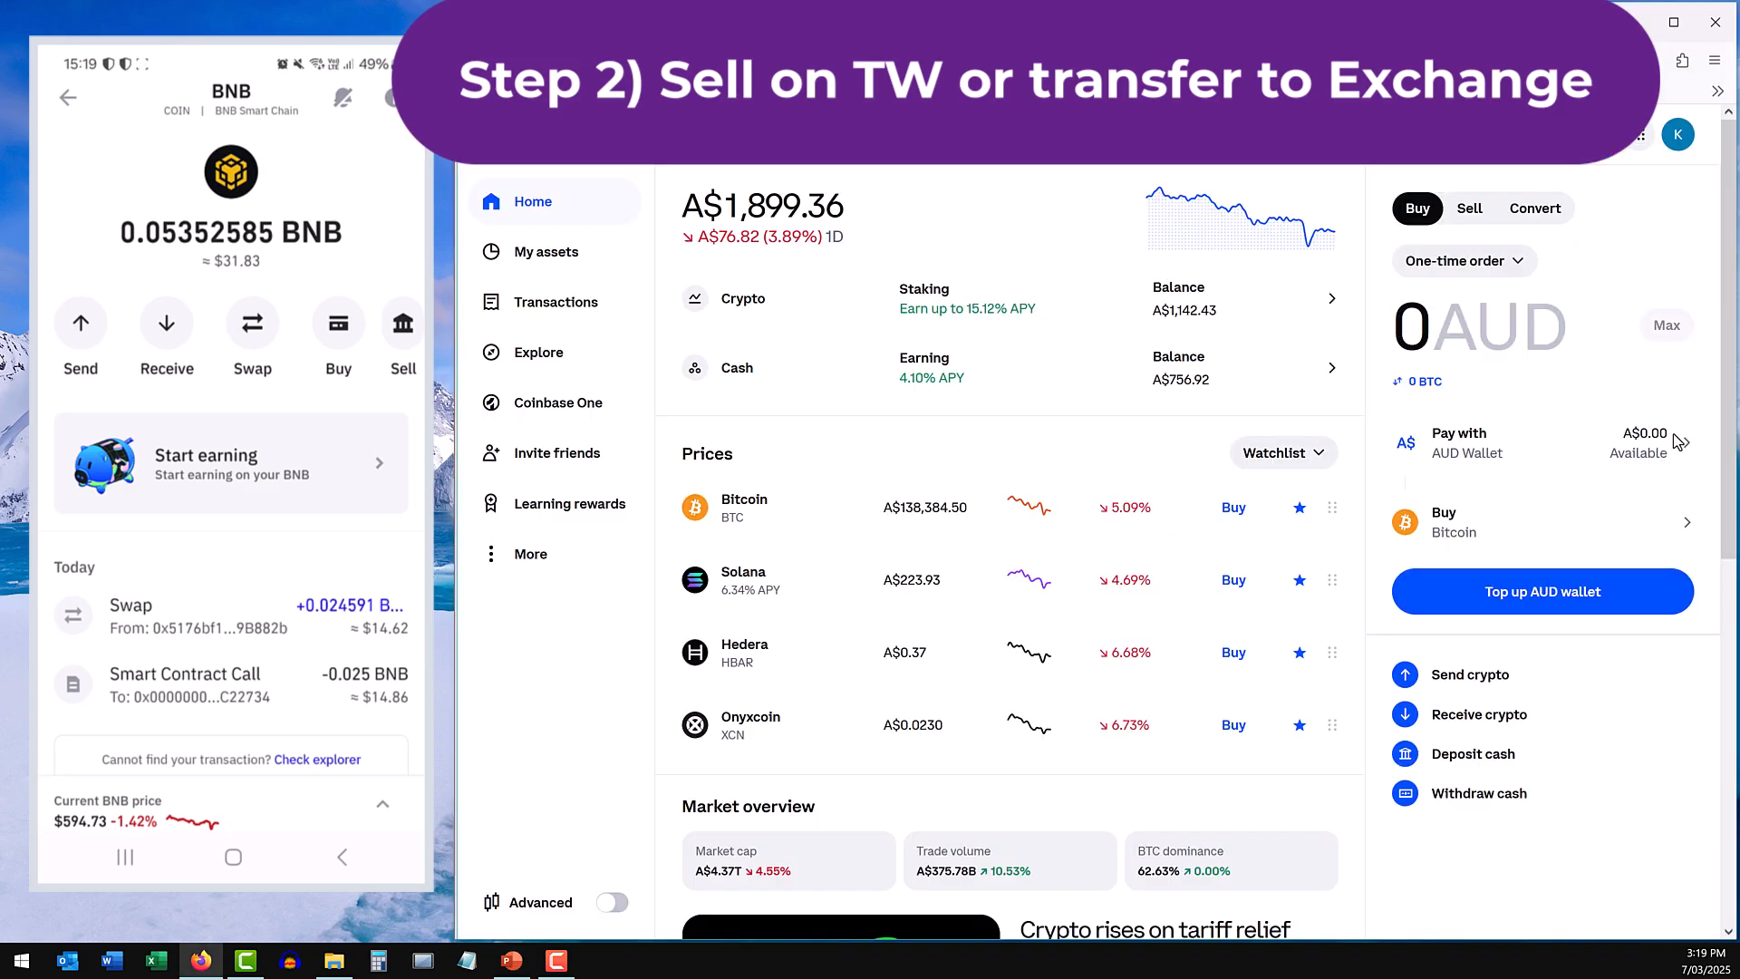
mouse_move(1355, 407)
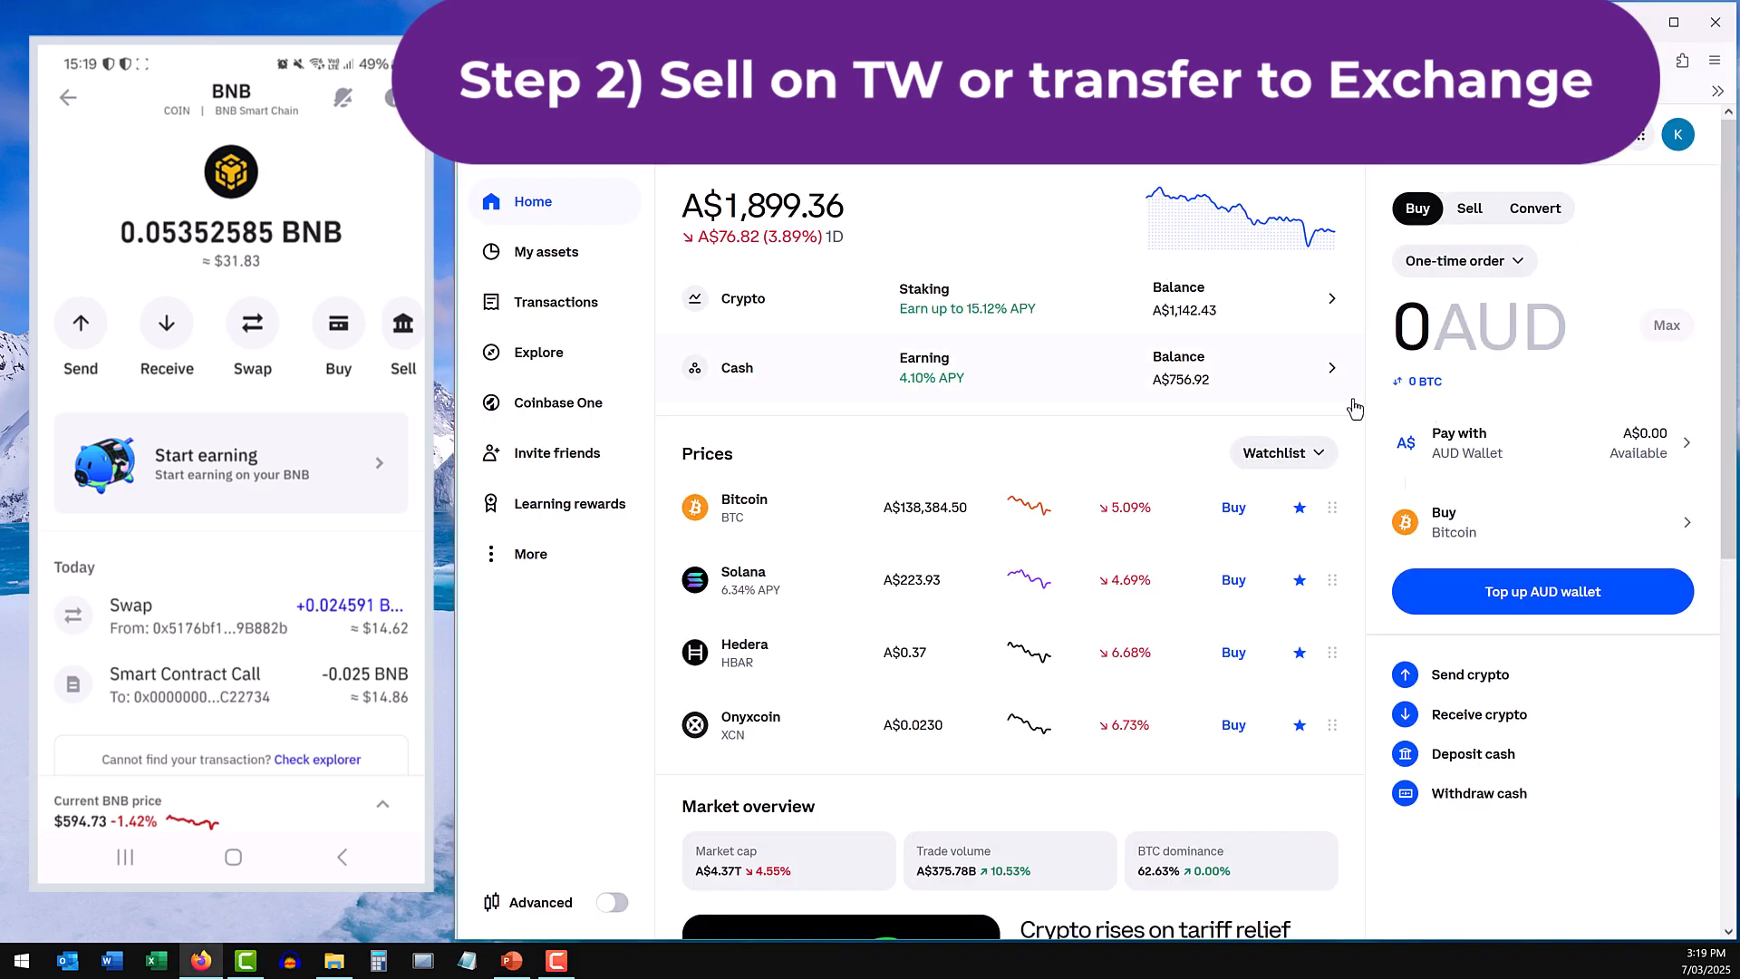
mouse_move(1376, 413)
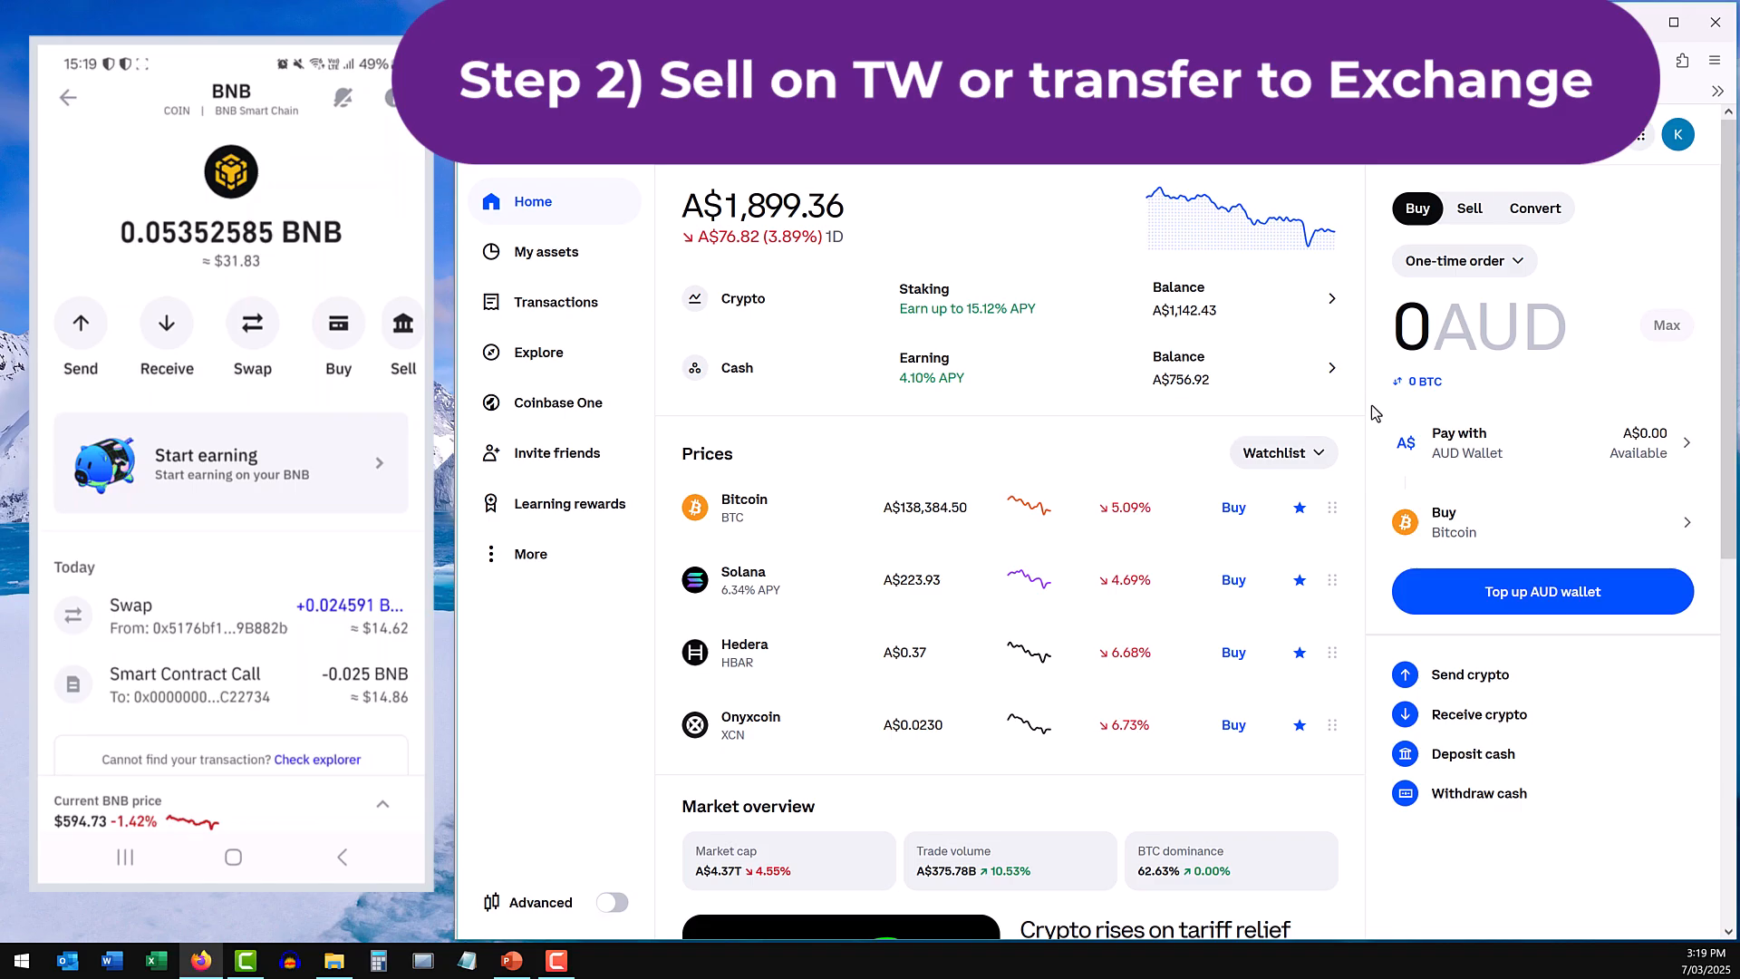
mouse_move(1064, 286)
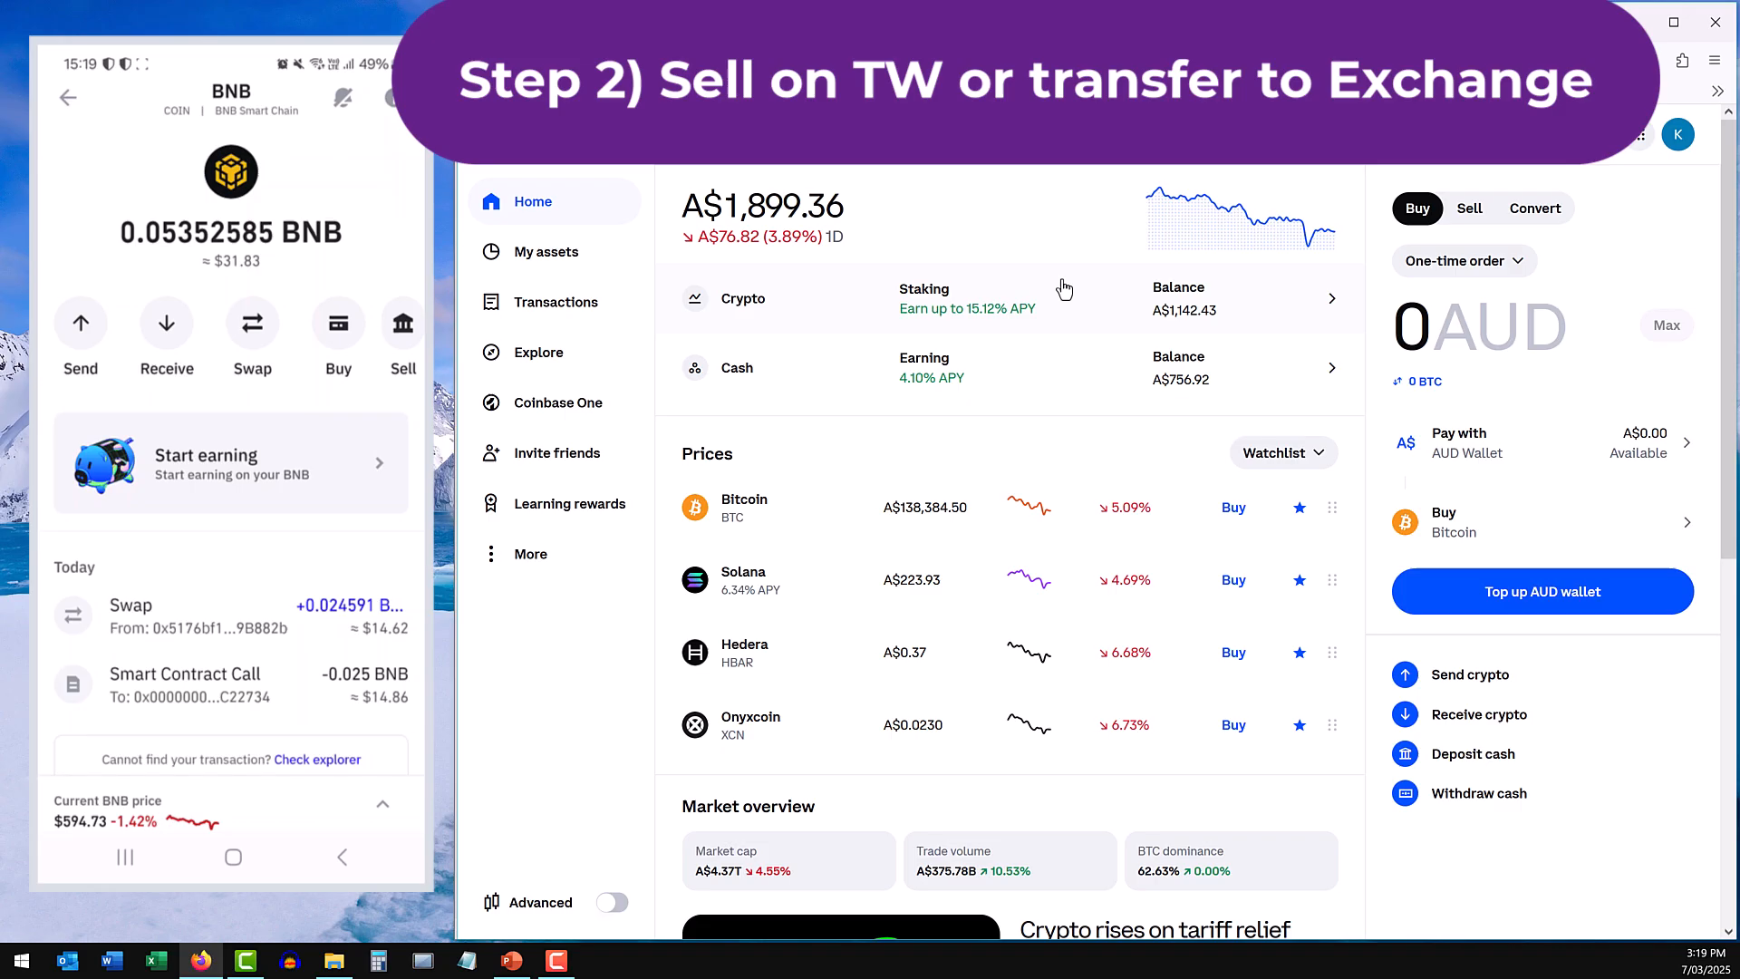
mouse_move(558, 252)
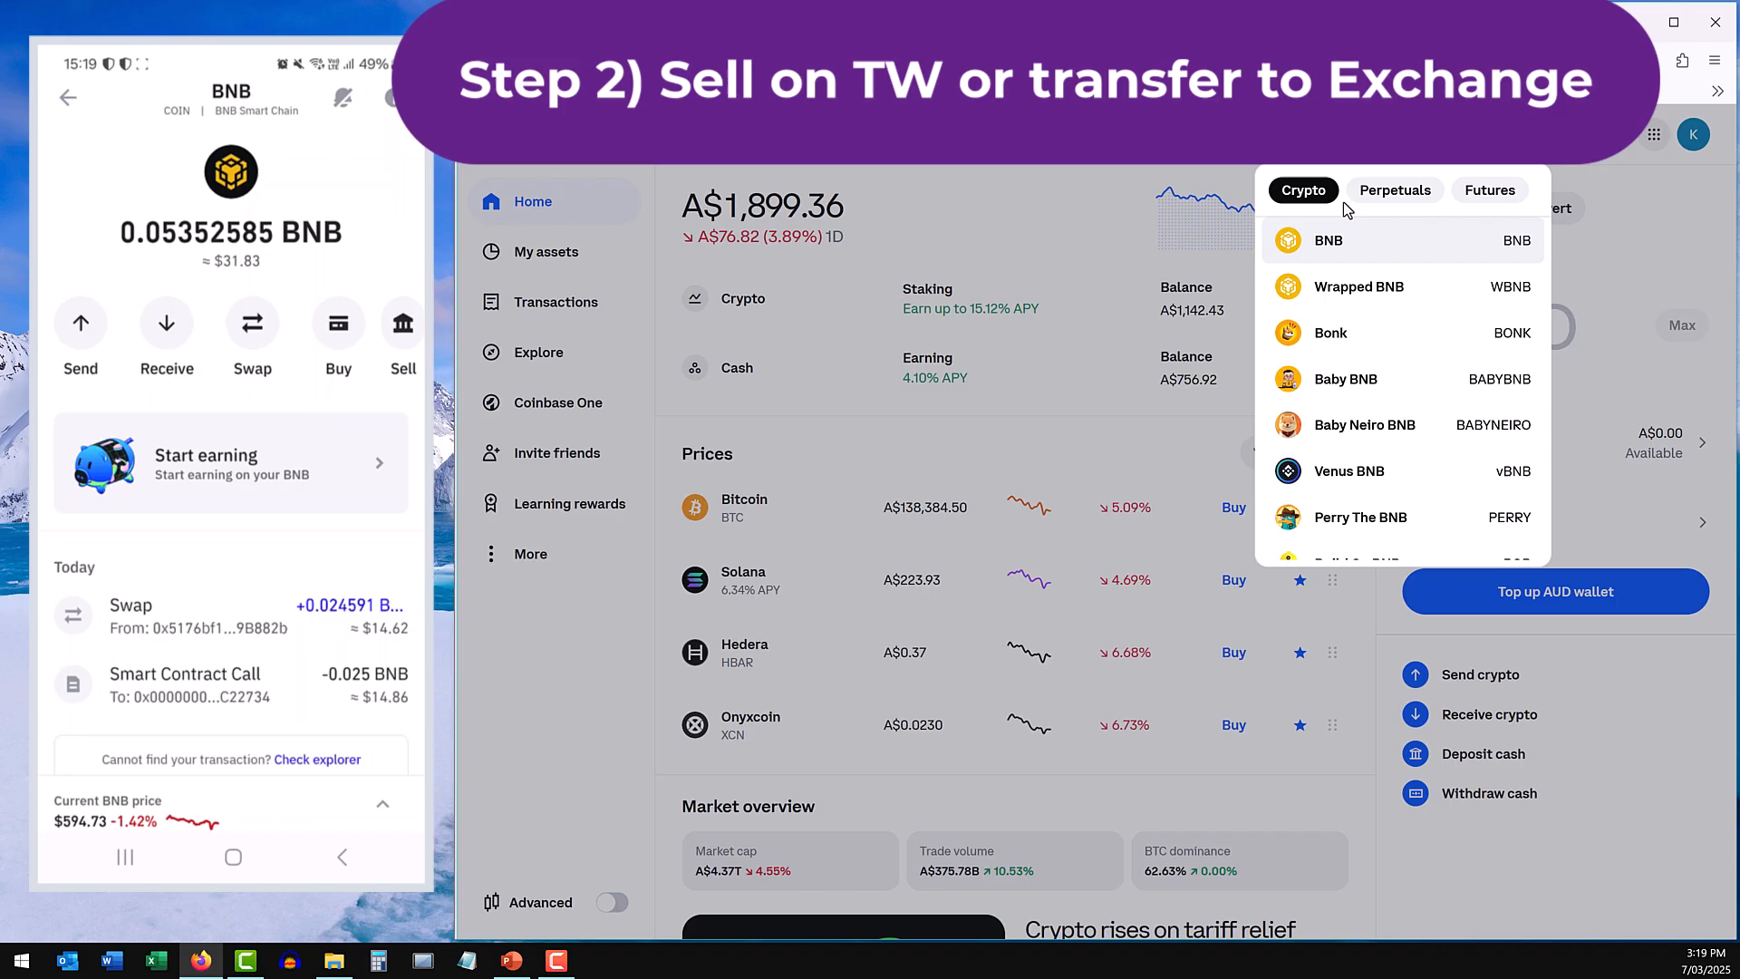
View Coinbase's BNB price page, which states BNB is not tradable there.
left_click(1326, 241)
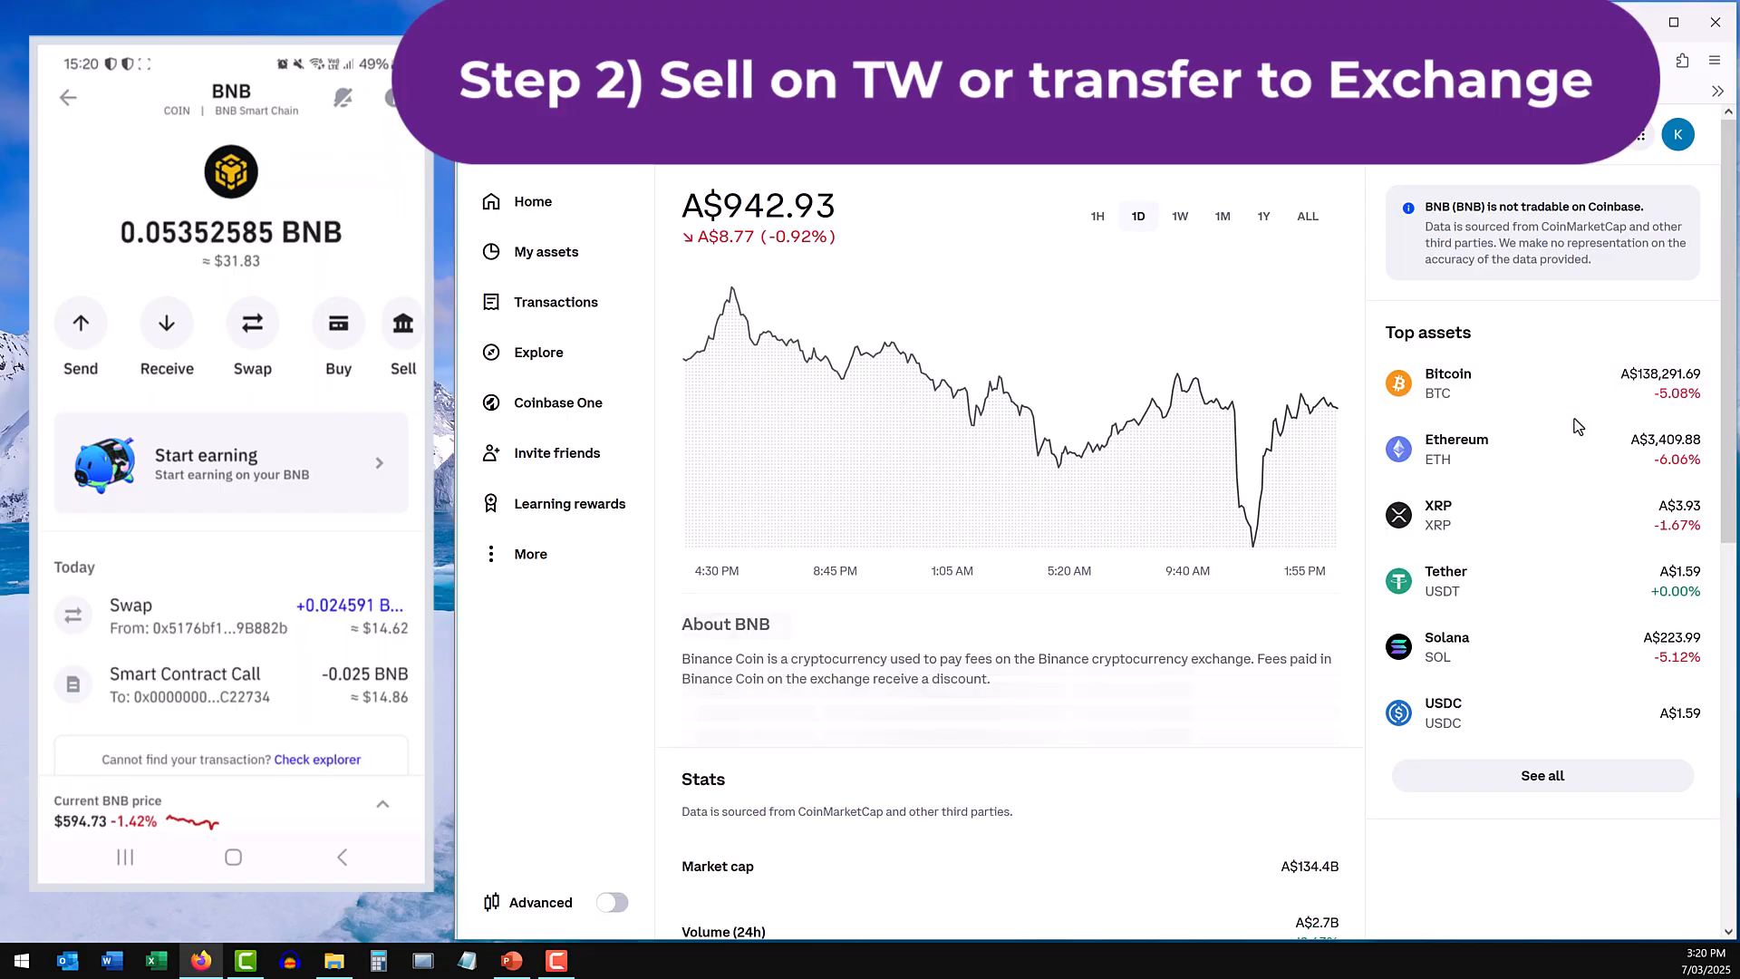
scroll("down", 3)
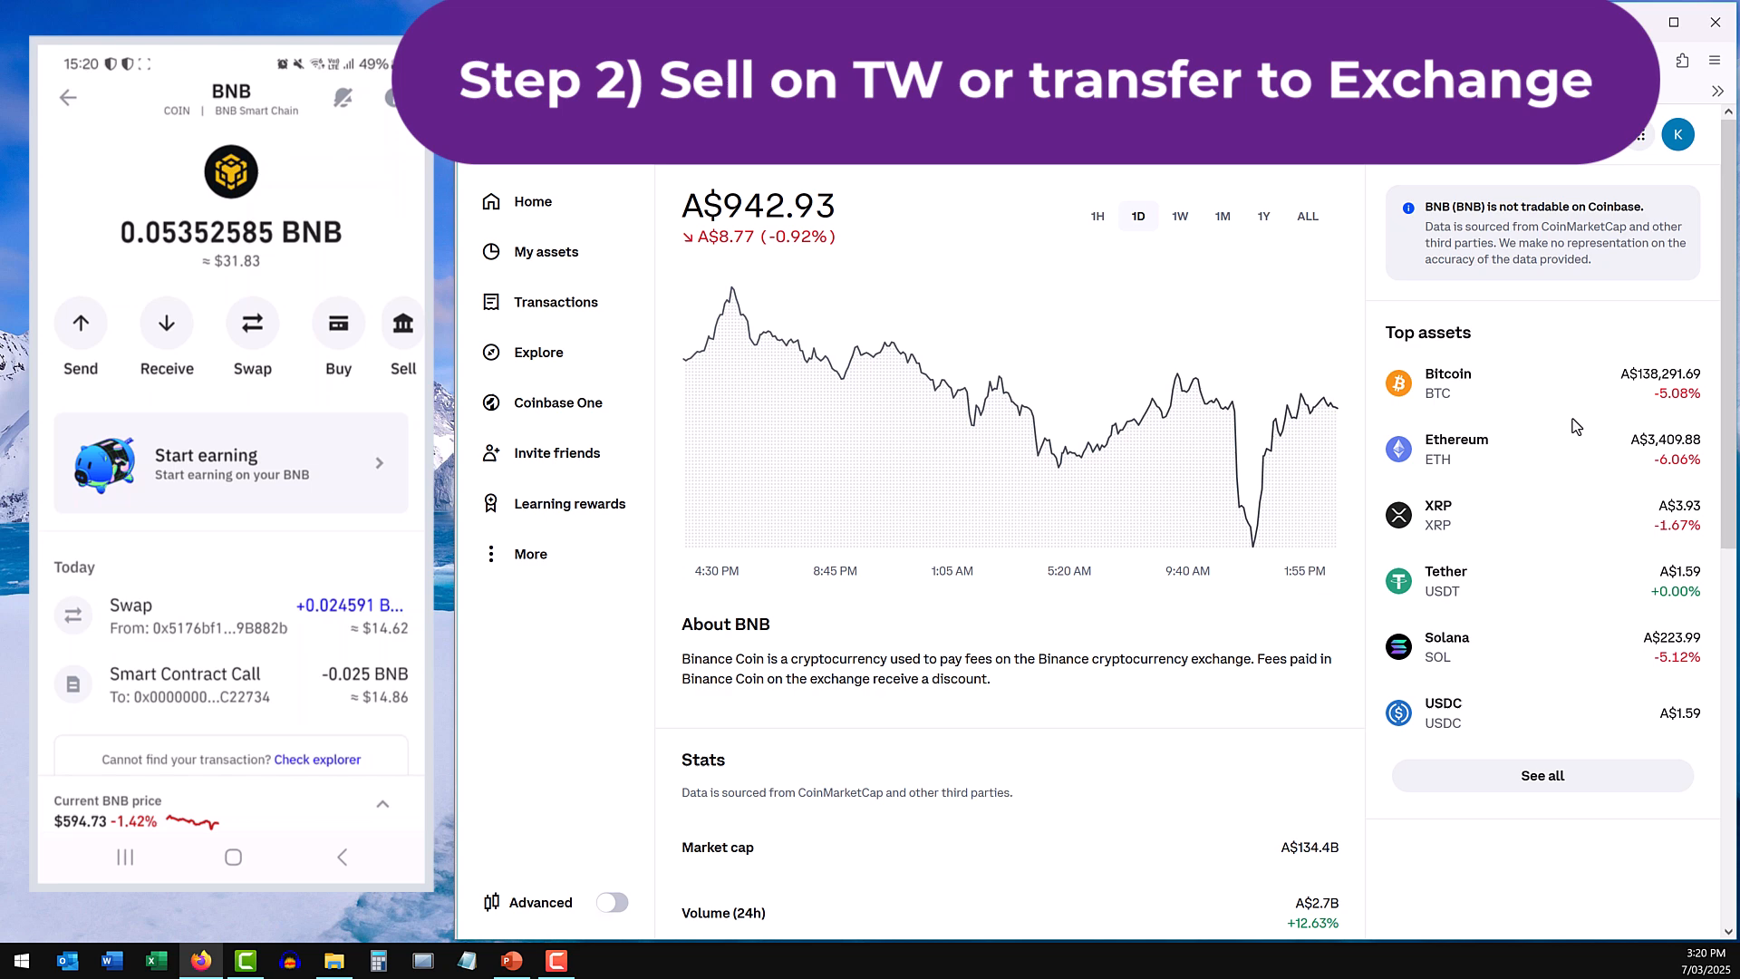
left_click_drag(11, 610, 215, 398)
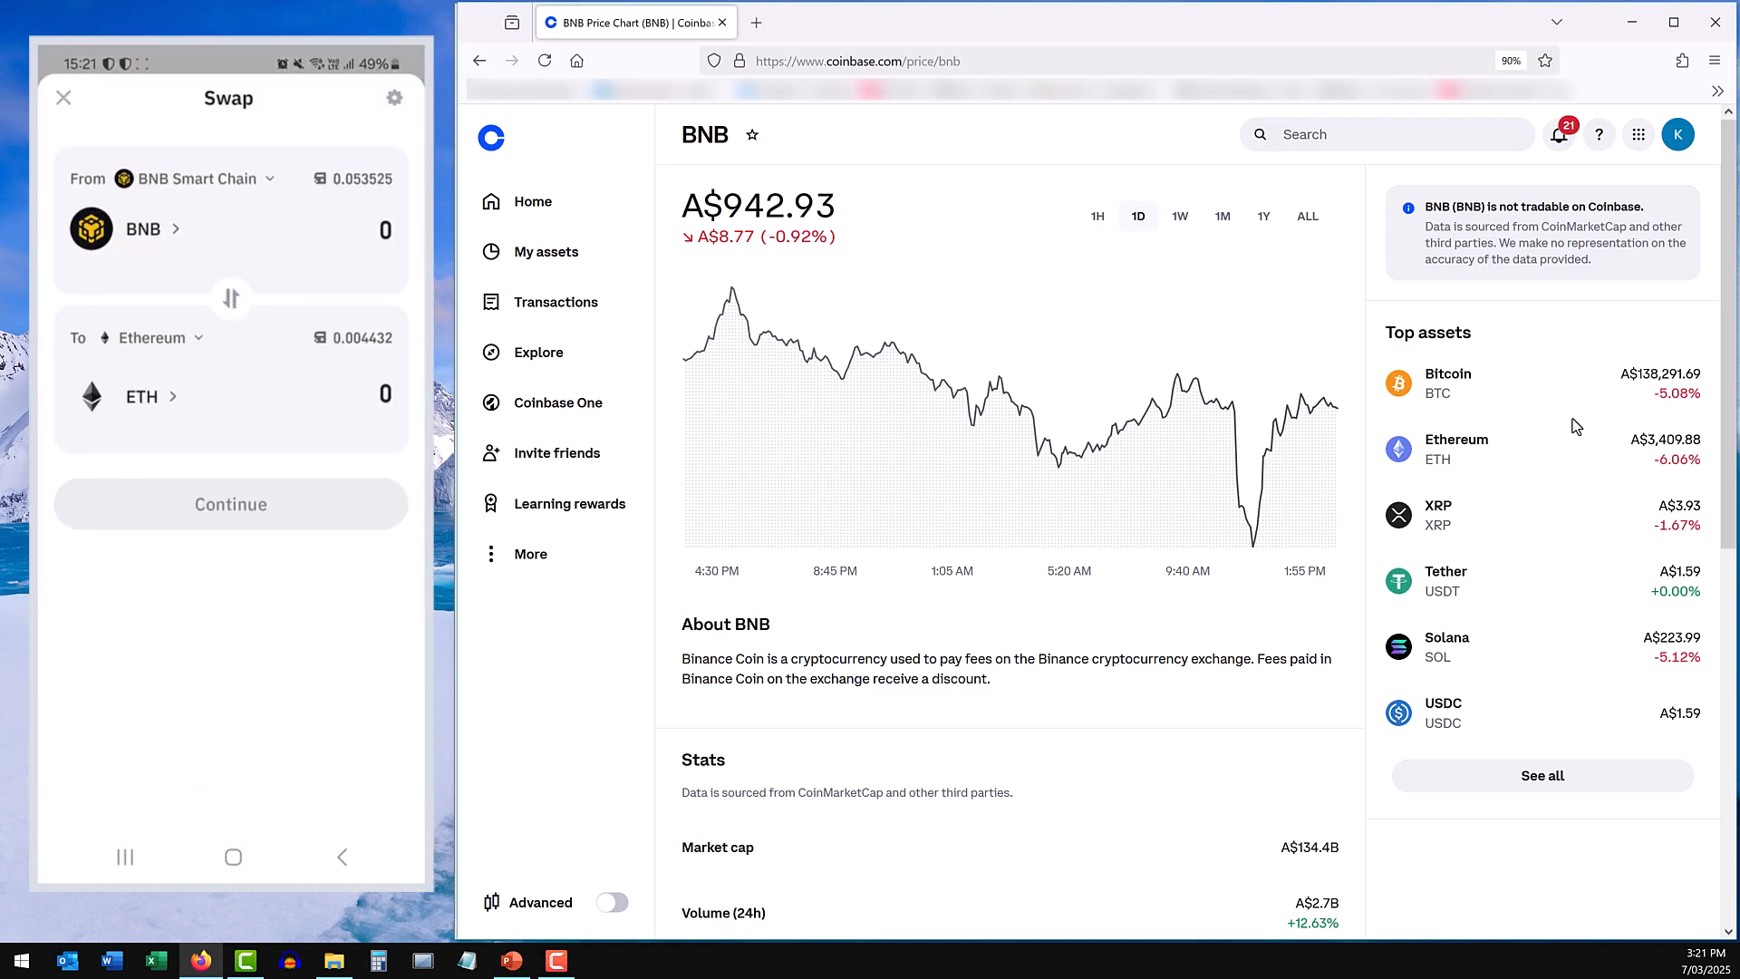
Look up the Ethereum price page on Coinbase.
left_click(1397, 132)
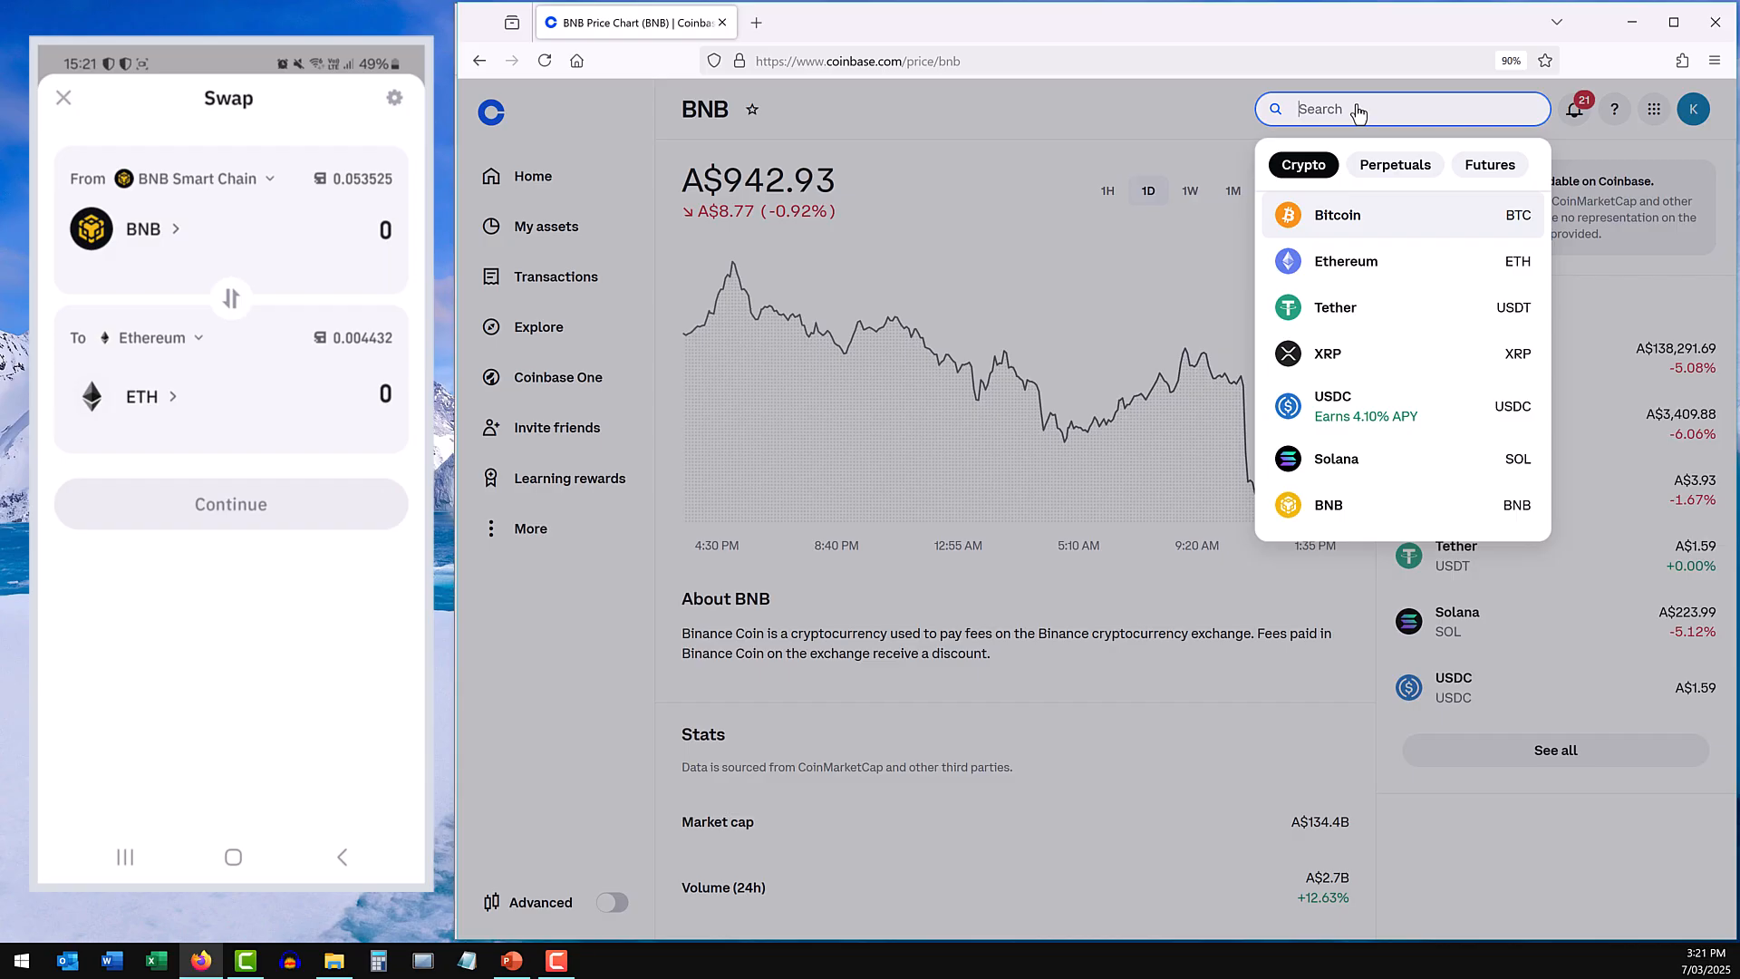
mouse_move(1347, 261)
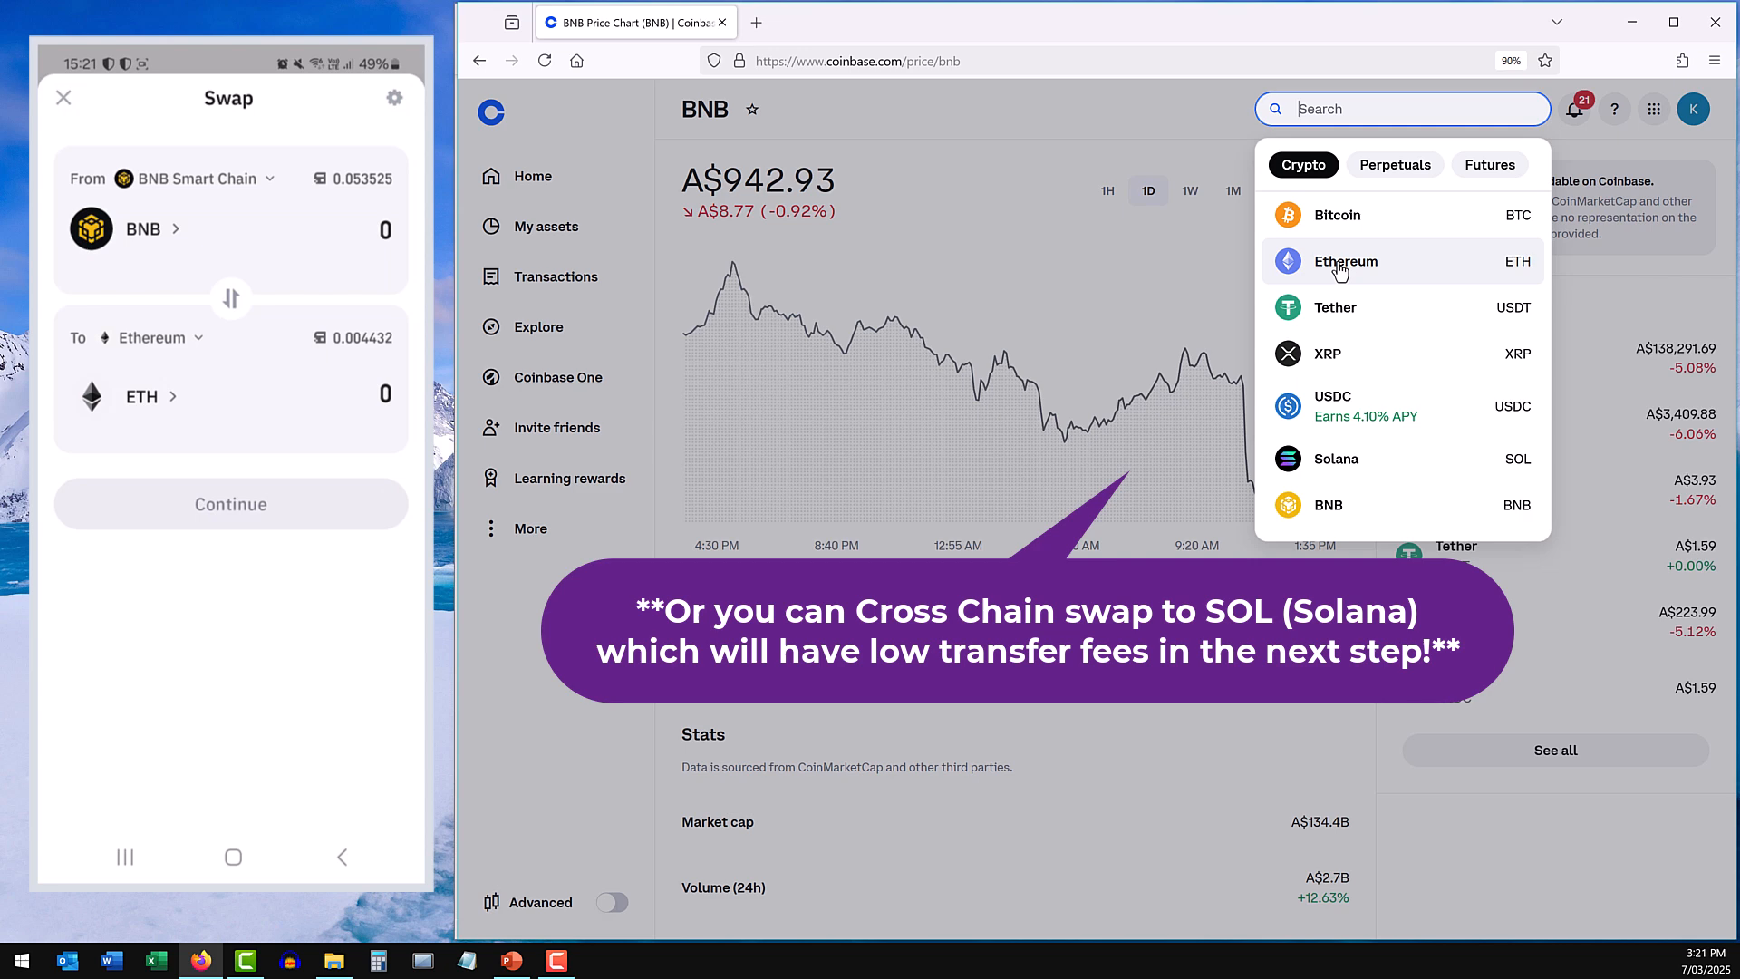
left_click(1343, 261)
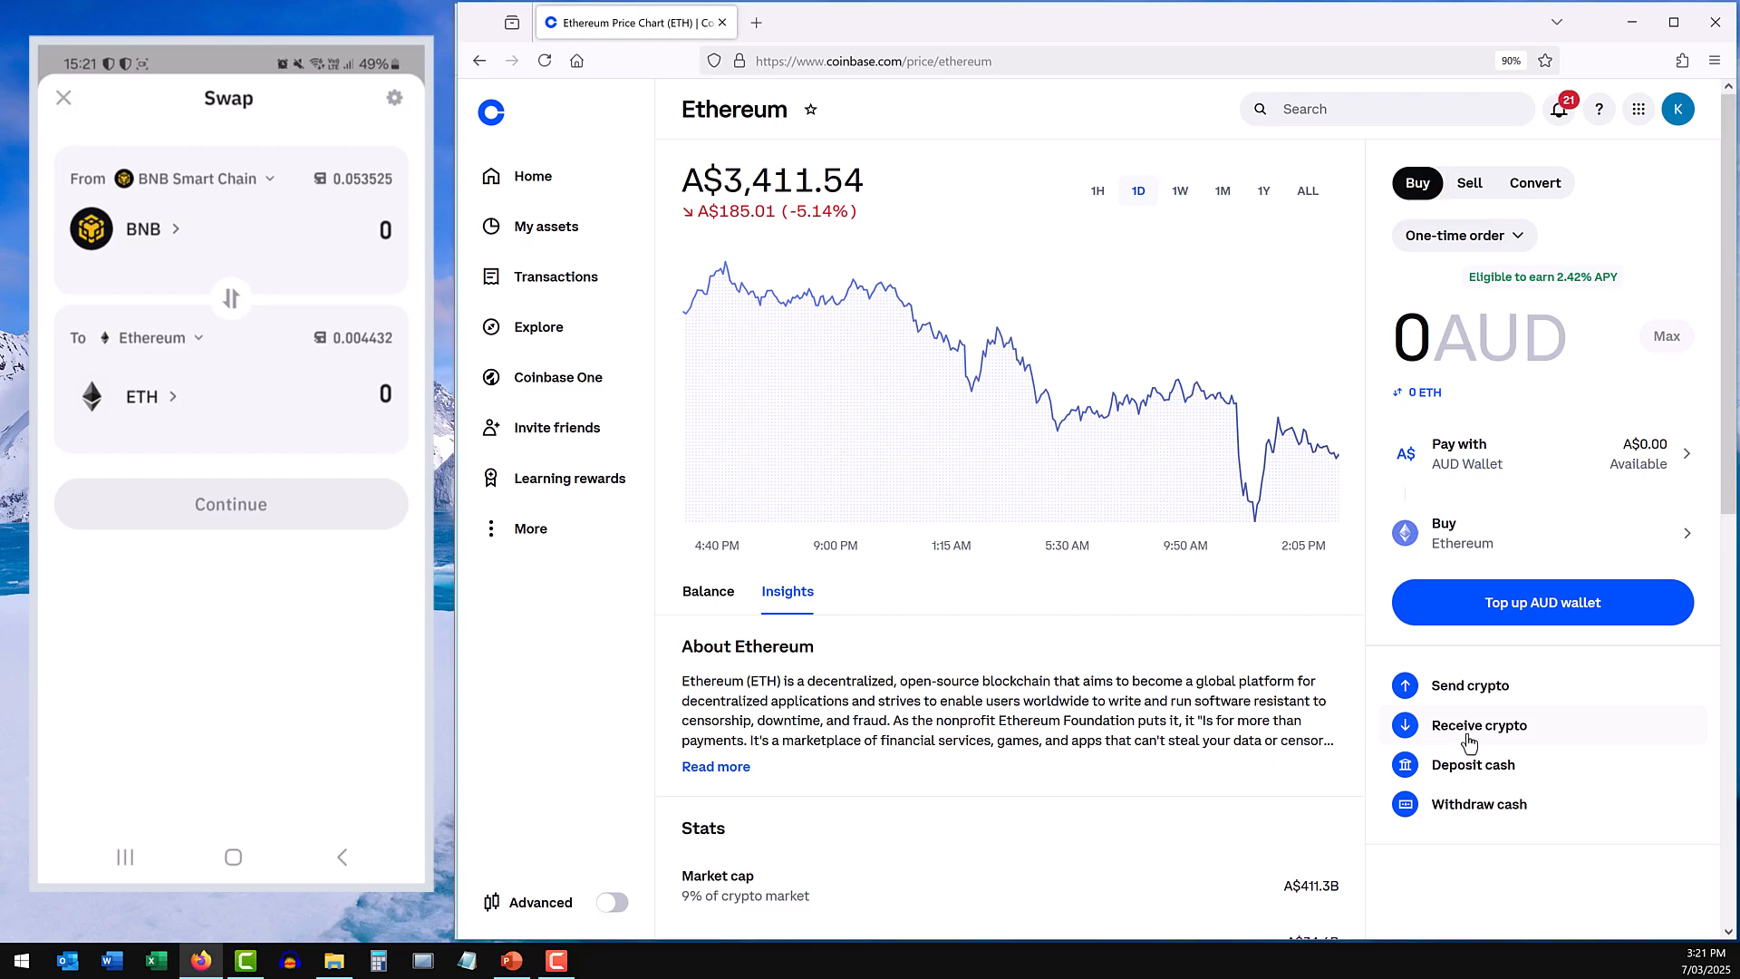
Confirm a swap of 0.05 BNB into ETH in Trust Wallet.
type(".05")
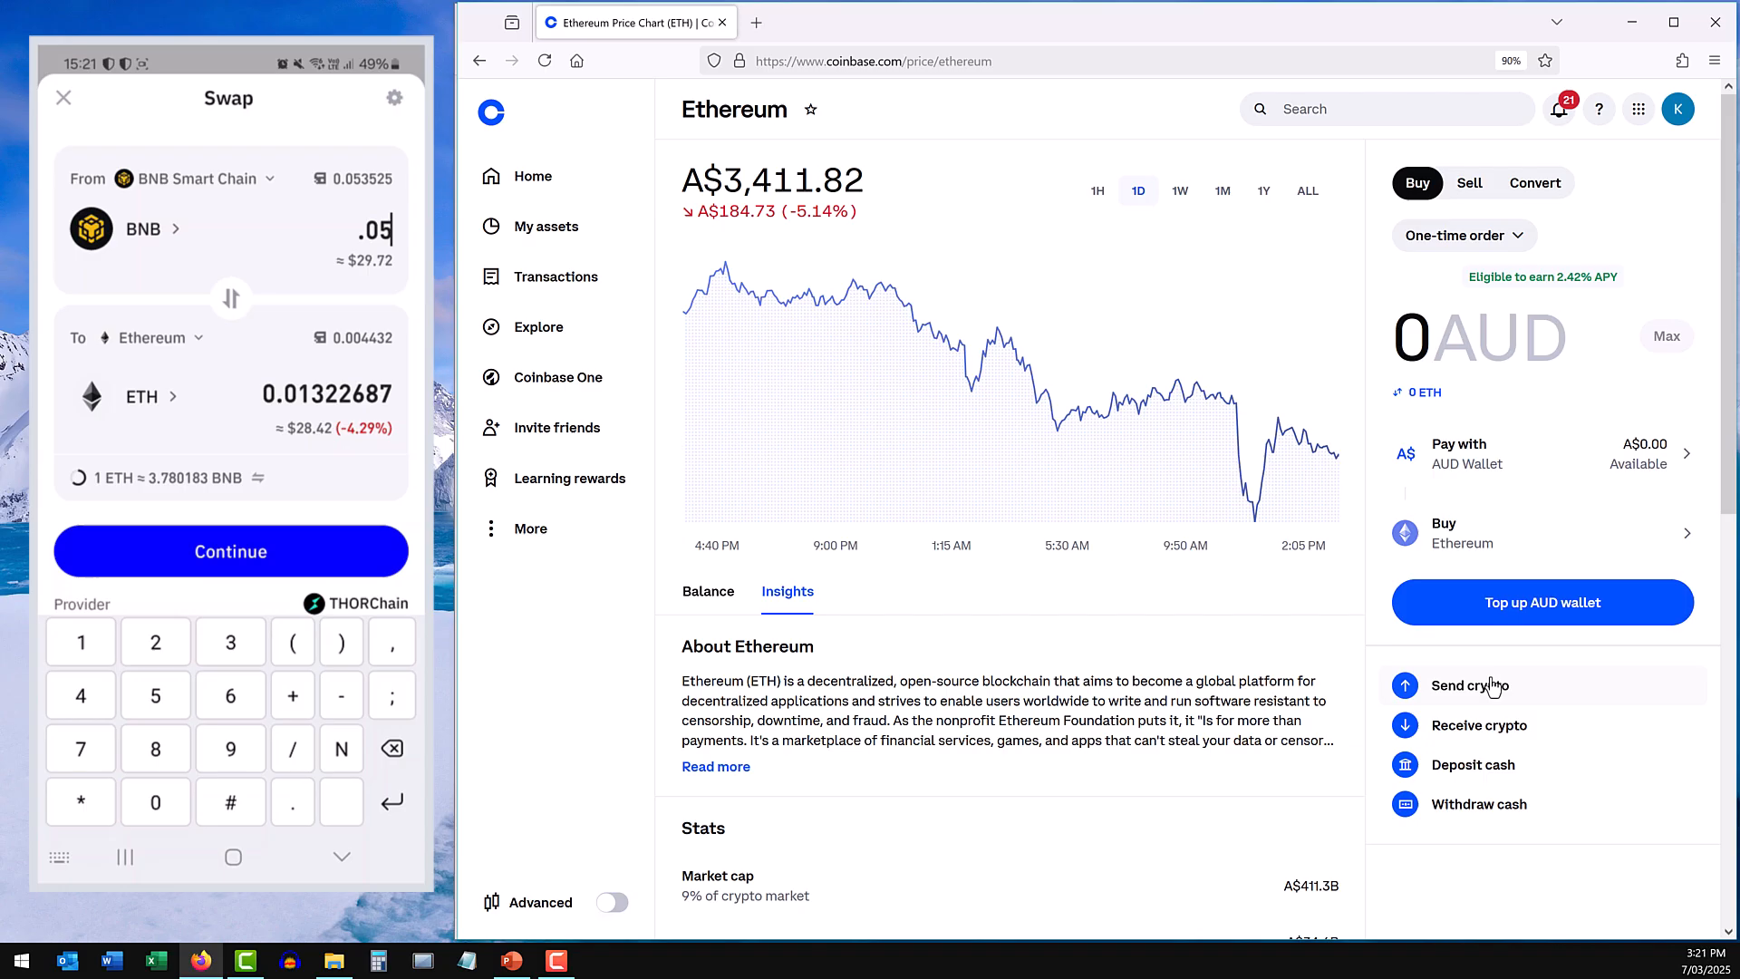
left_click(230, 551)
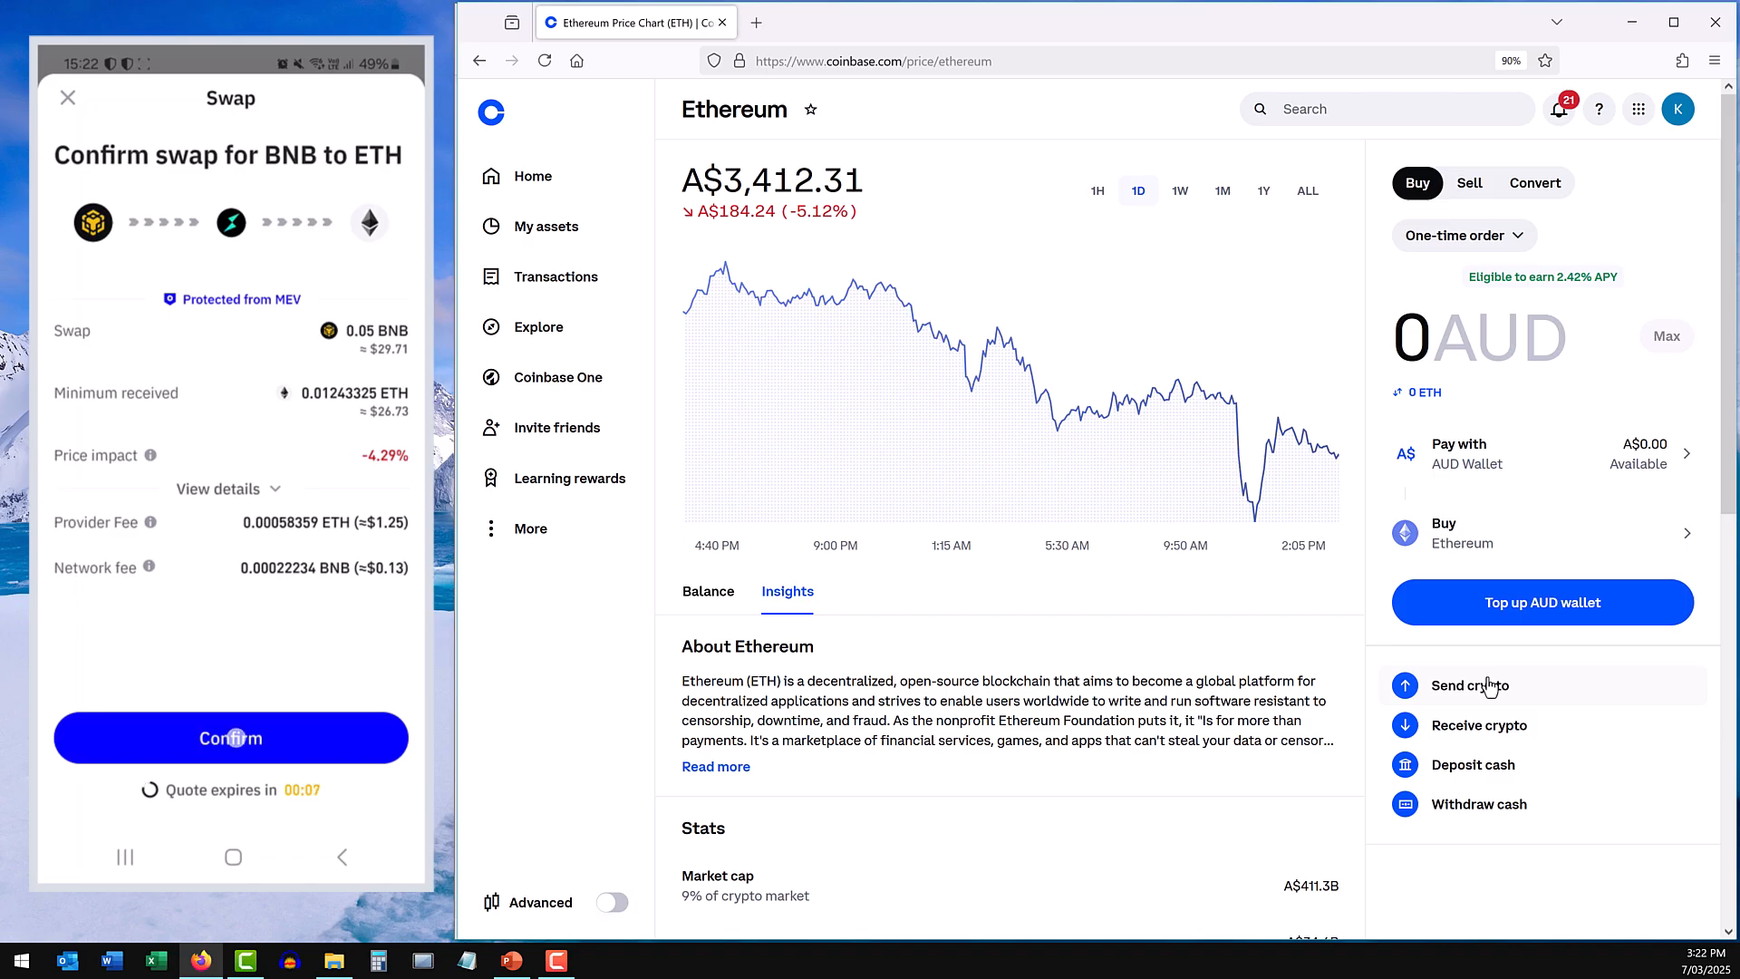
left_click(230, 737)
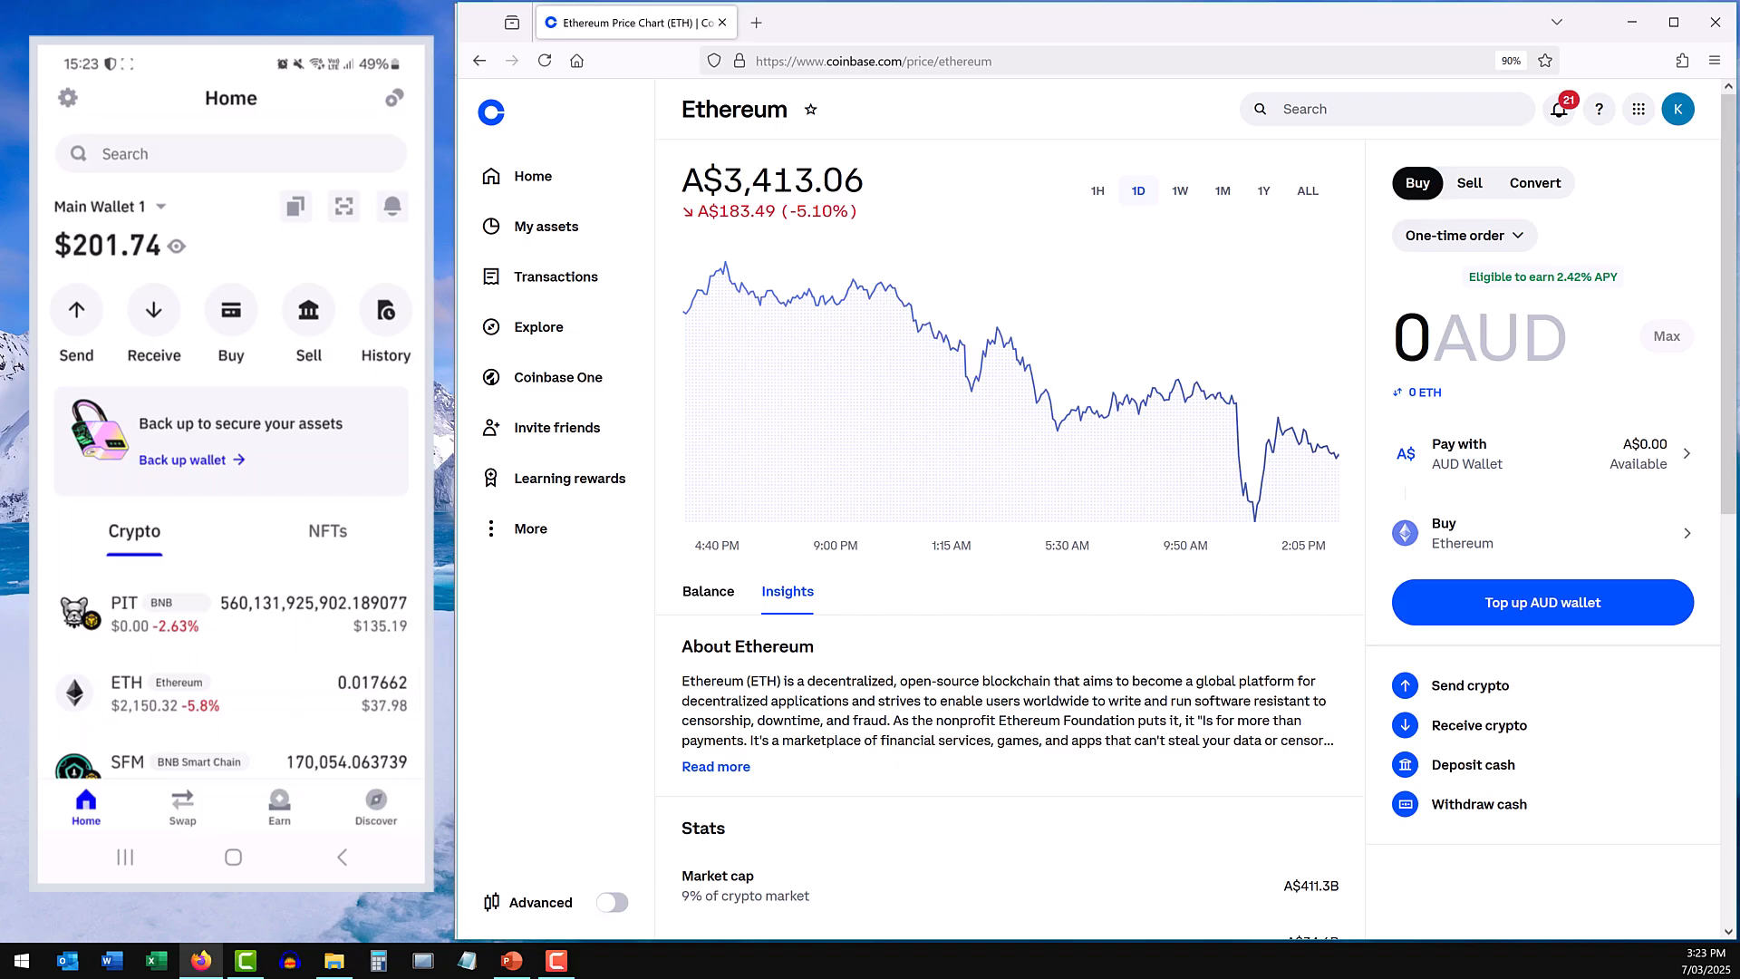
mouse_move(1387, 109)
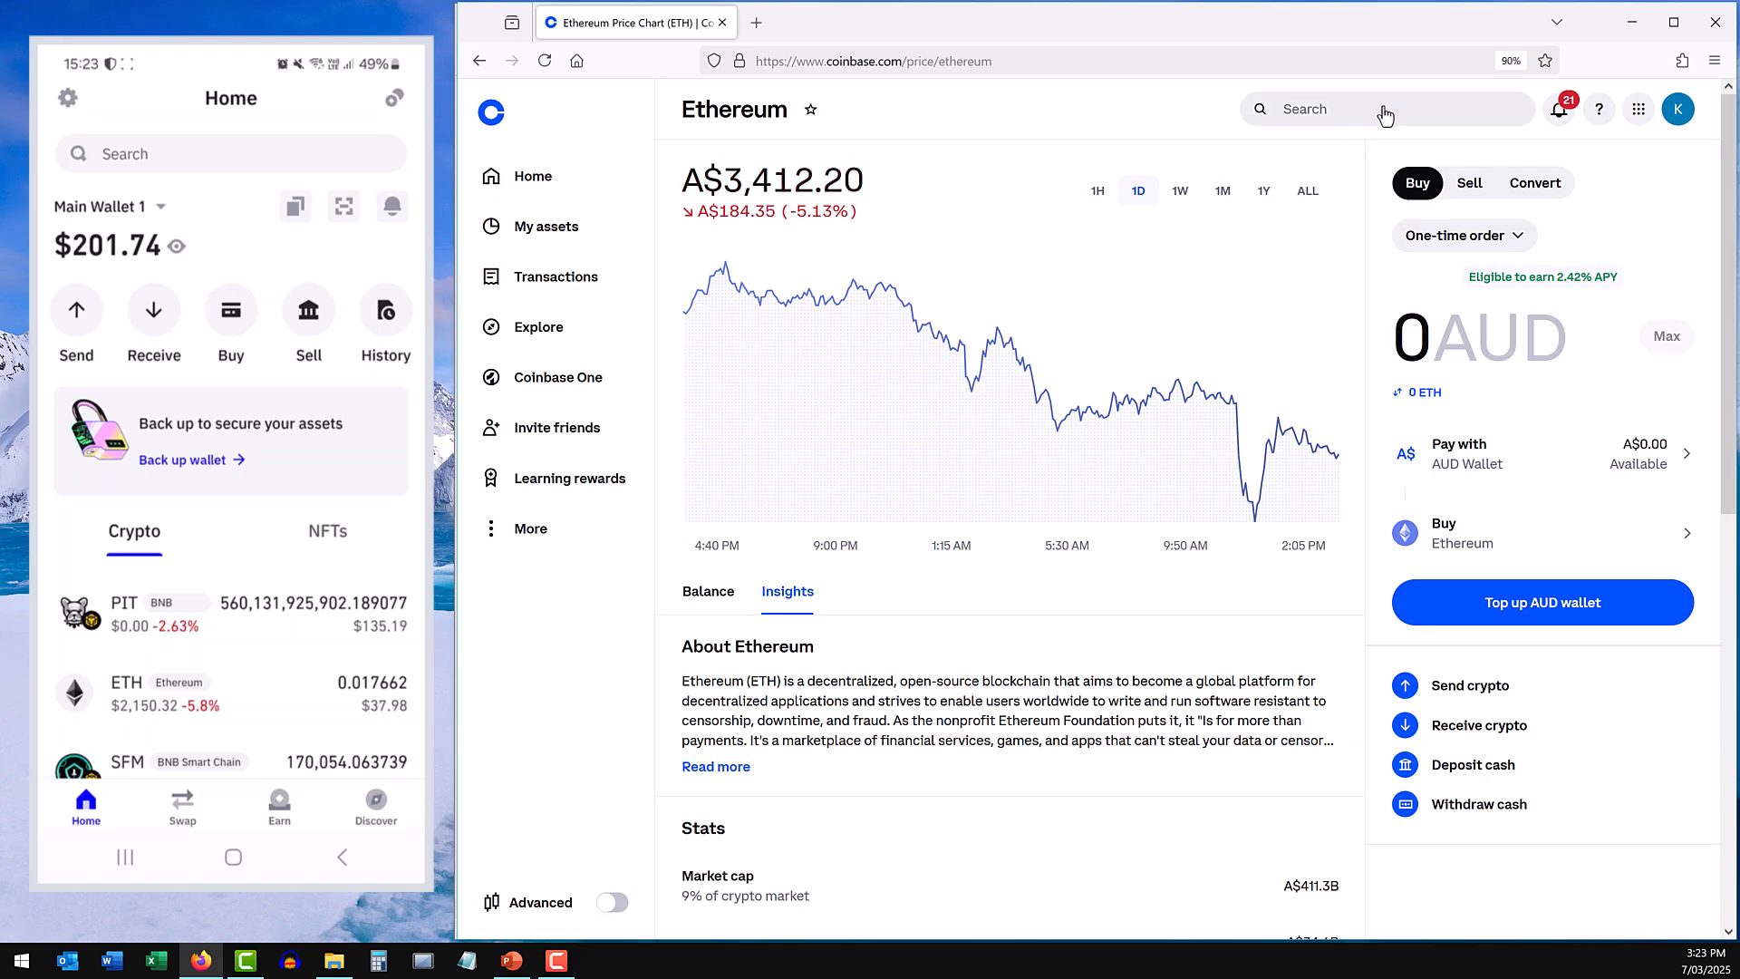
Start an ETH send from the Trust Wallet ETH holding.
left_click(125, 694)
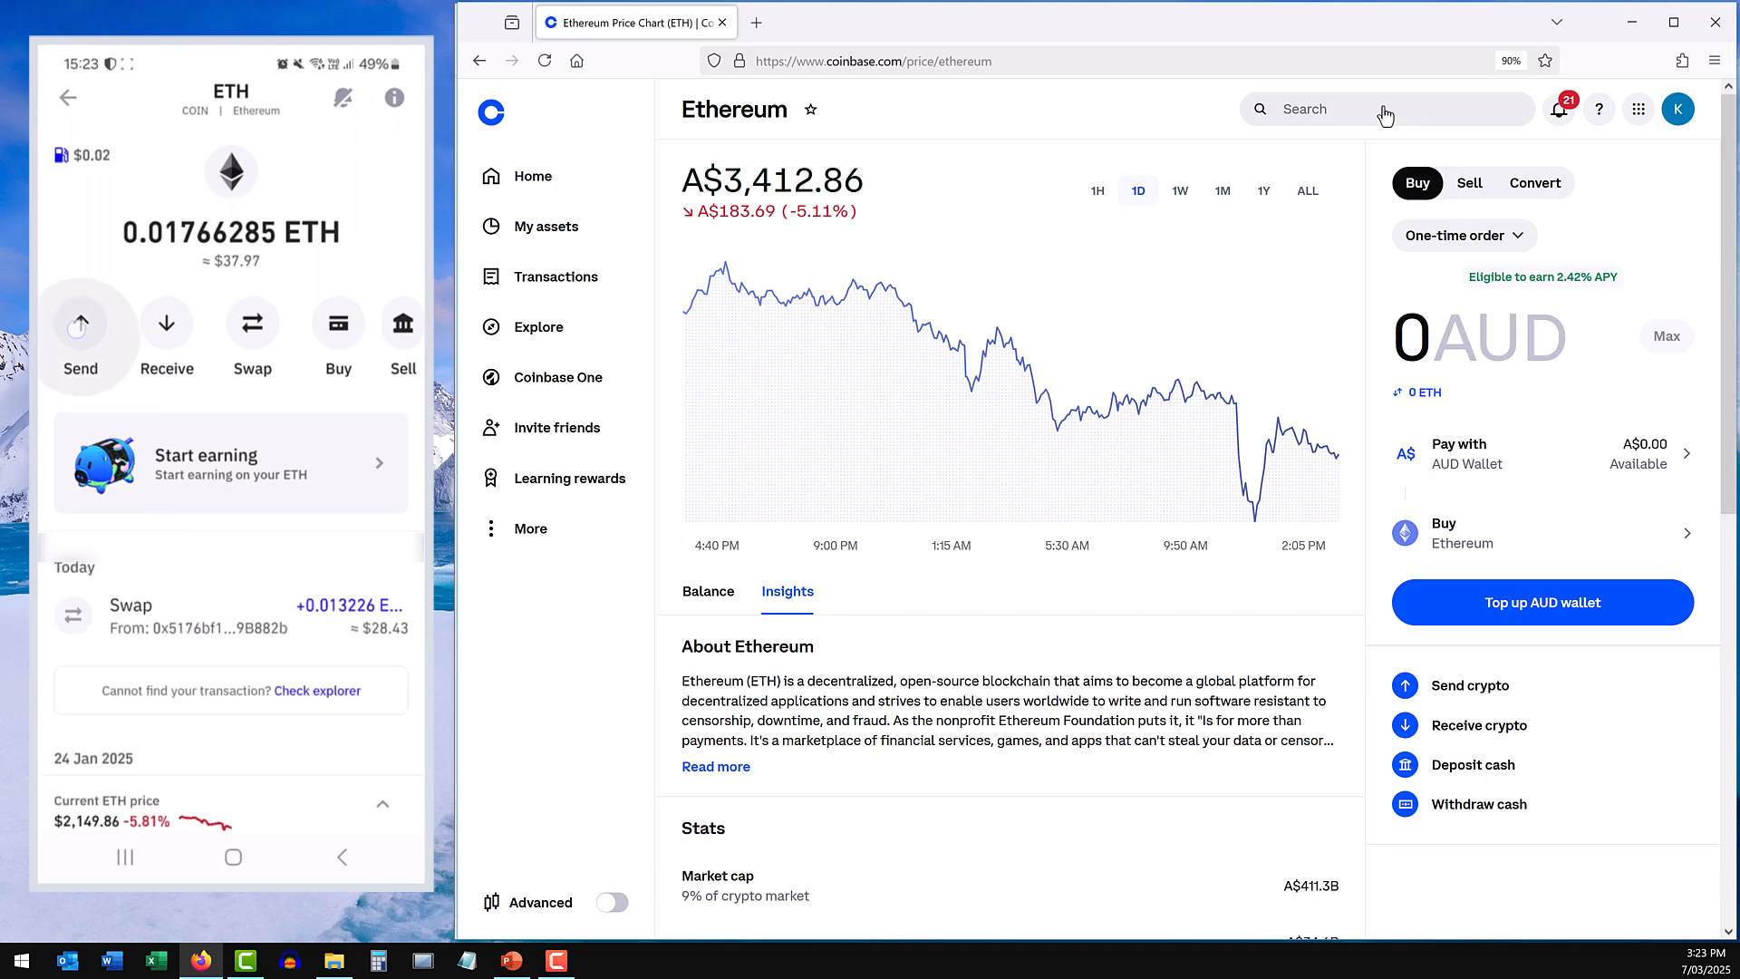
left_click(80, 334)
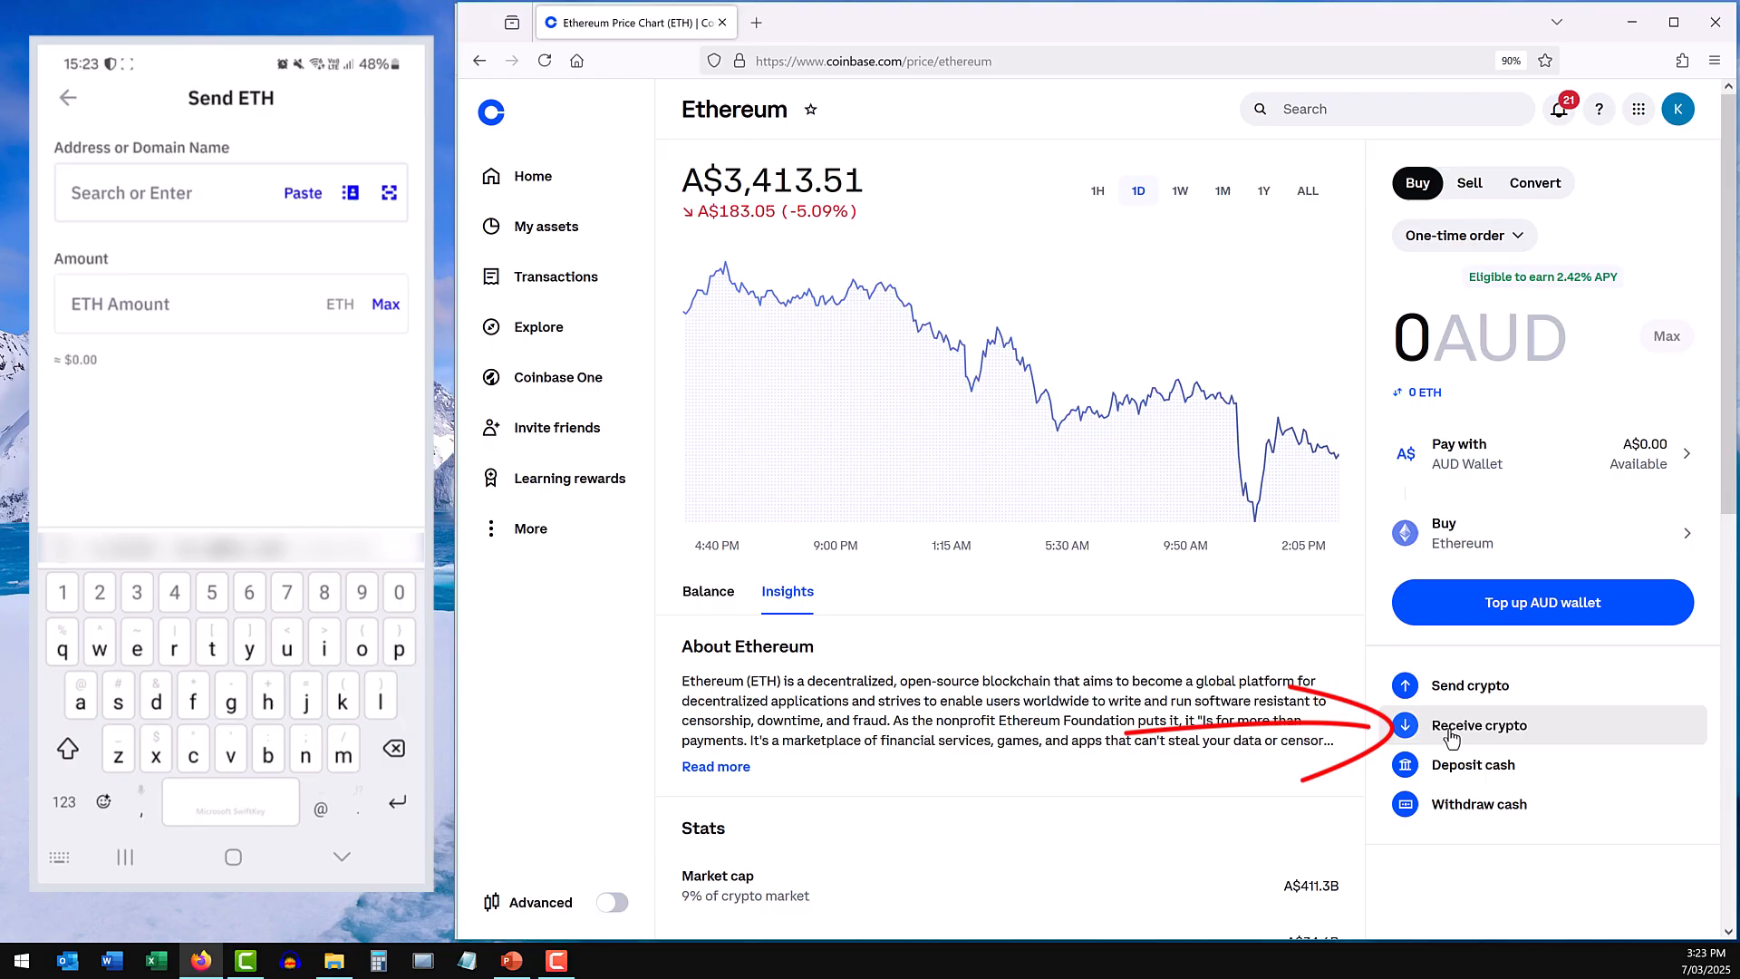
Get Coinbase's ETH receive address on the Ethereum network, acknowledging the wrong-network warning.
left_click(1478, 725)
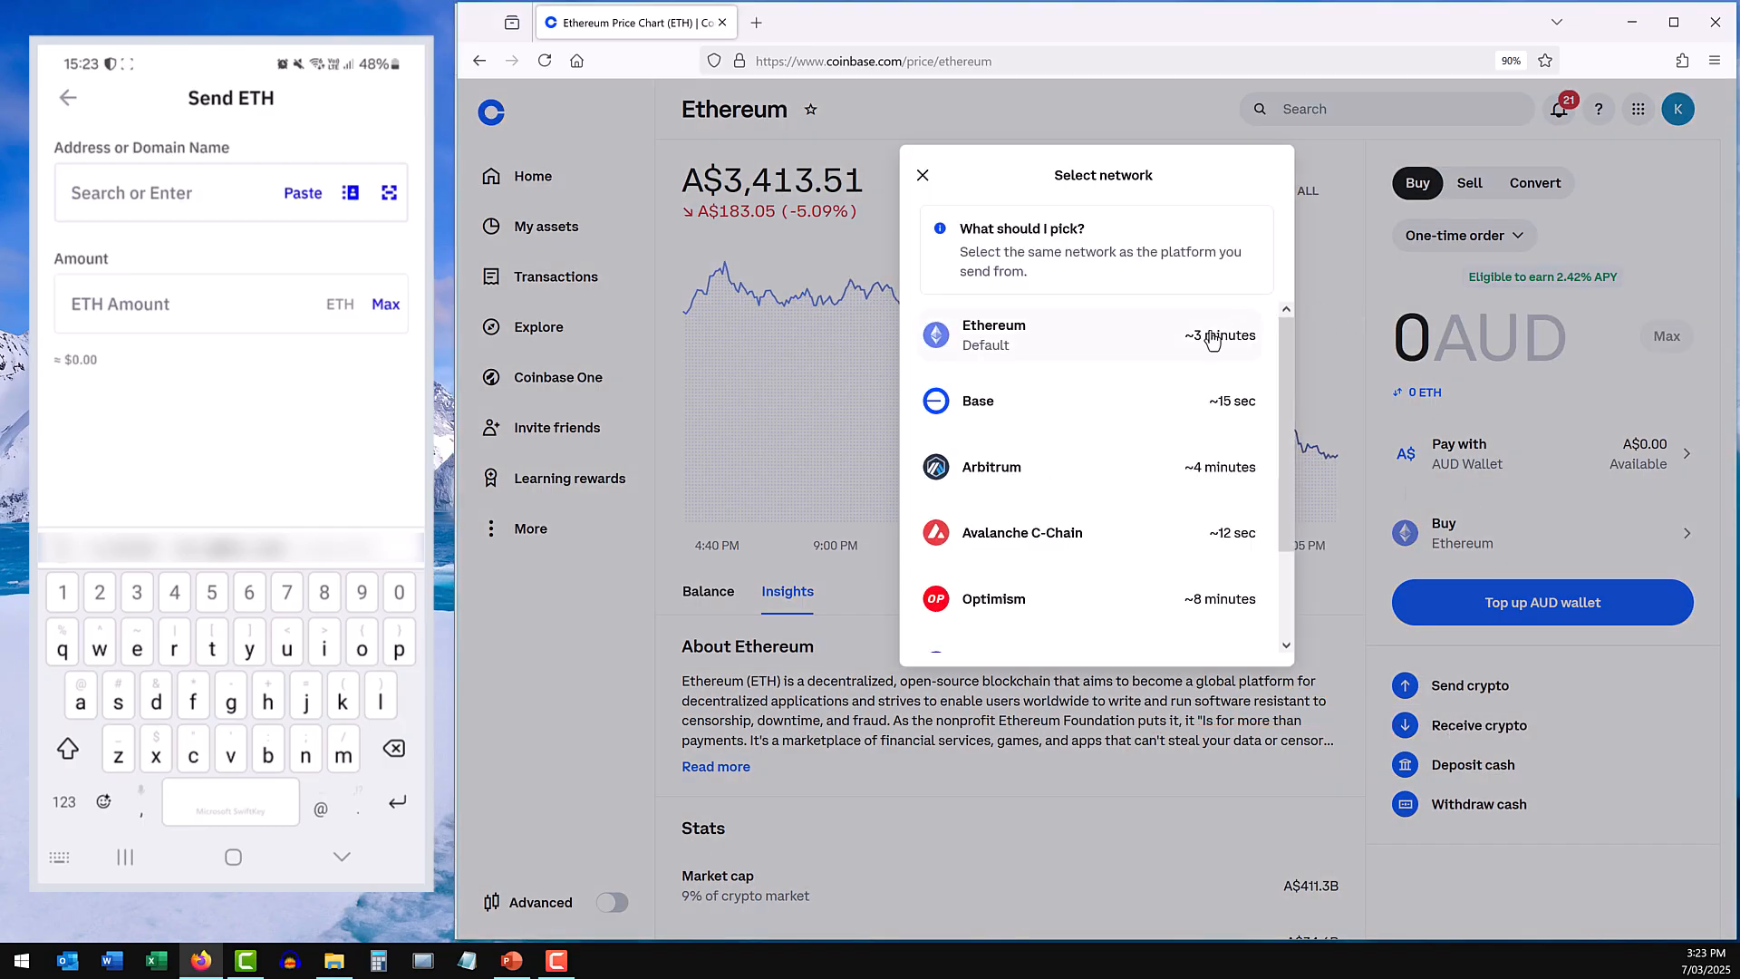
left_click(991, 333)
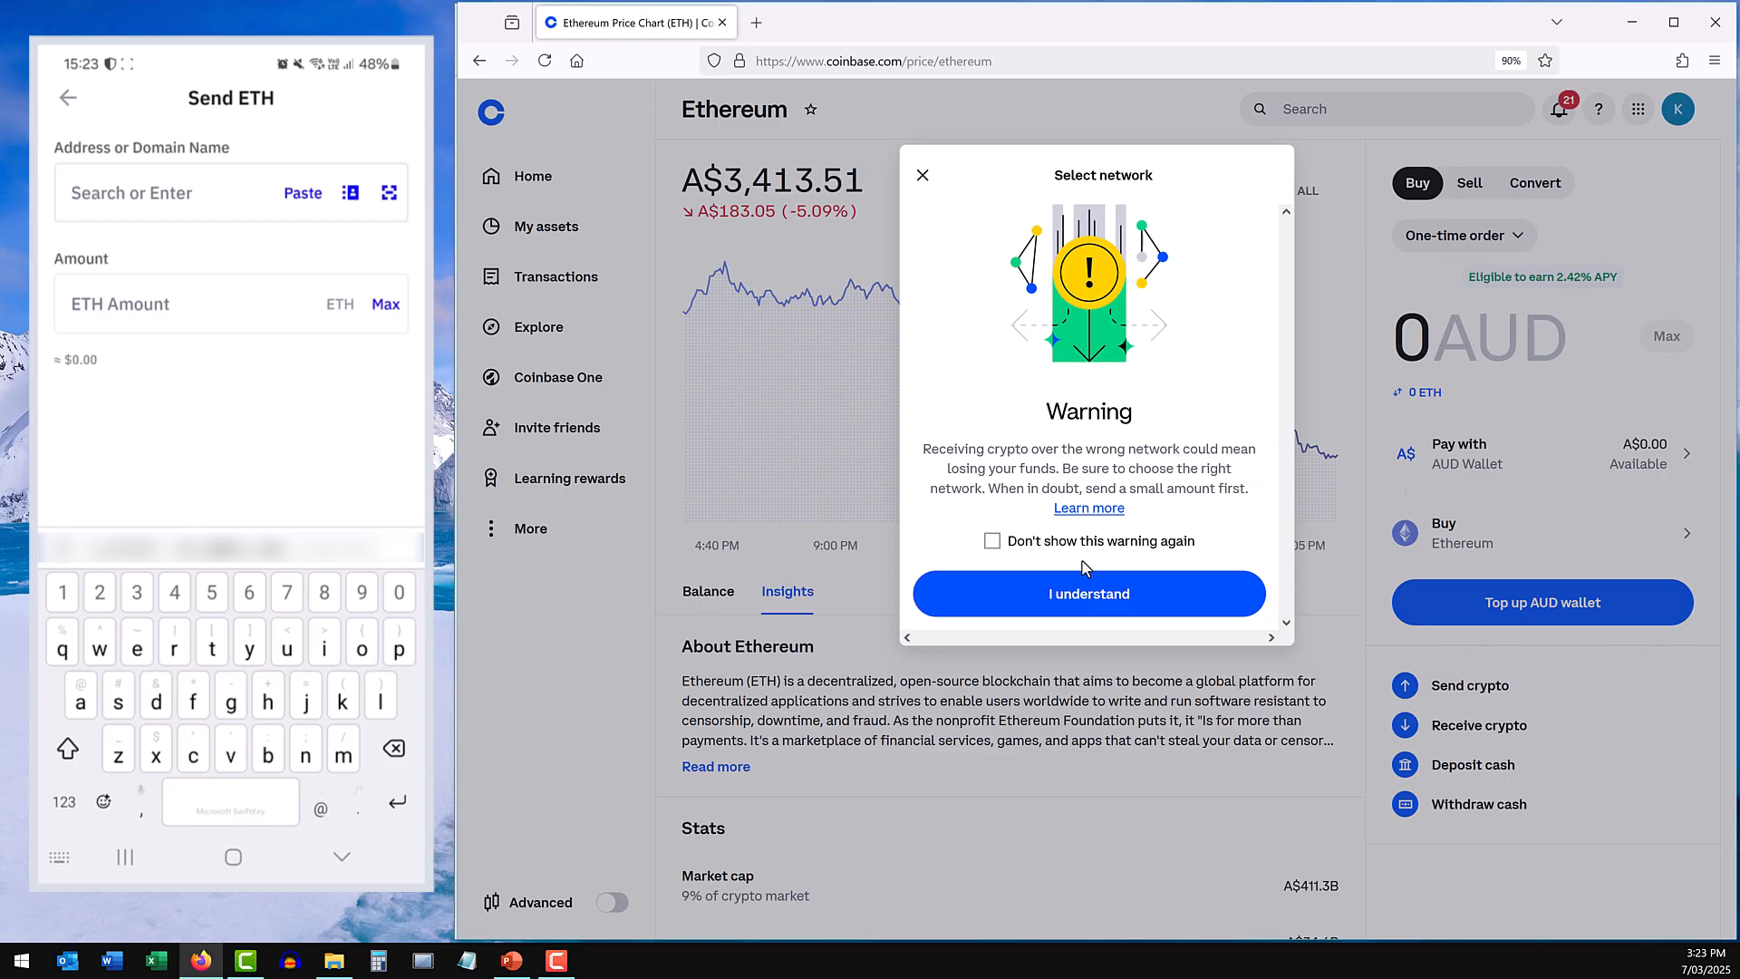
left_click(1087, 593)
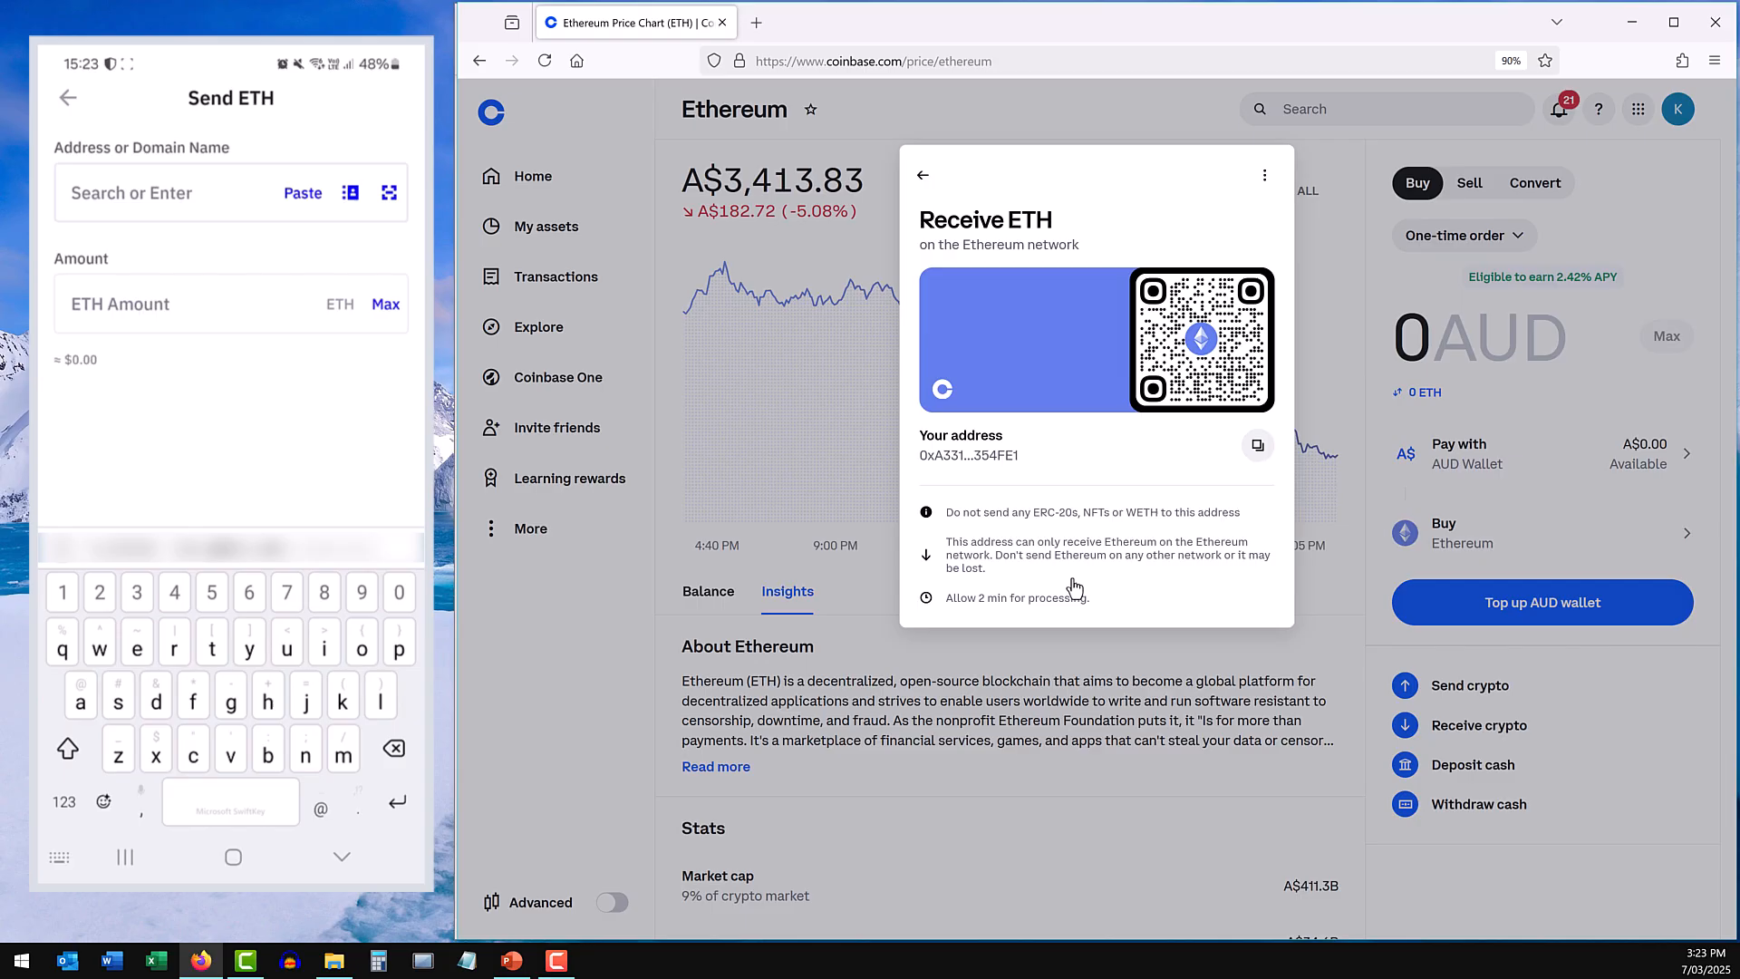
mouse_move(1166, 466)
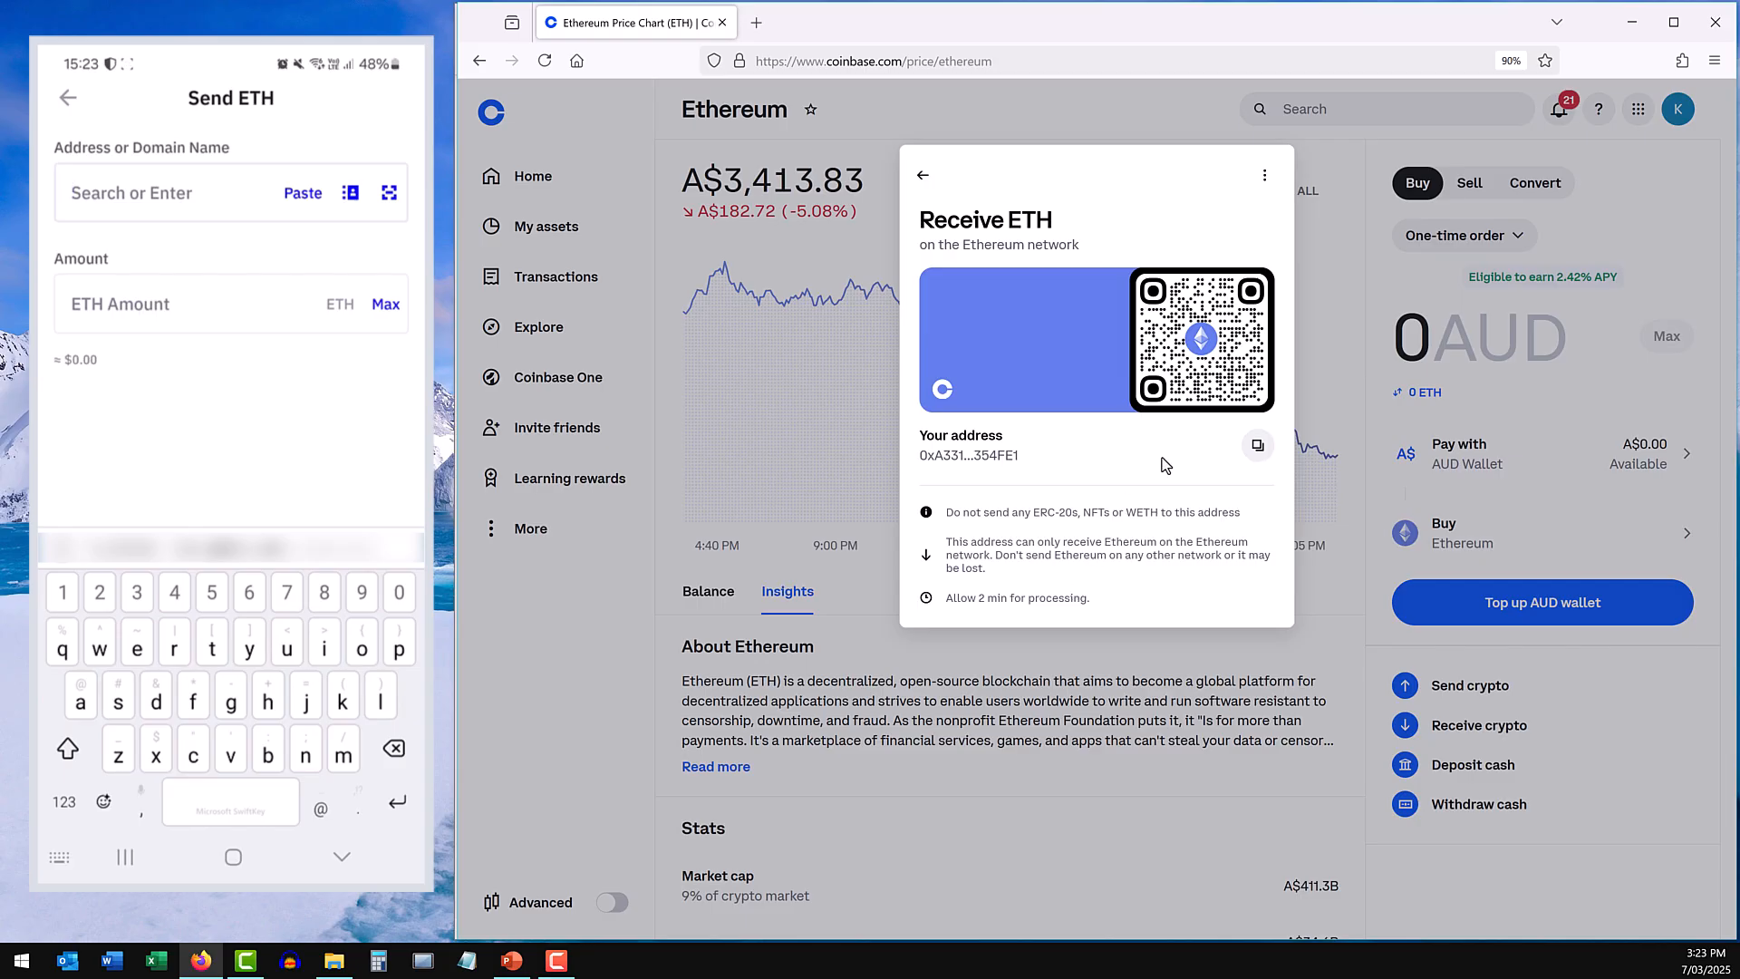
mouse_move(1178, 447)
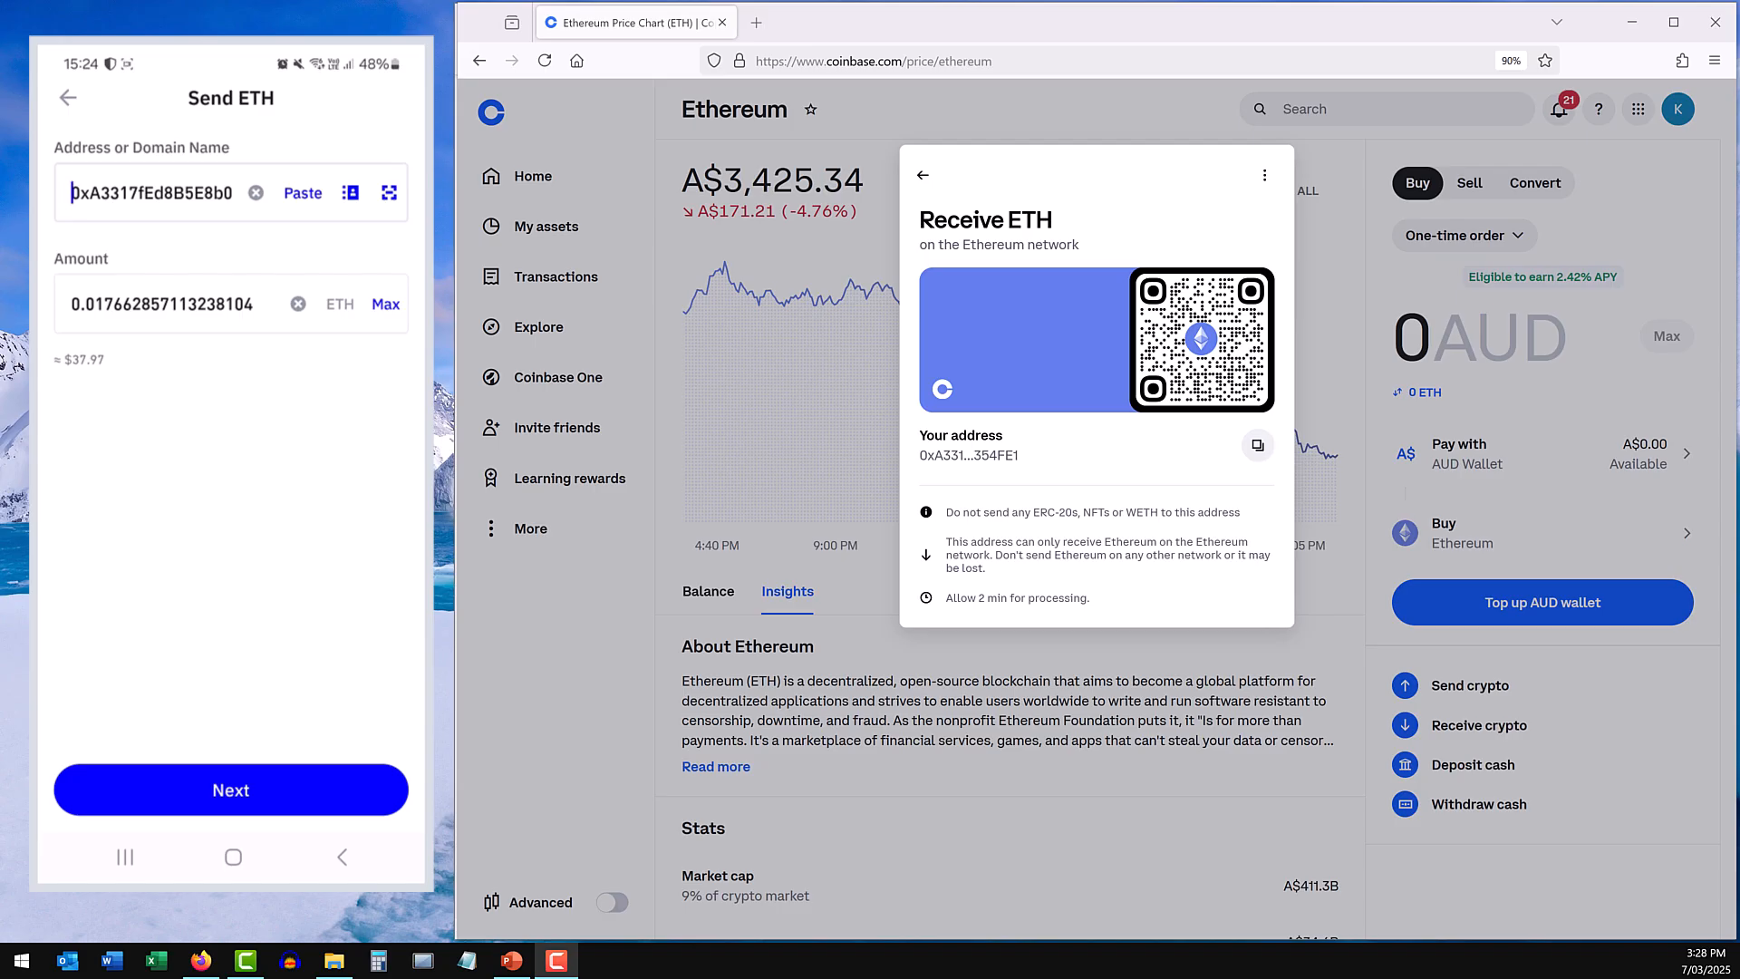
mouse_move(1138, 257)
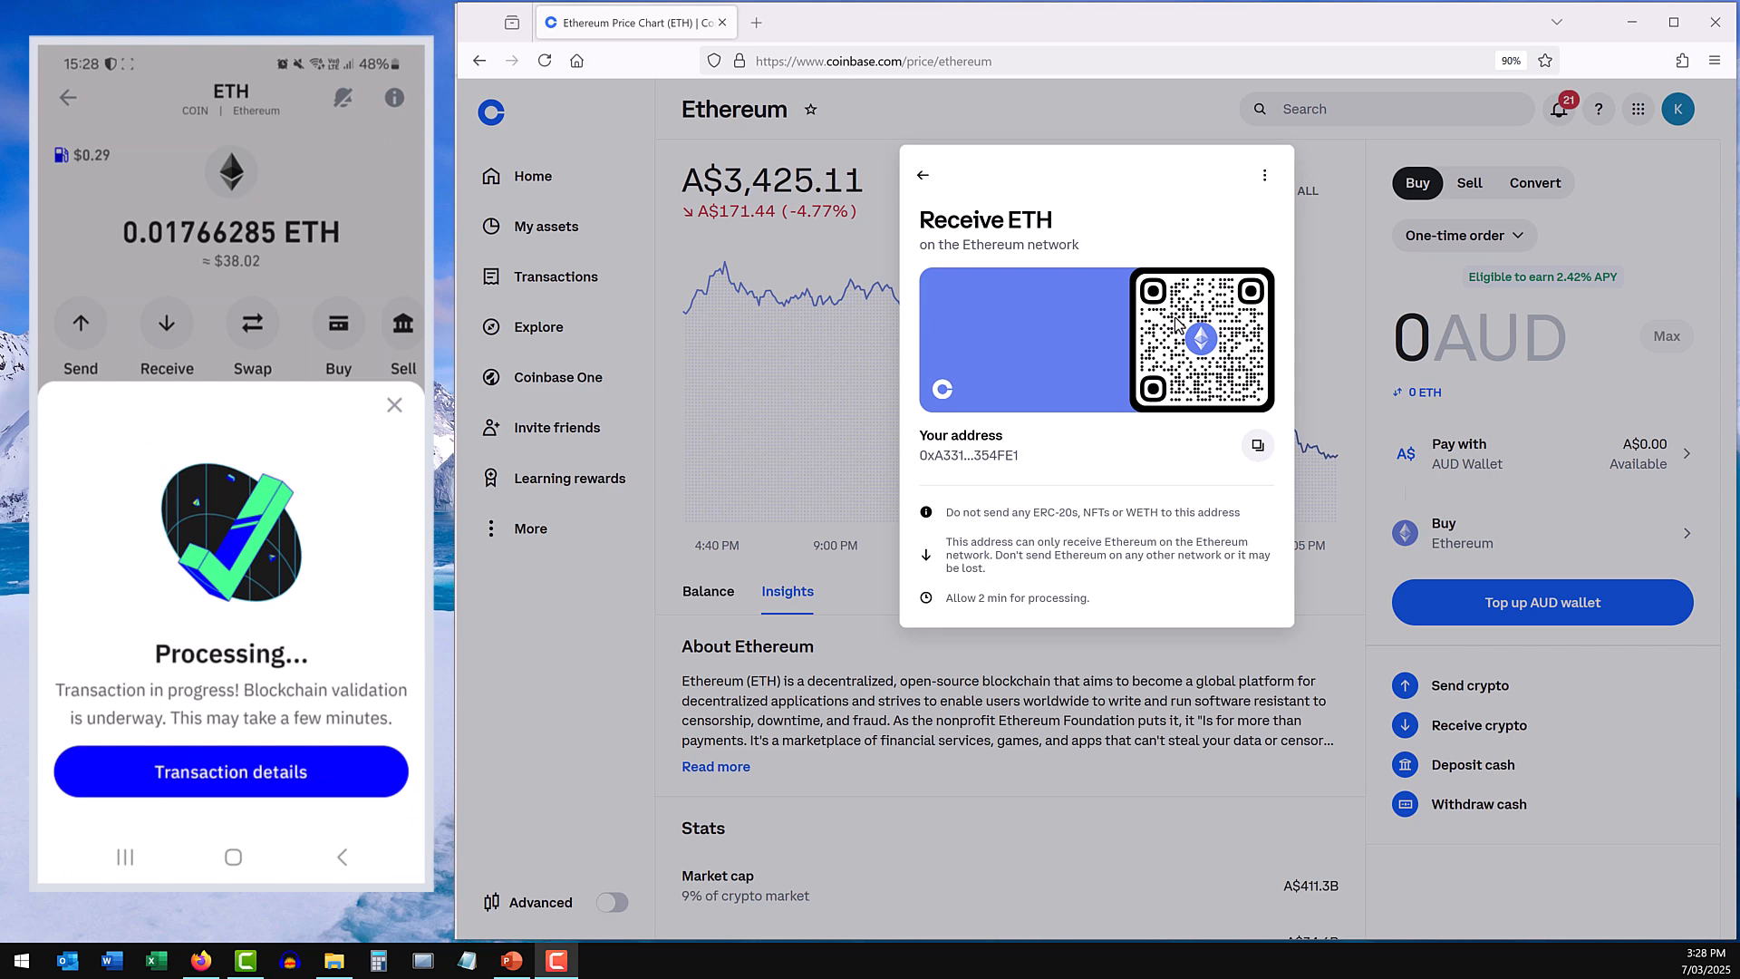
mouse_move(1236, 259)
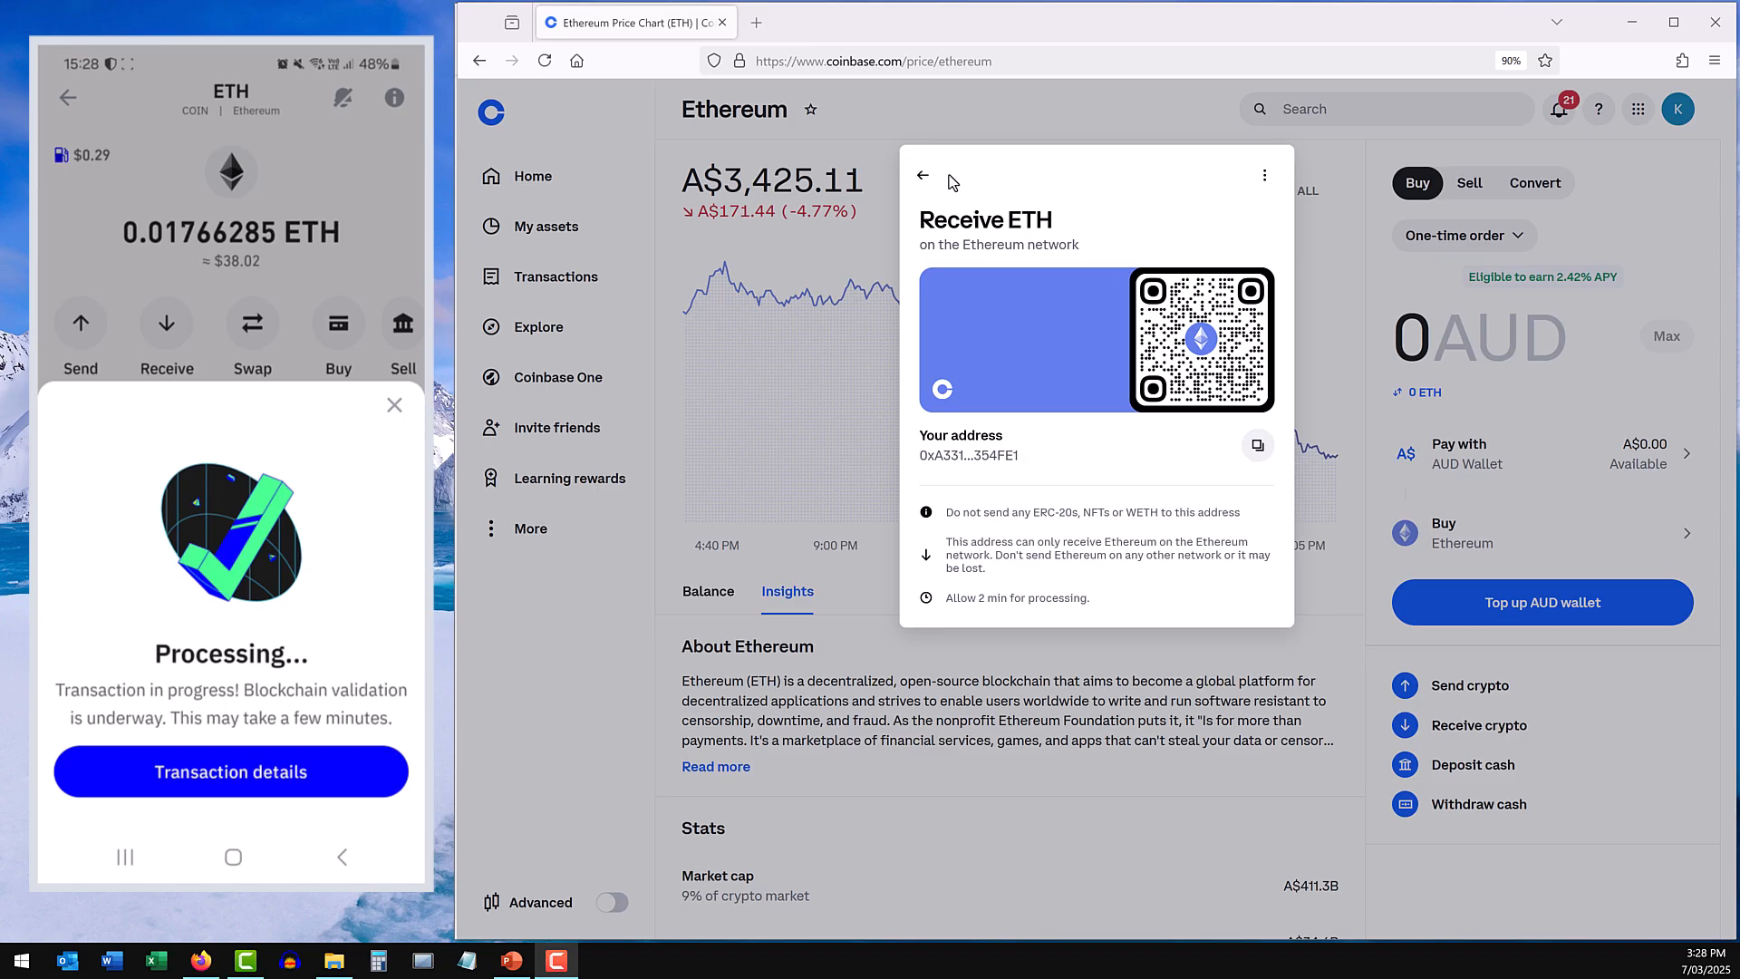
Close the receive dialog and refresh My assets to show 0.01762779 ETH.
left_click(922, 176)
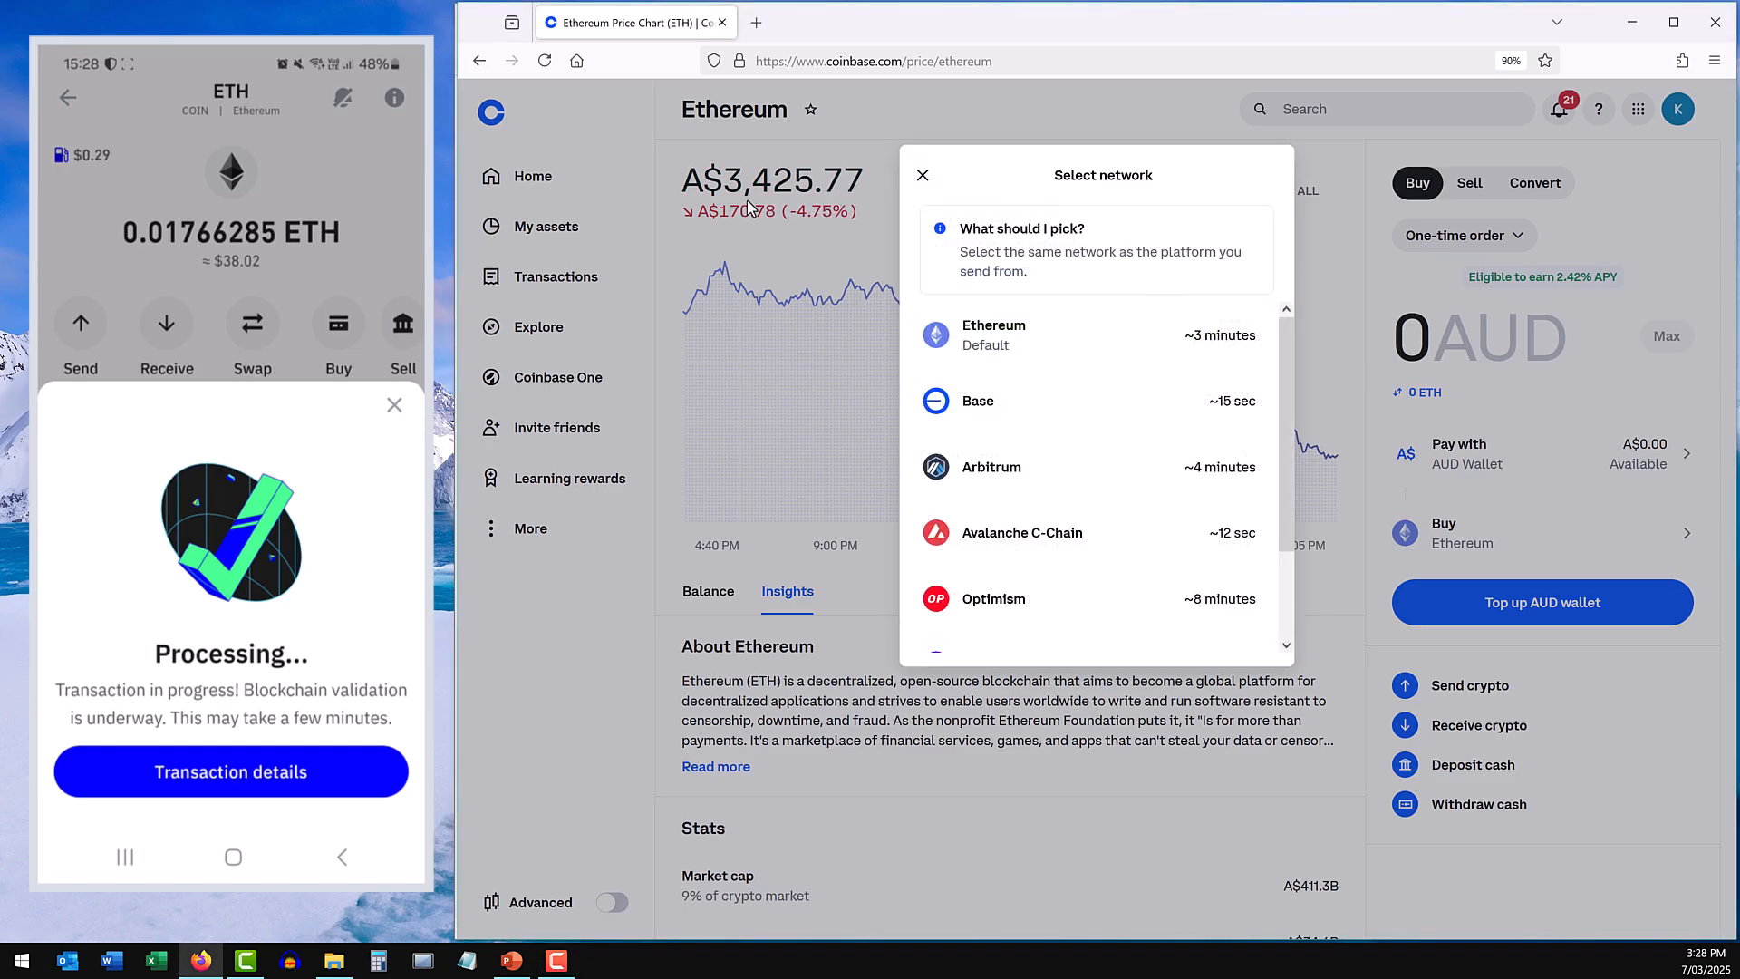
left_click(923, 175)
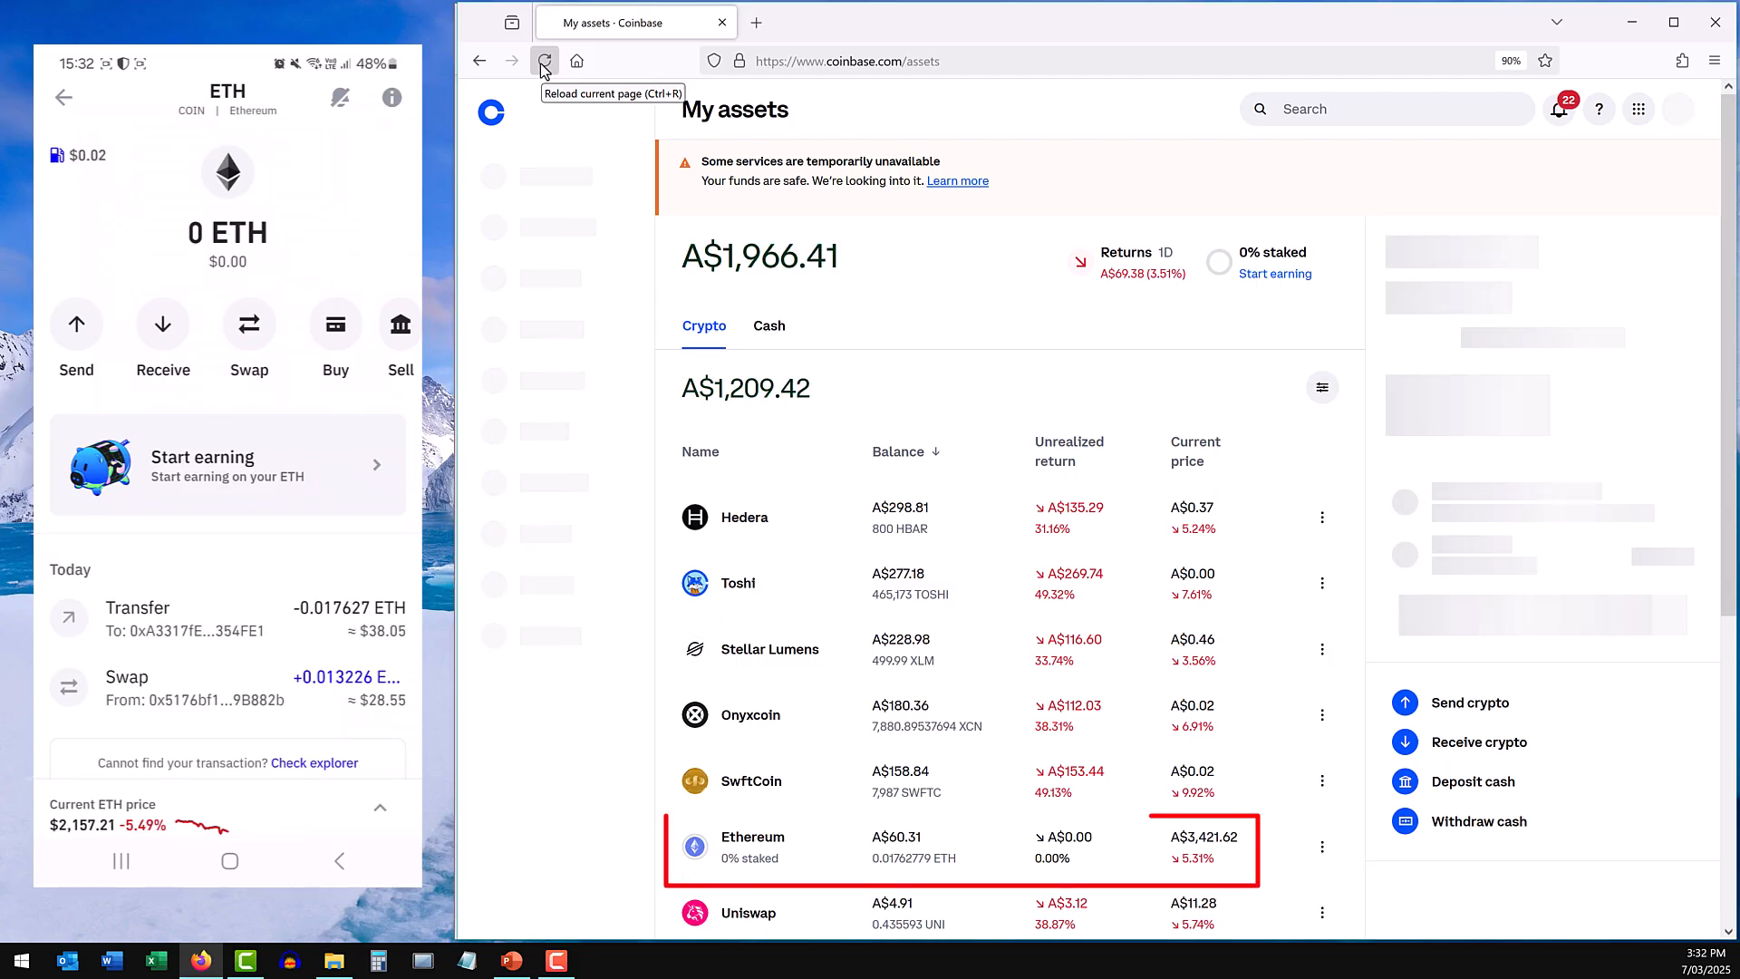
left_click(544, 62)
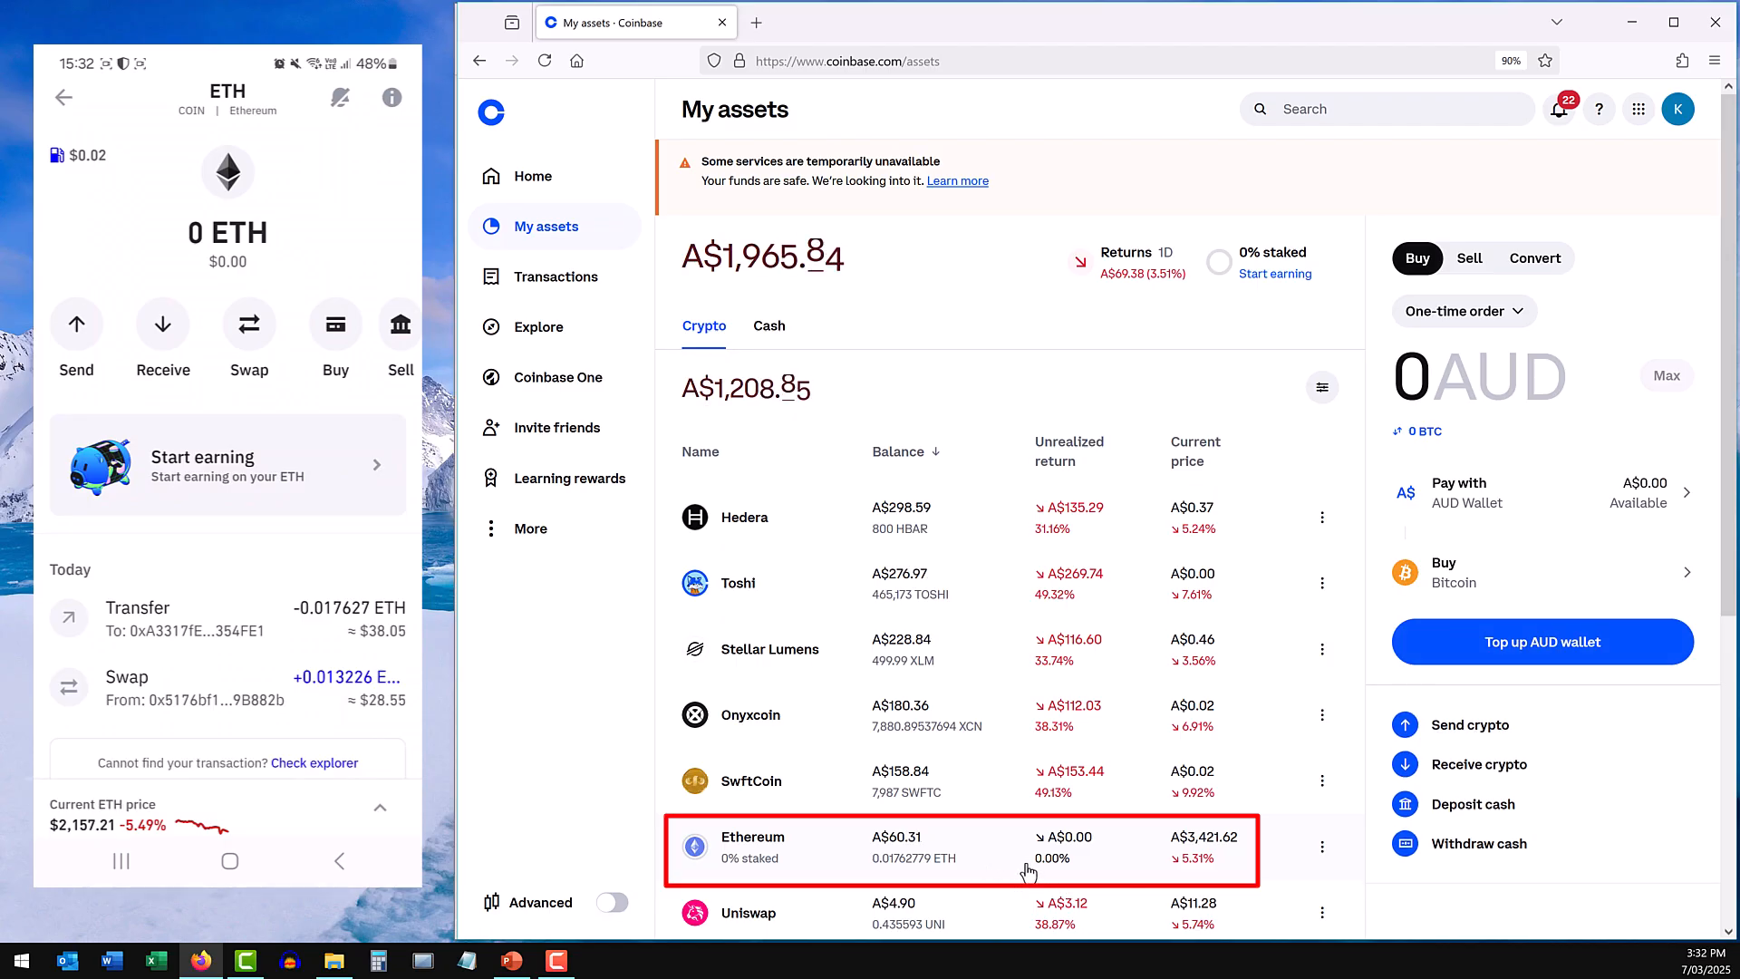
left_click(511, 960)
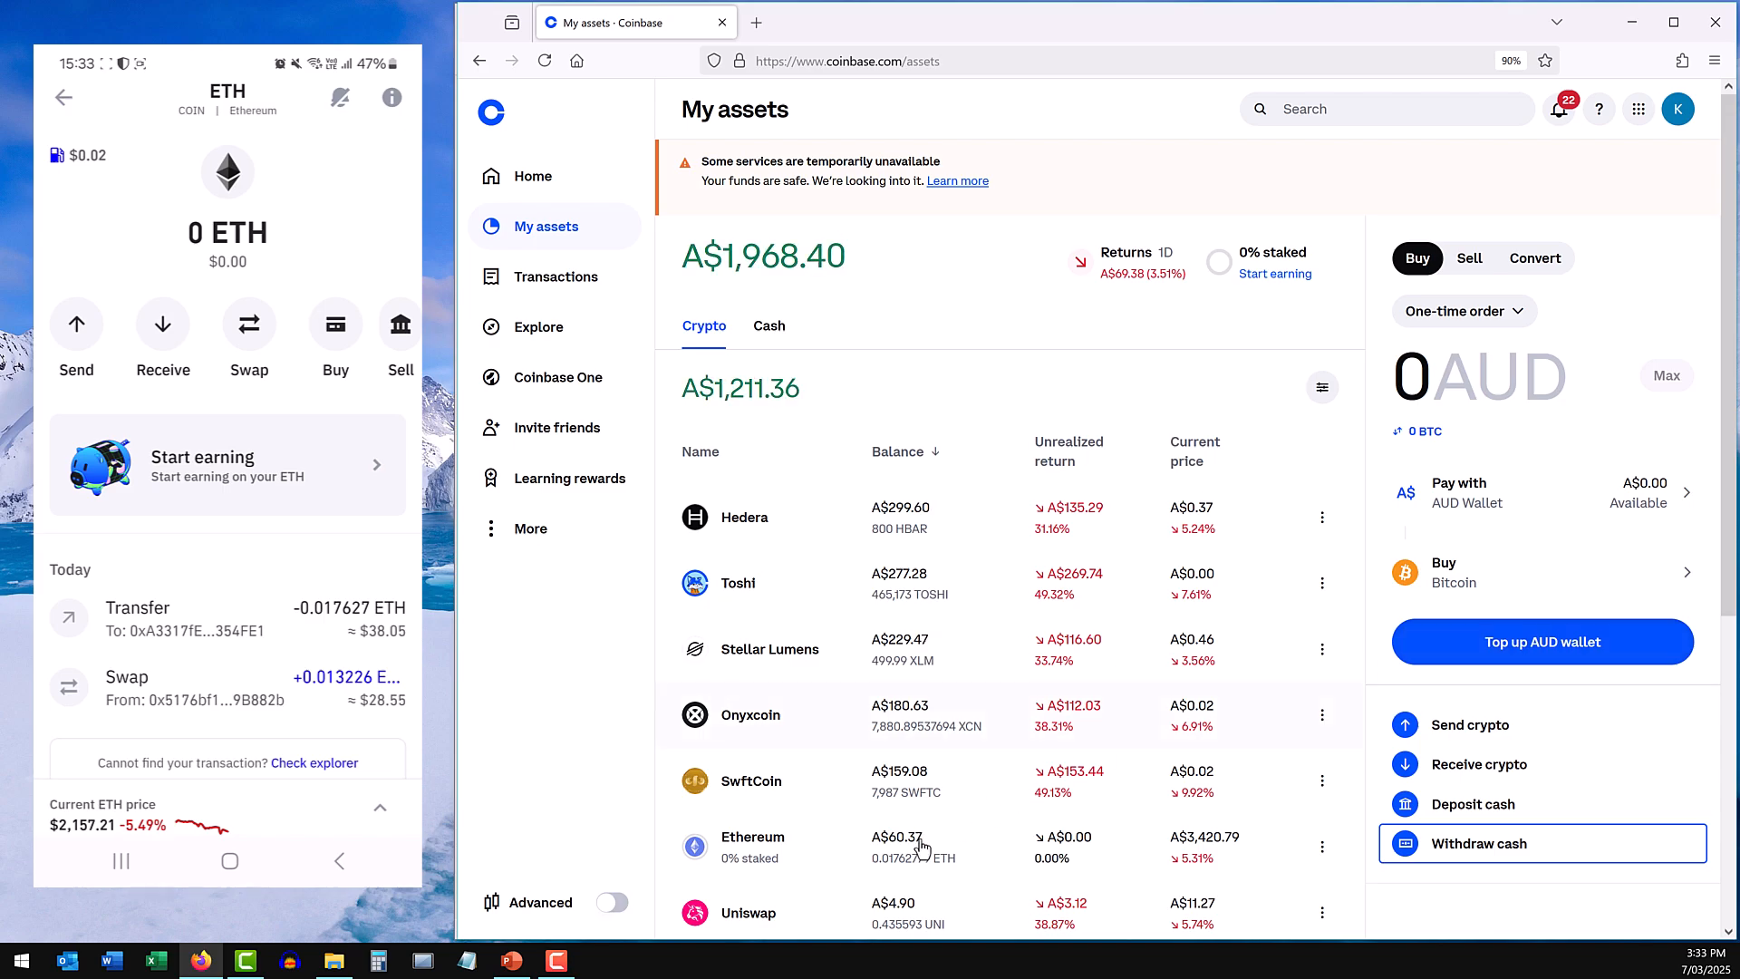
Enter a sell order for A$30 of Ethereum and review it.
left_click(752, 837)
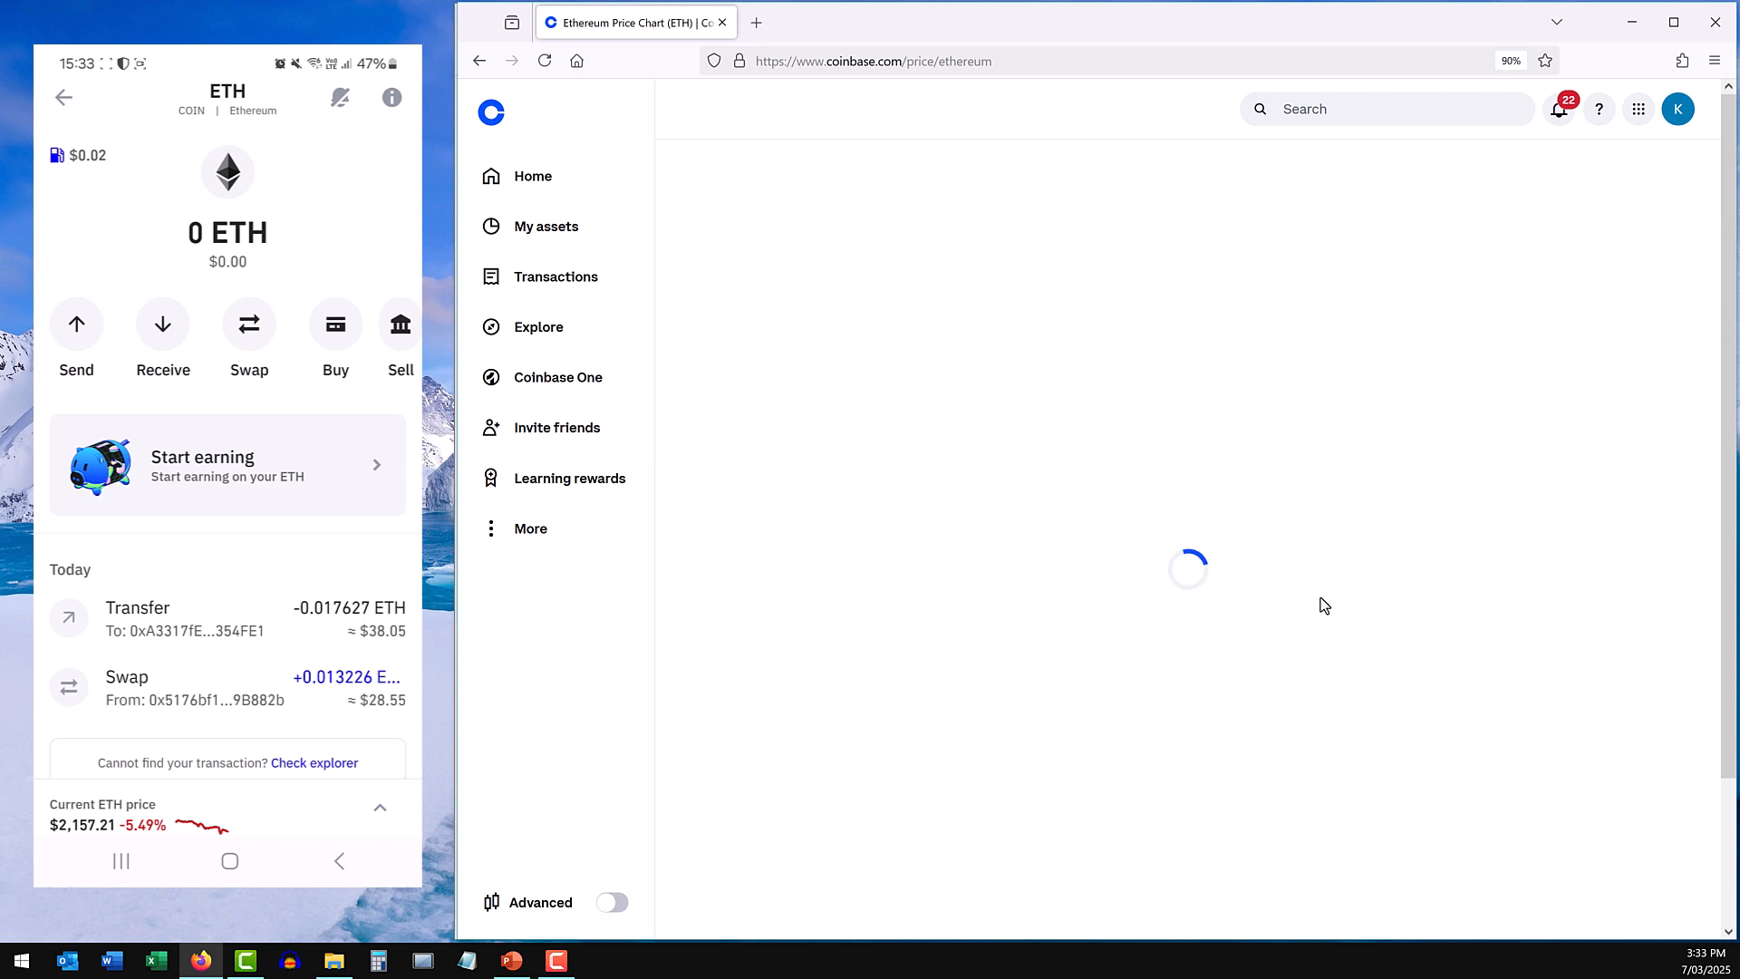
mouse_move(1332, 636)
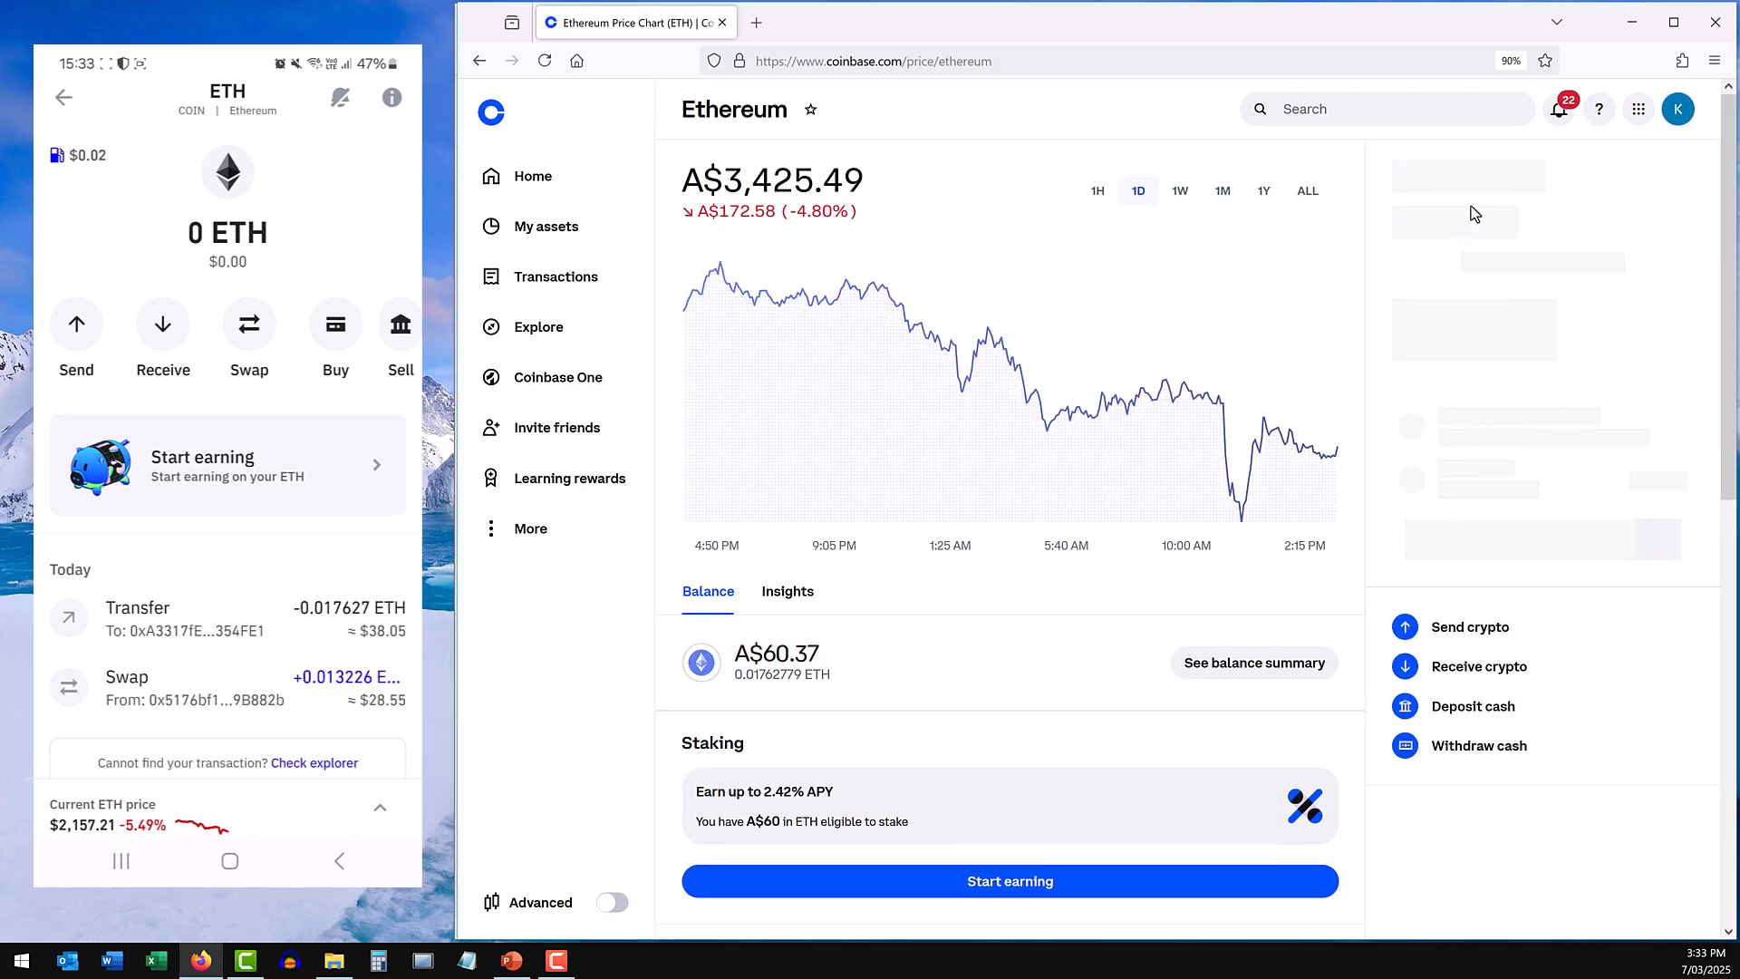
left_click(1468, 183)
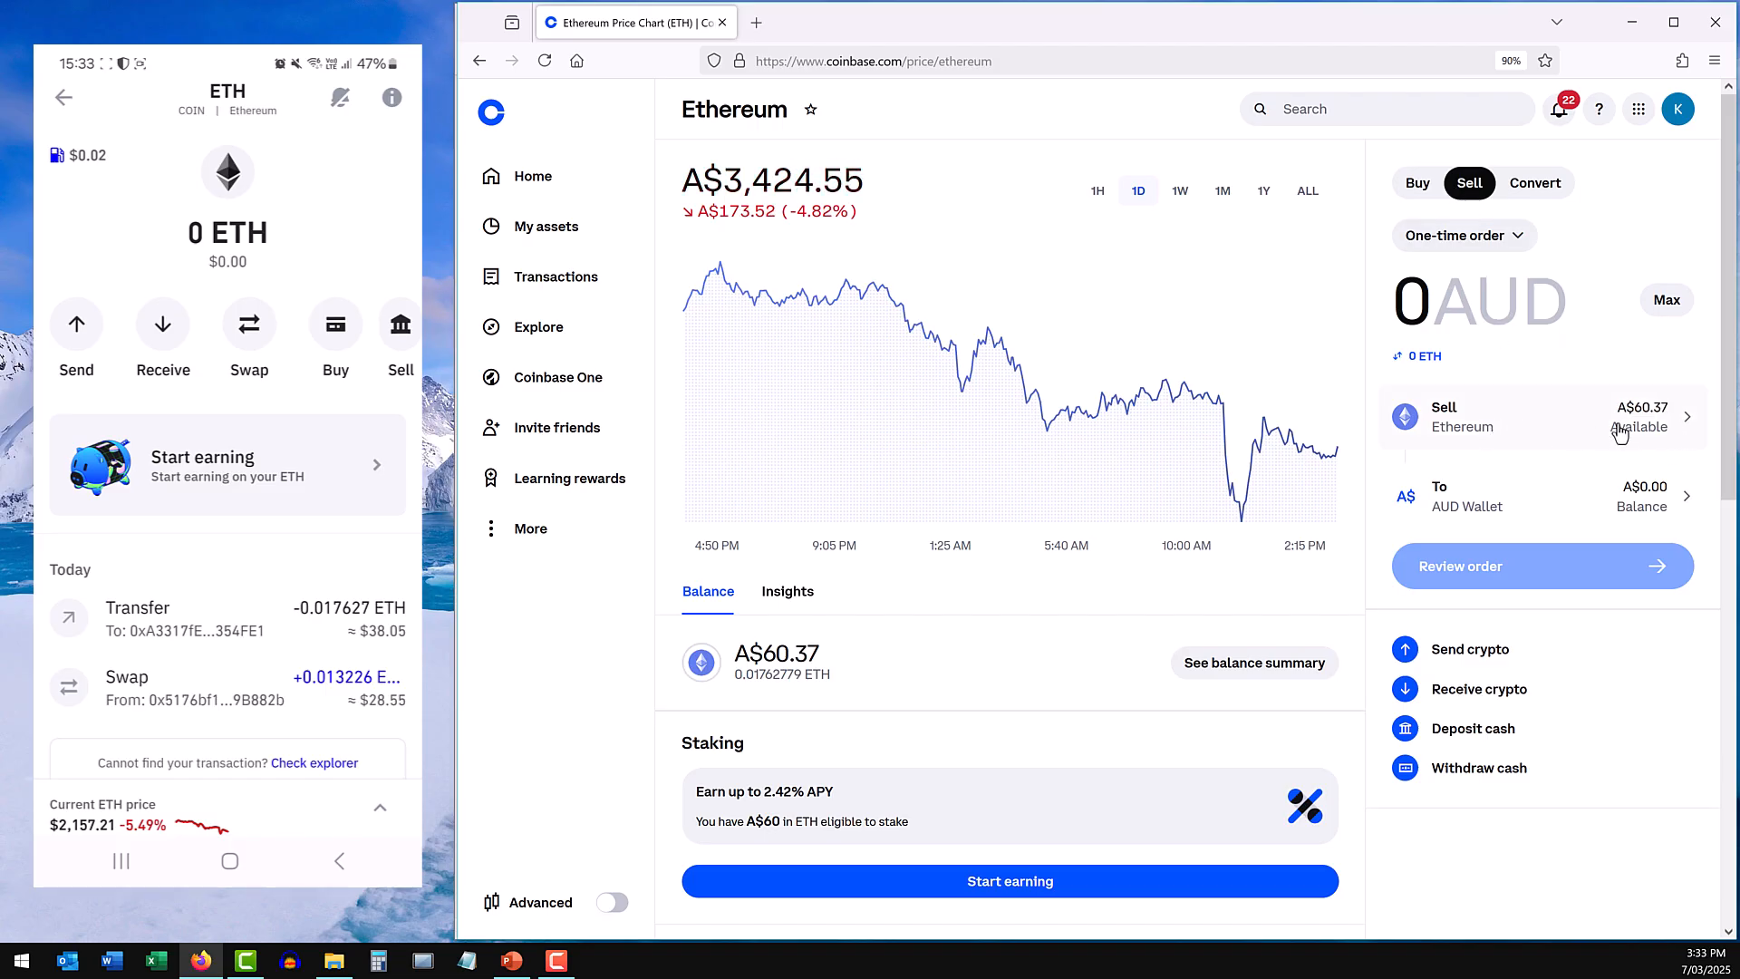
mouse_move(1494, 368)
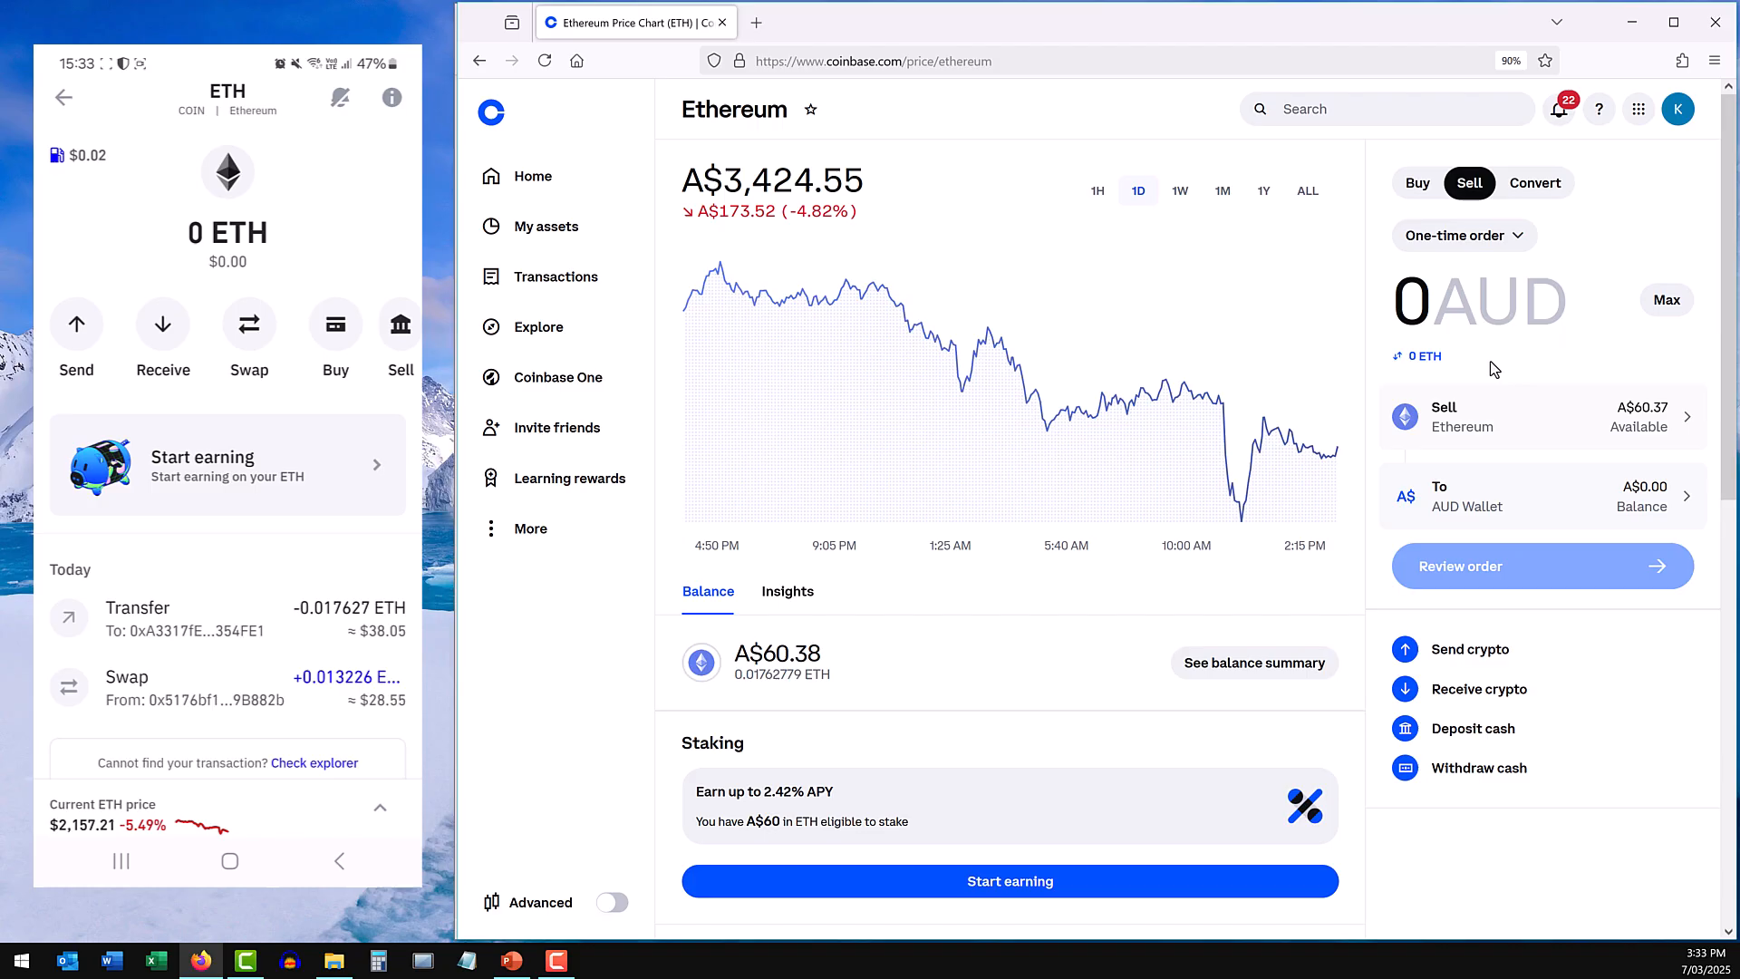
left_click(1410, 299)
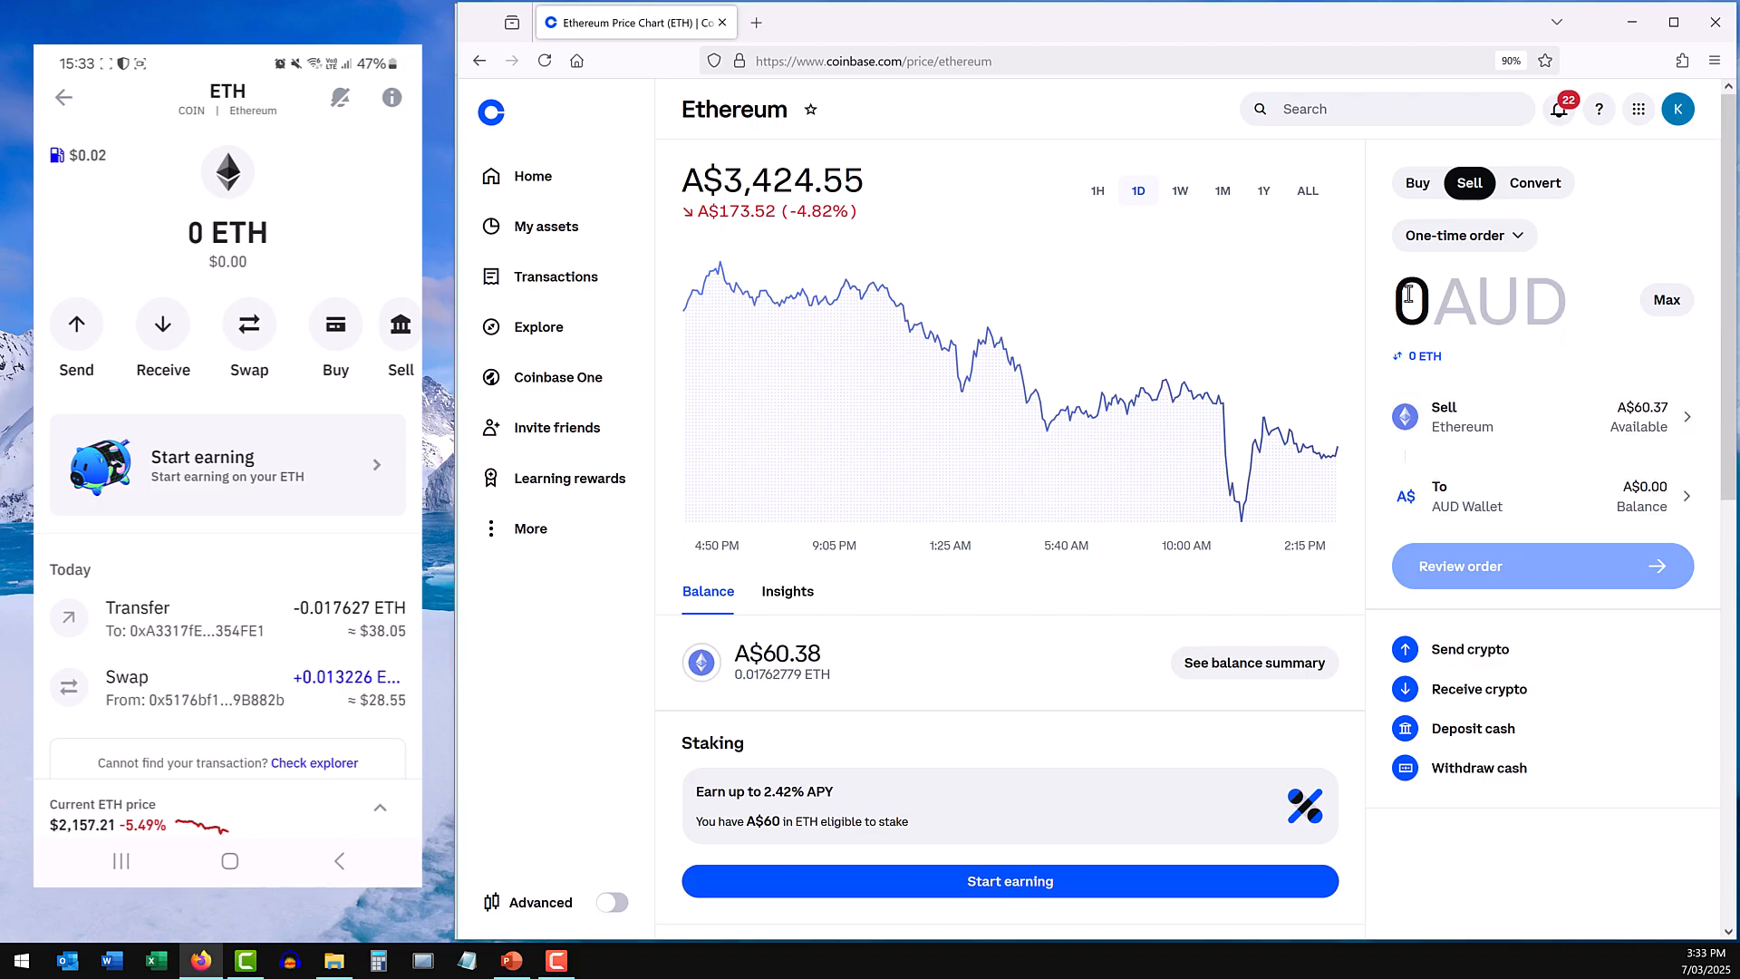
type("30")
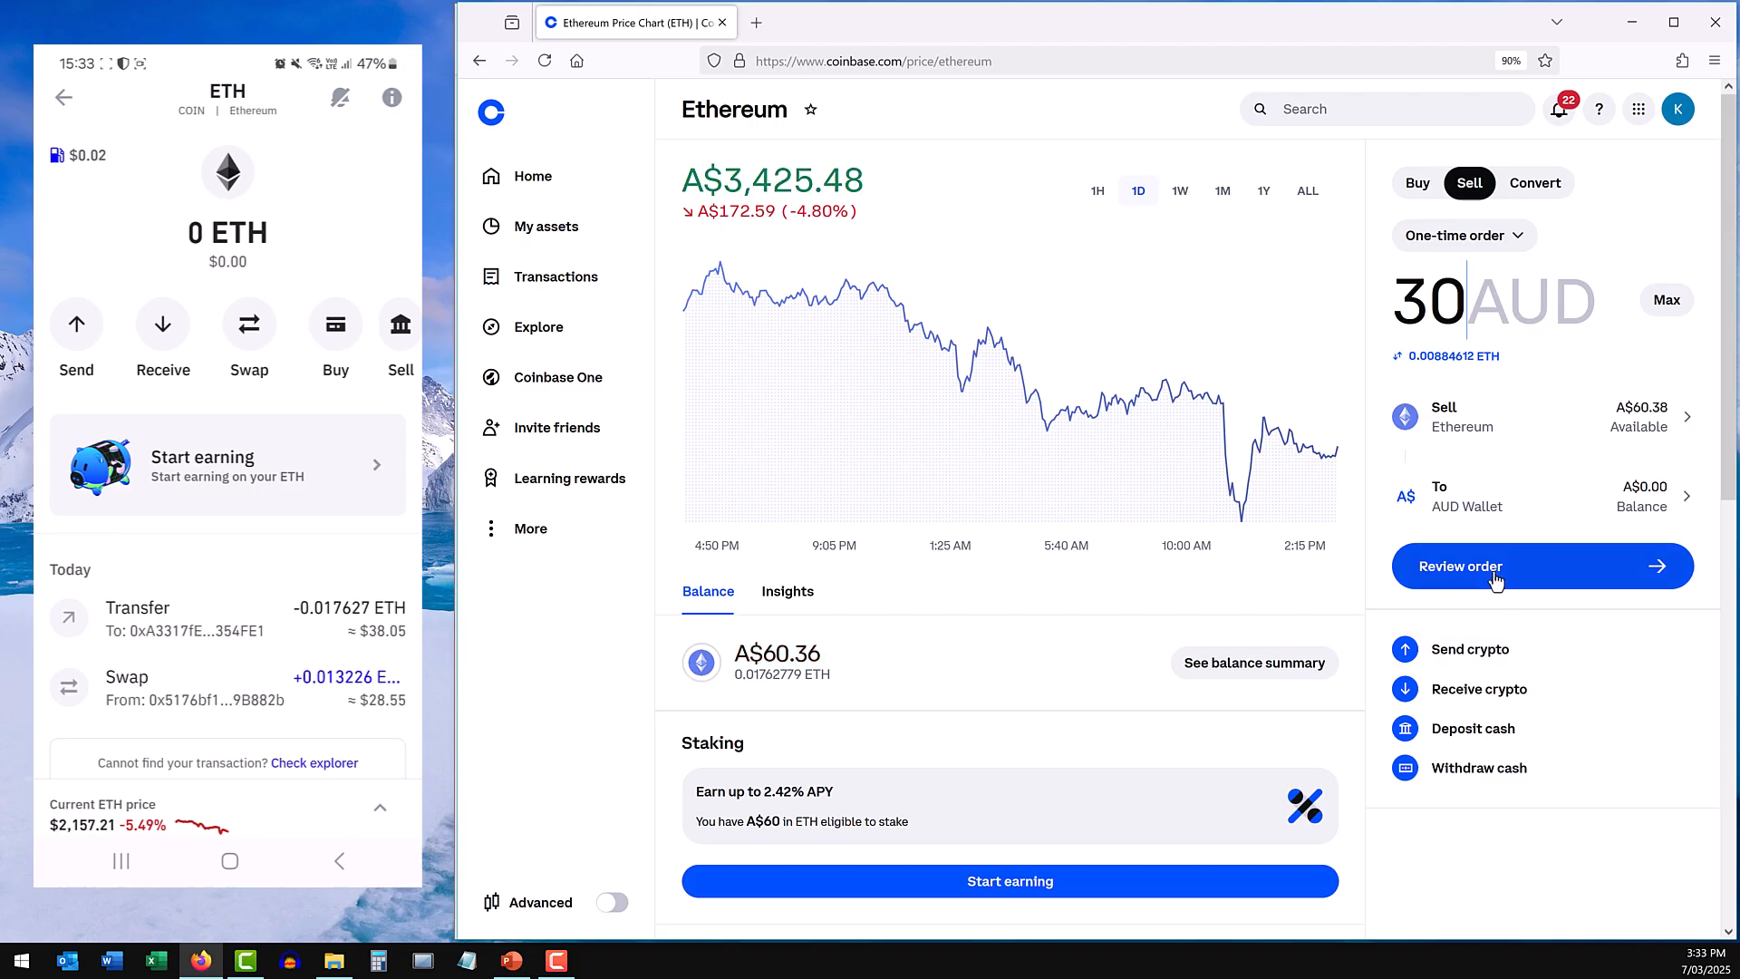
left_click(1460, 565)
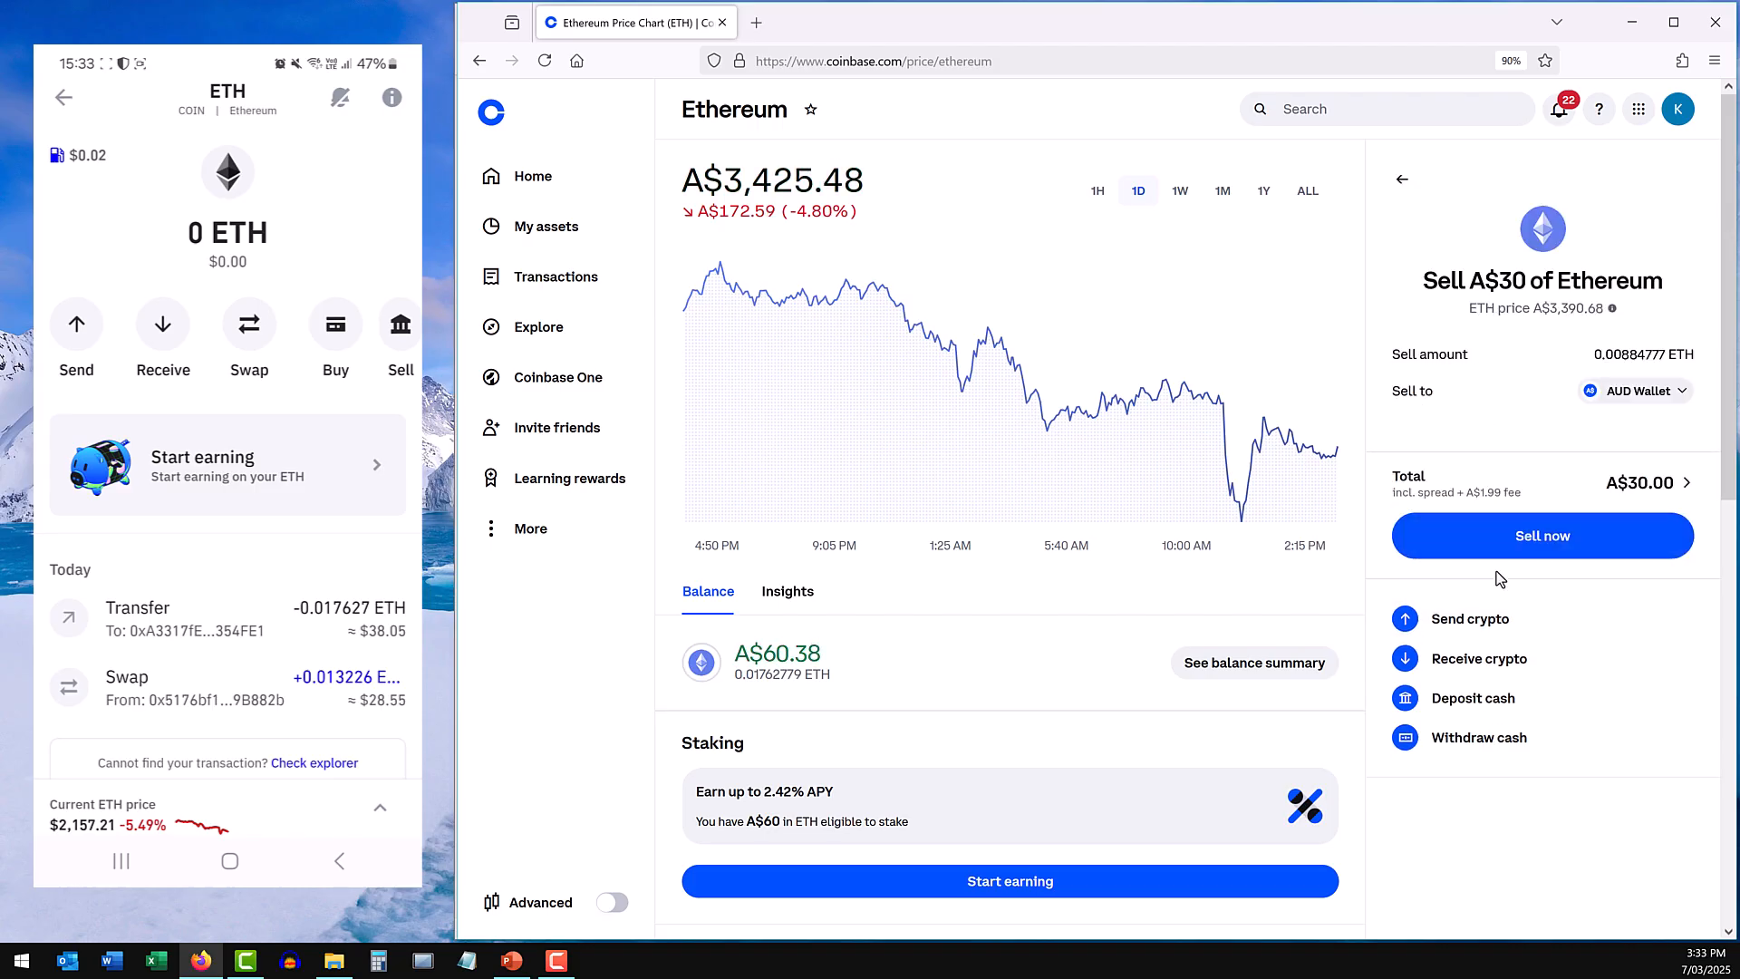
mouse_move(1628, 498)
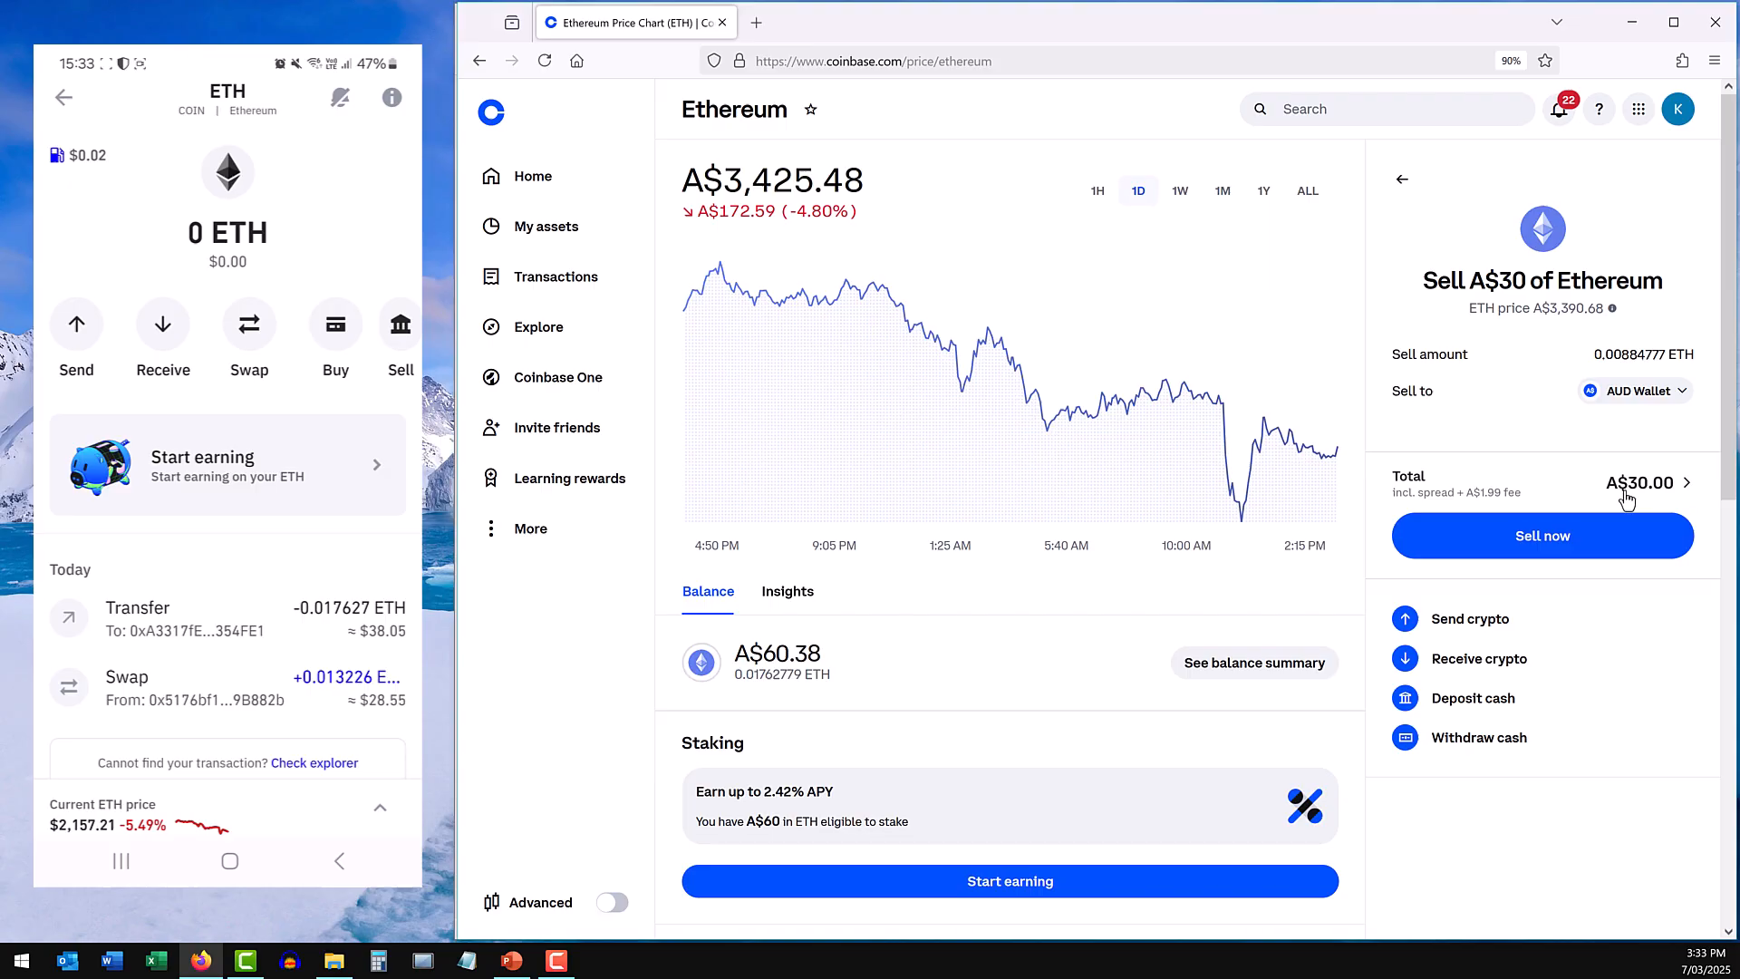
Confirm selling A$30 of Ethereum into the AUD Wallet.
left_click(1648, 482)
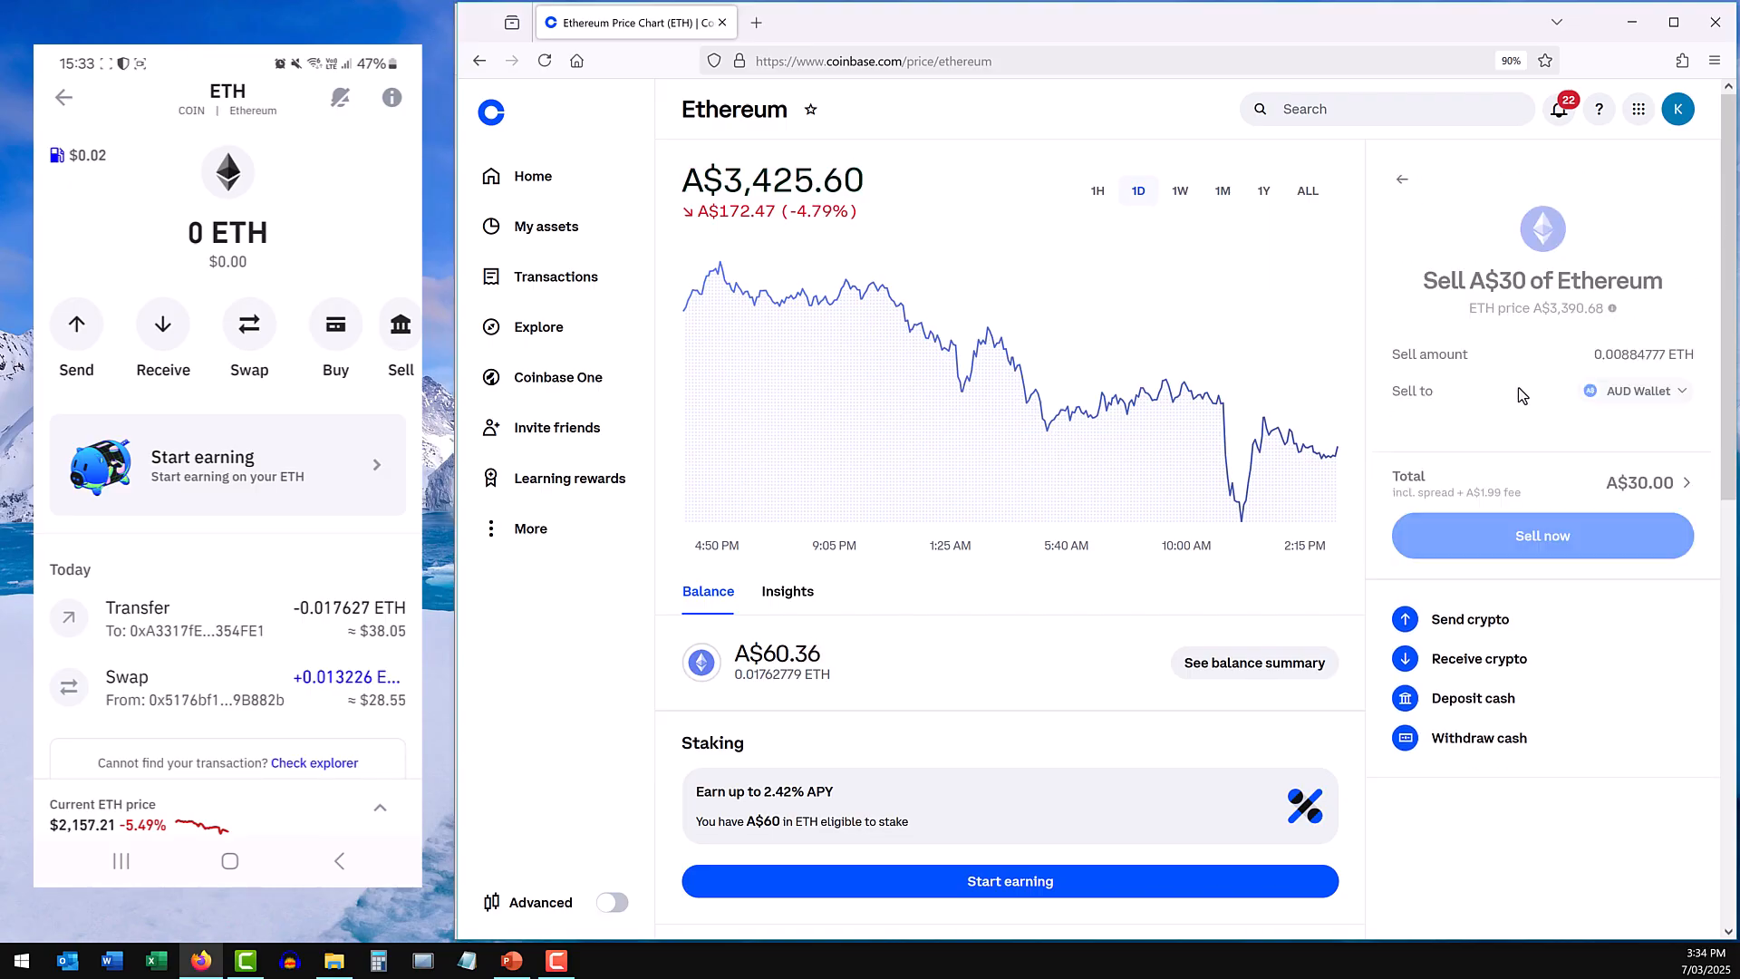
left_click(1540, 535)
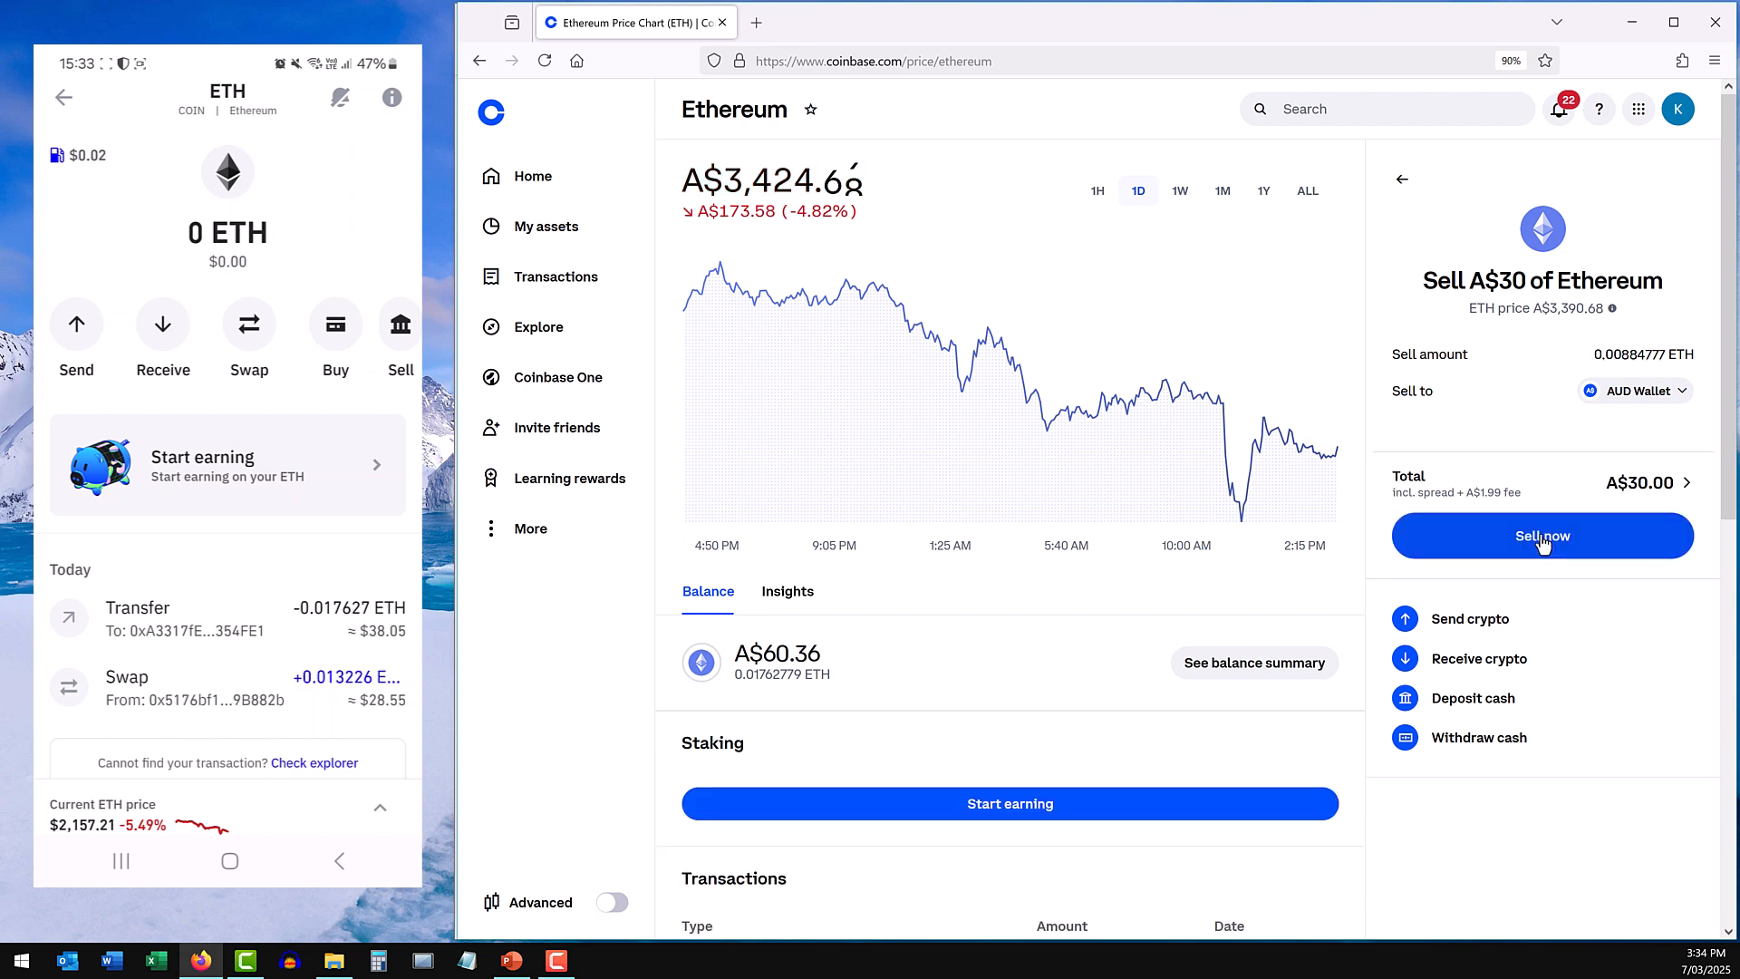
left_click(1540, 534)
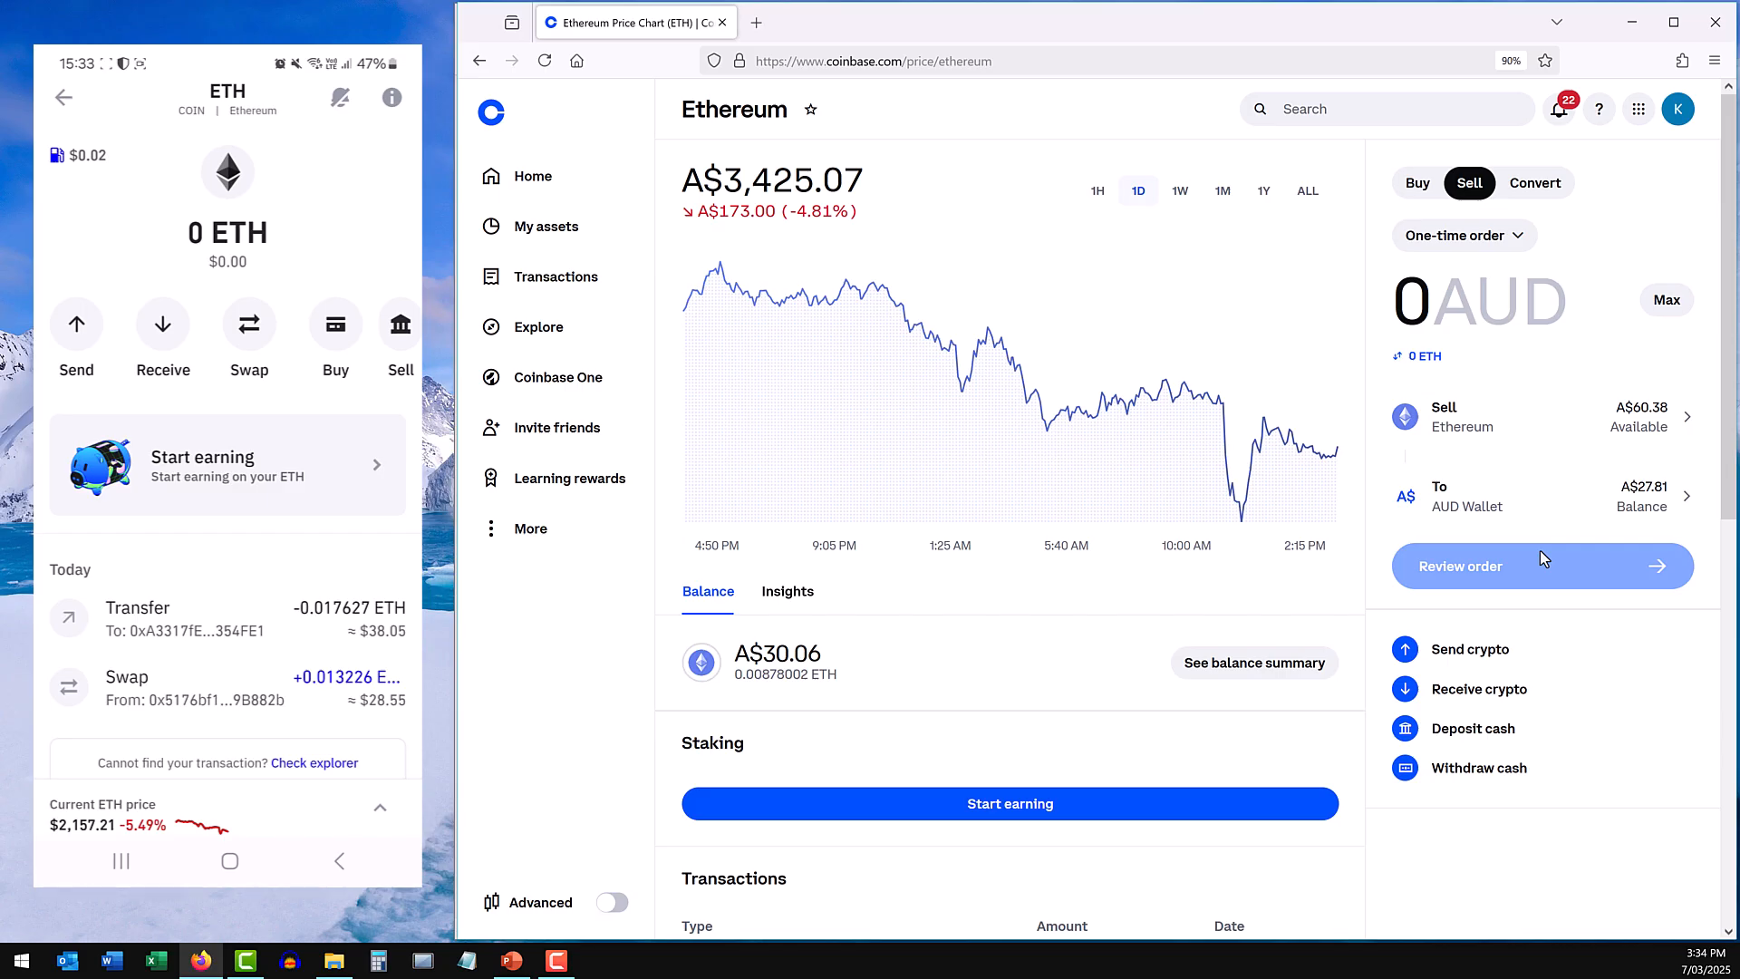
mouse_move(1441, 779)
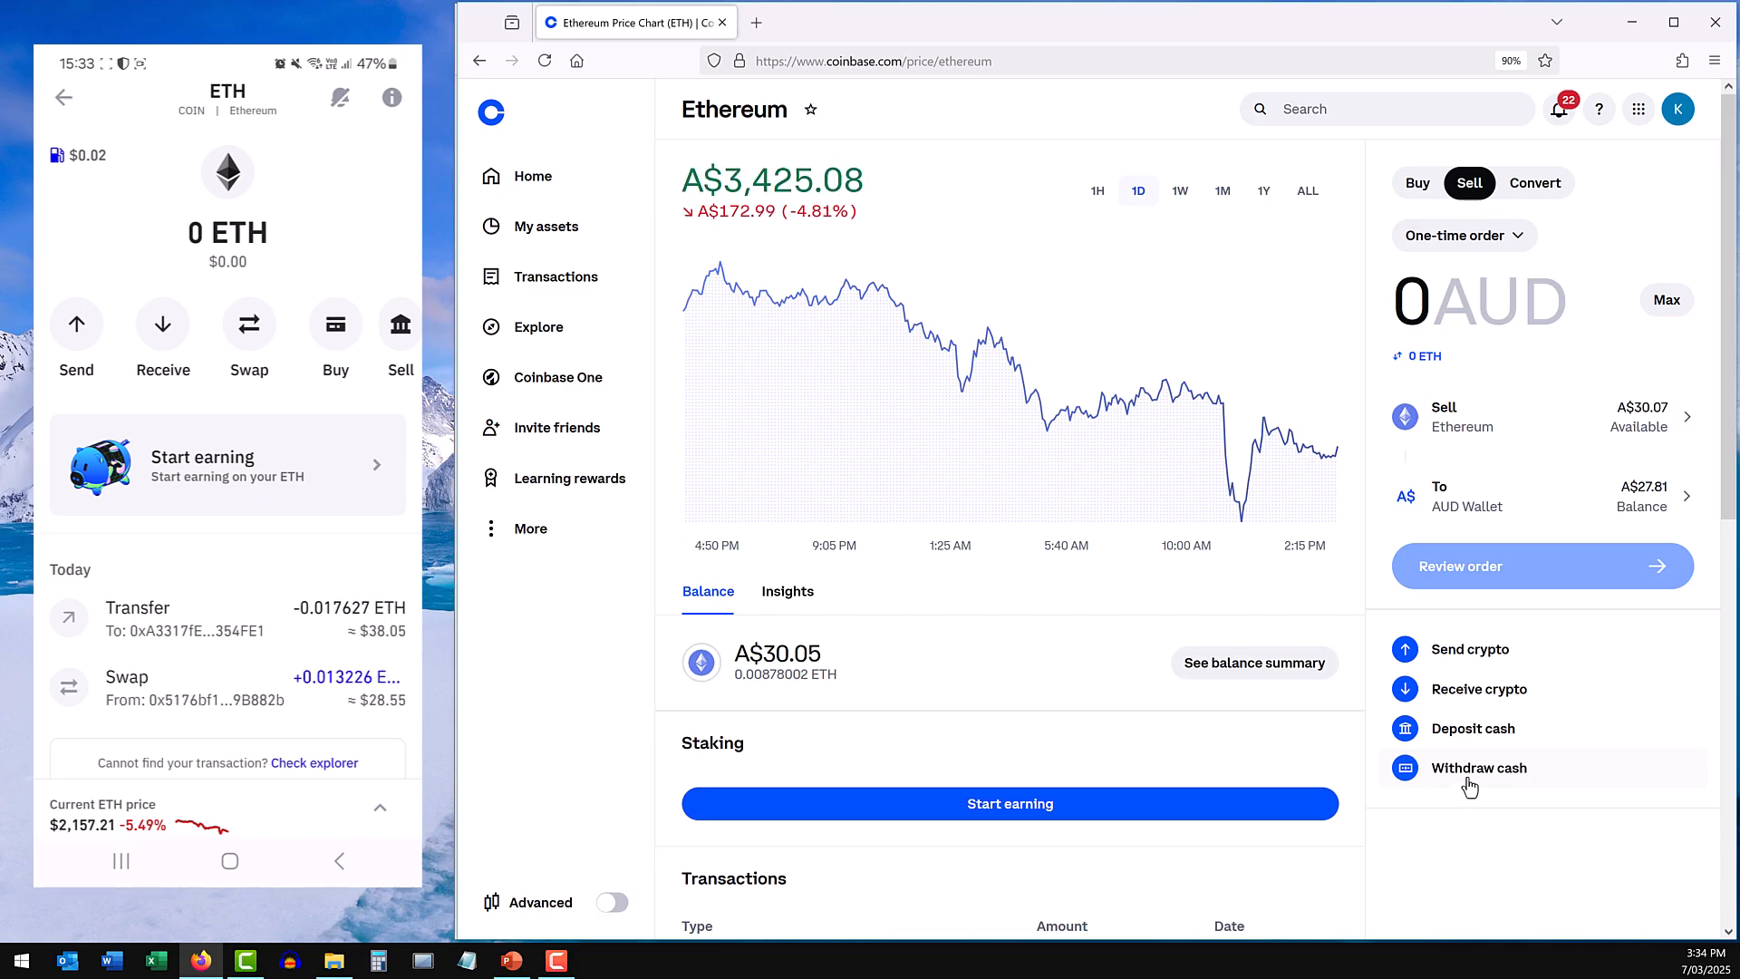
left_click(1479, 767)
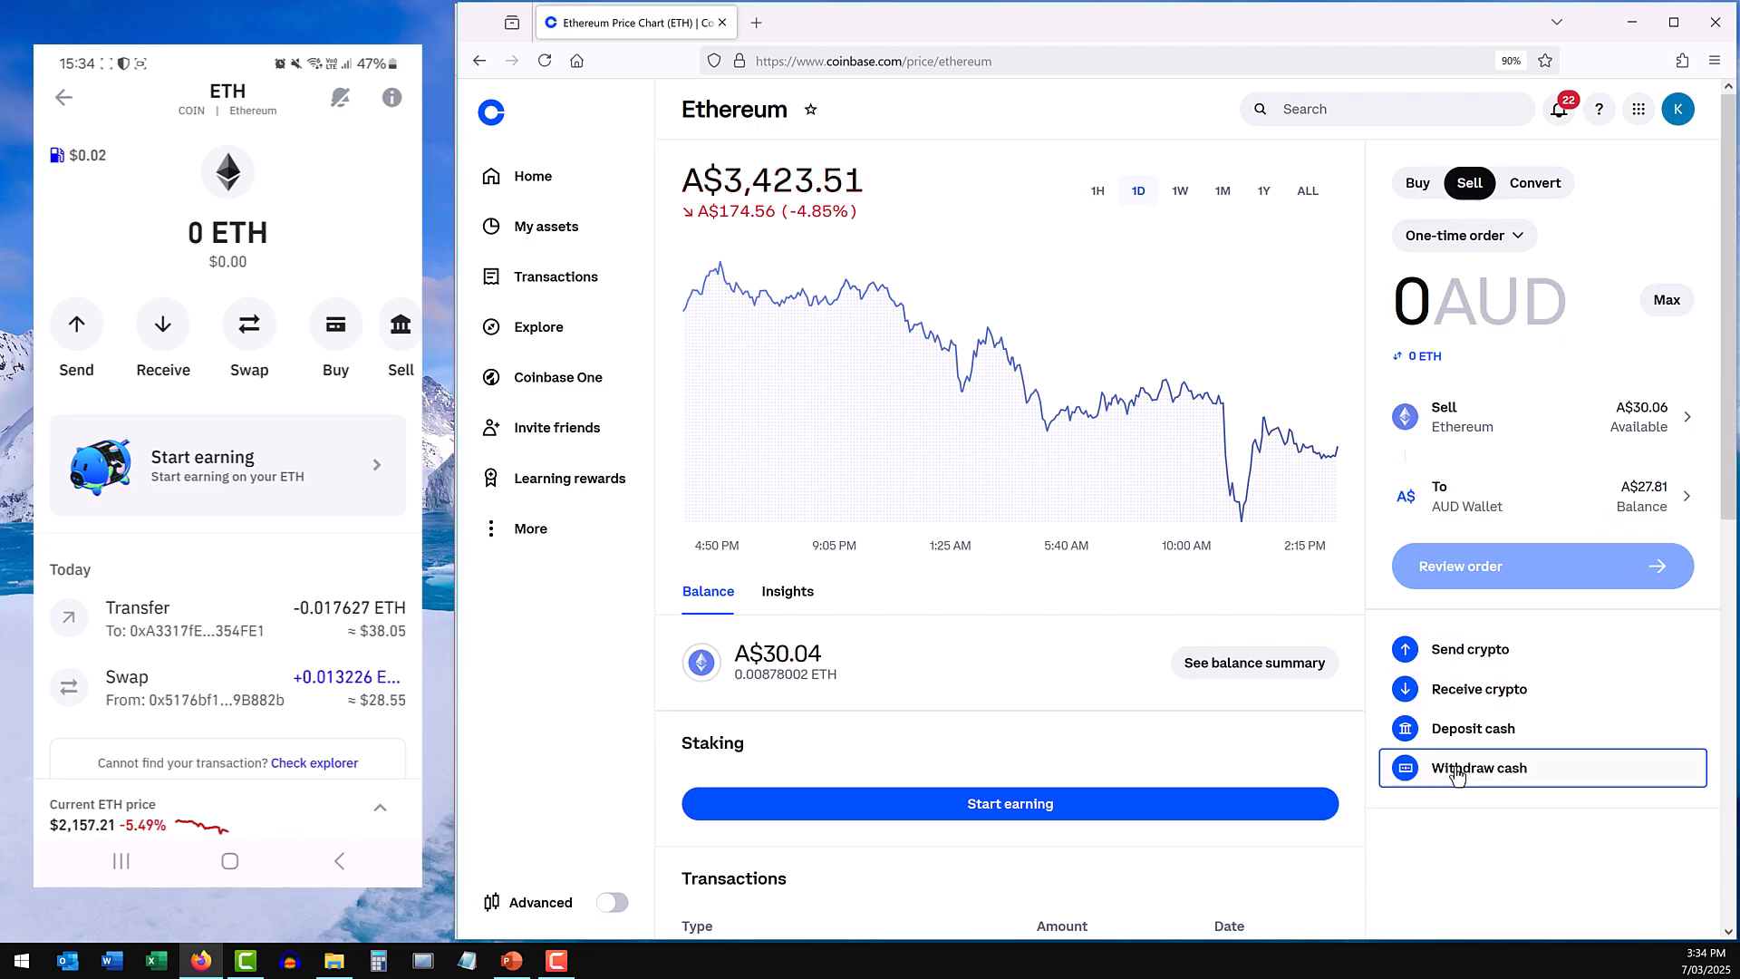
left_click(1479, 767)
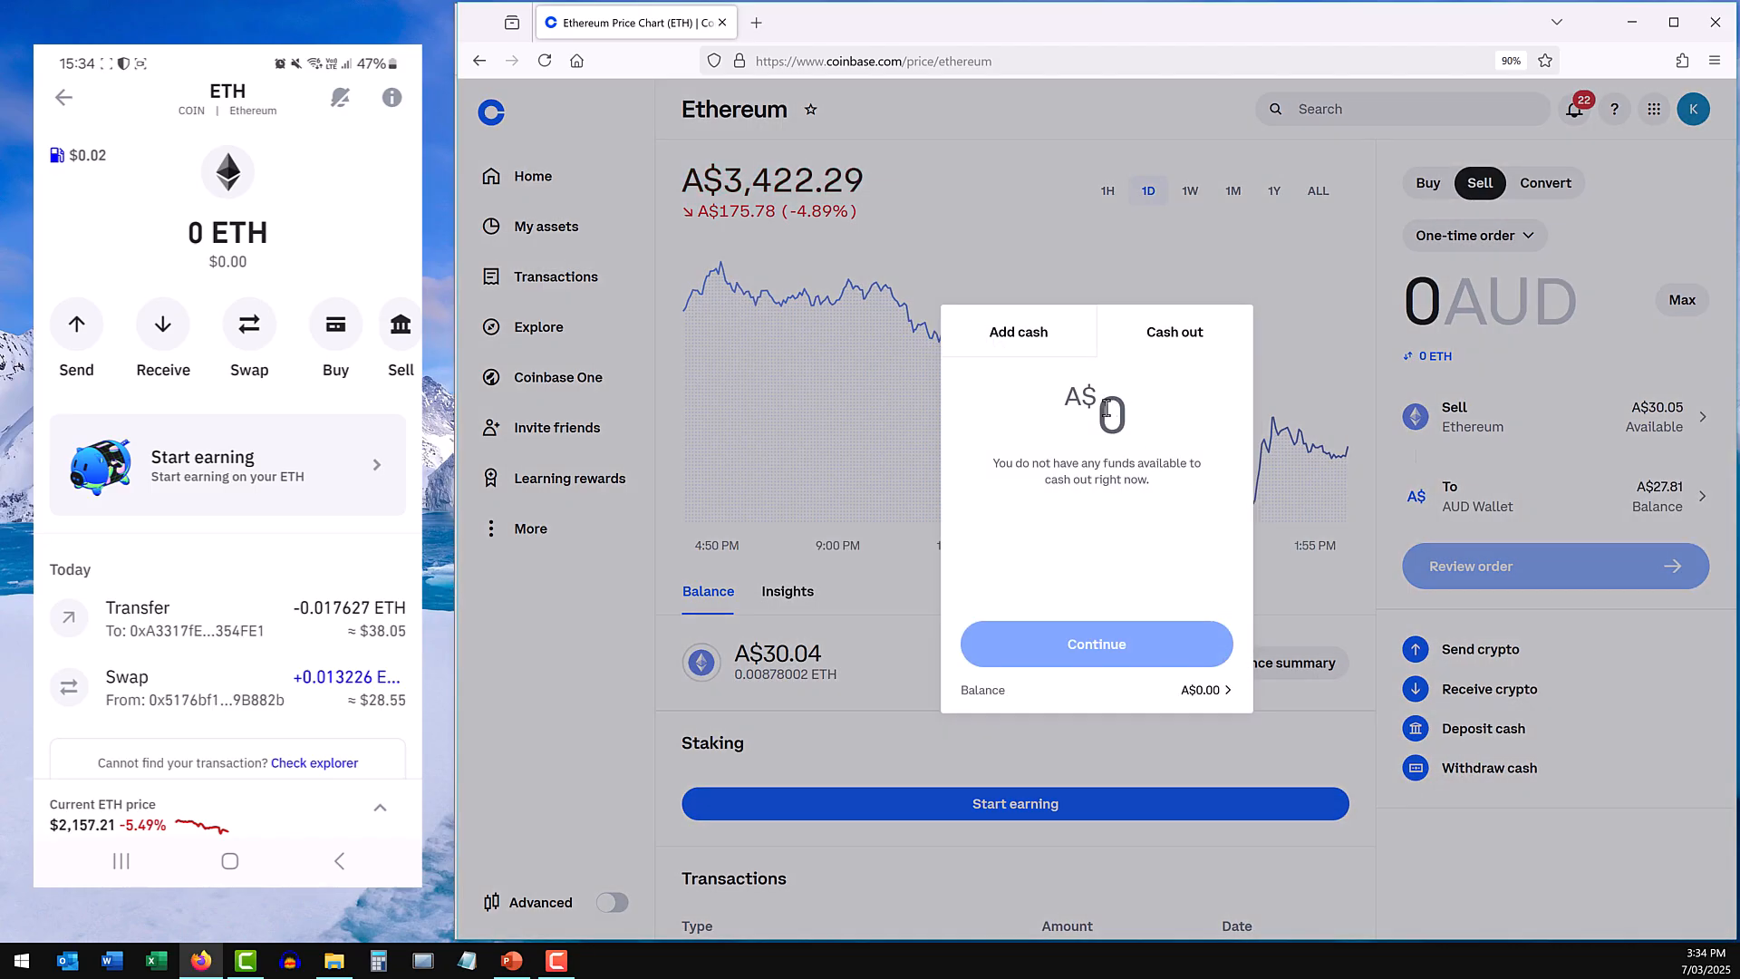
left_click(1428, 183)
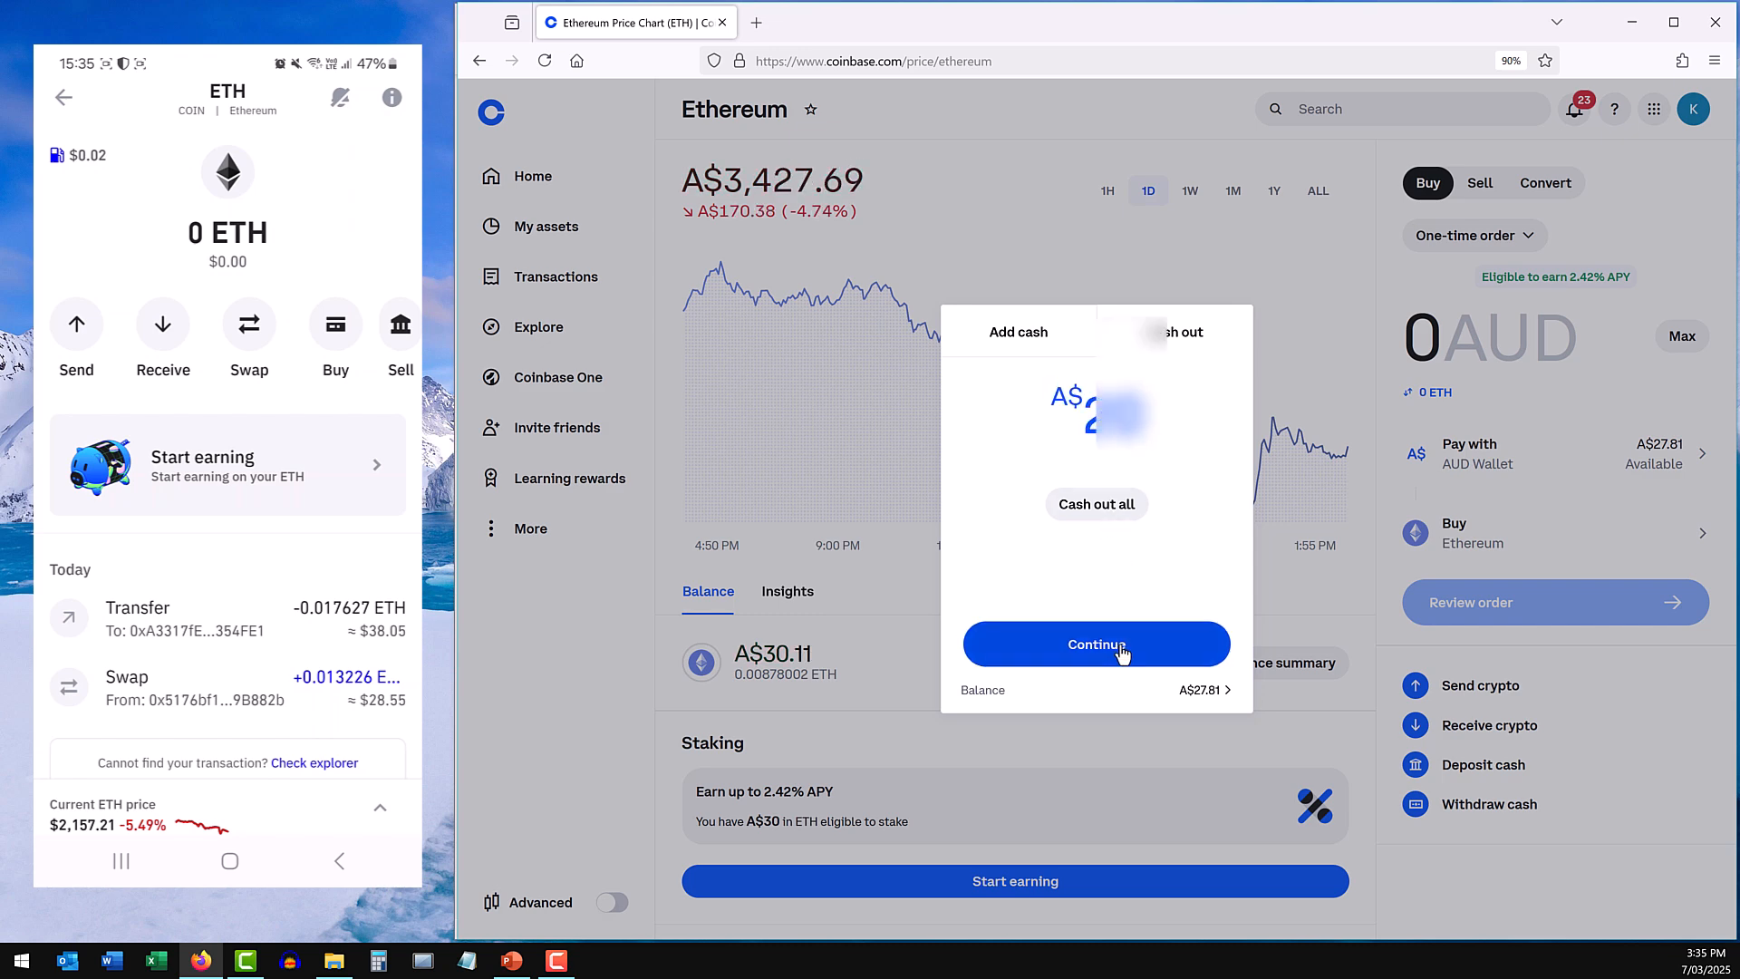
left_click(1095, 643)
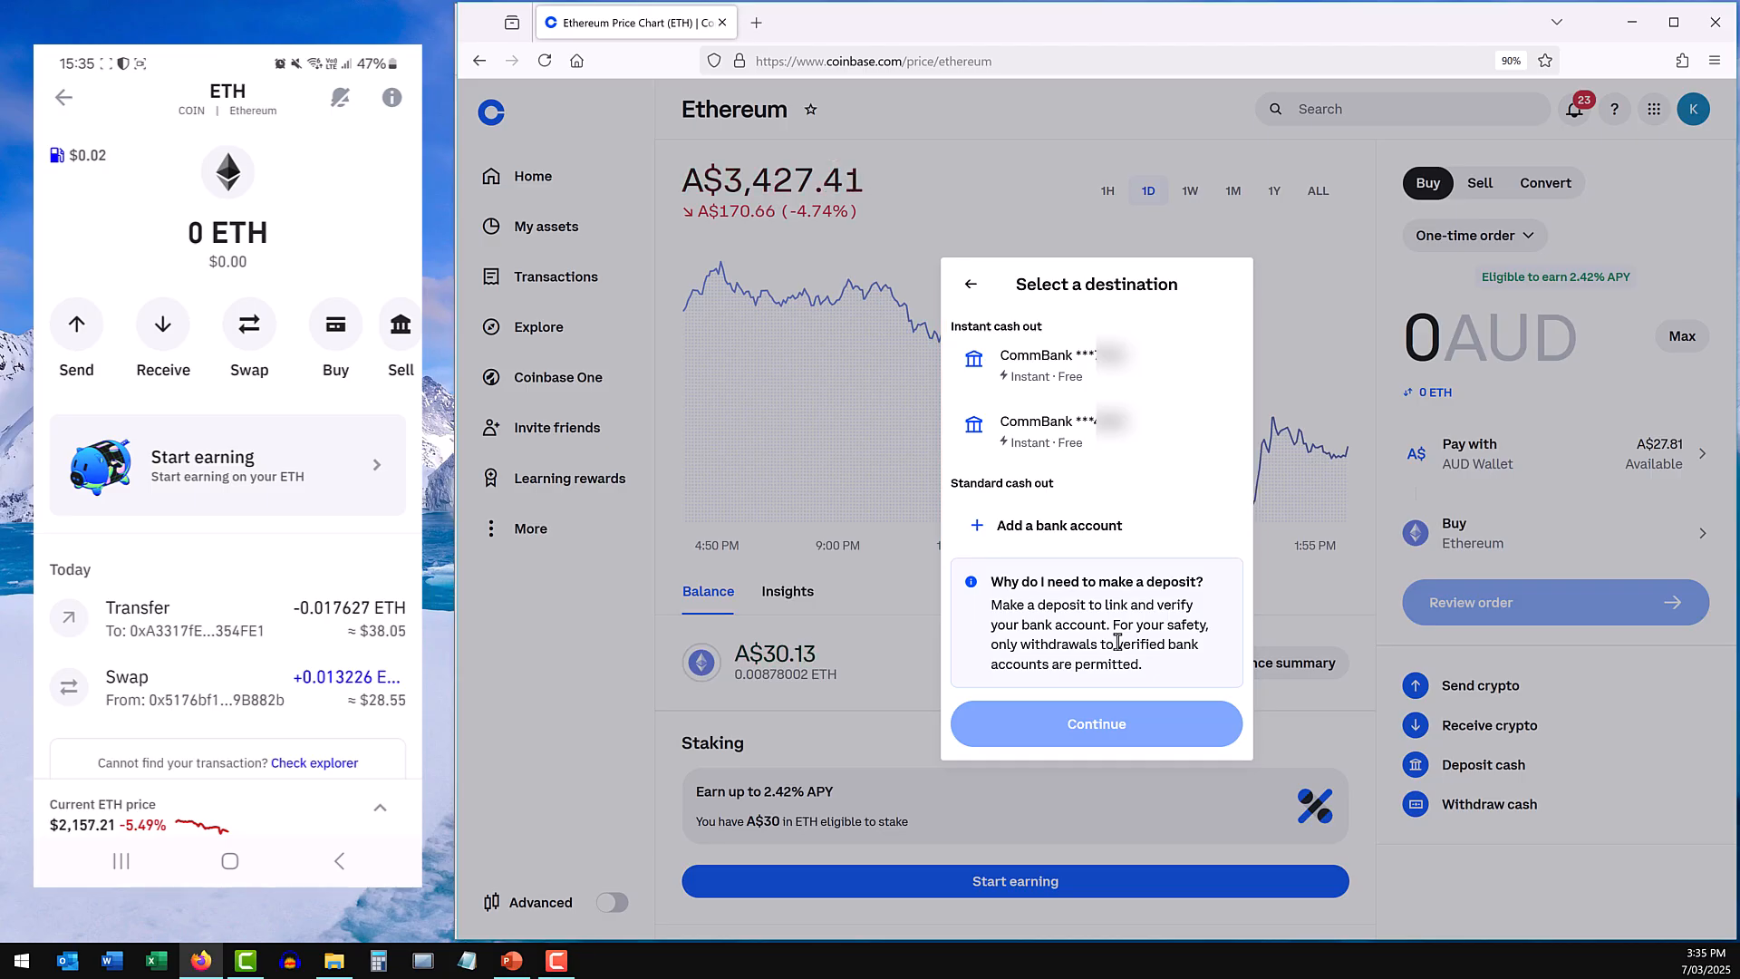
mouse_move(1149, 560)
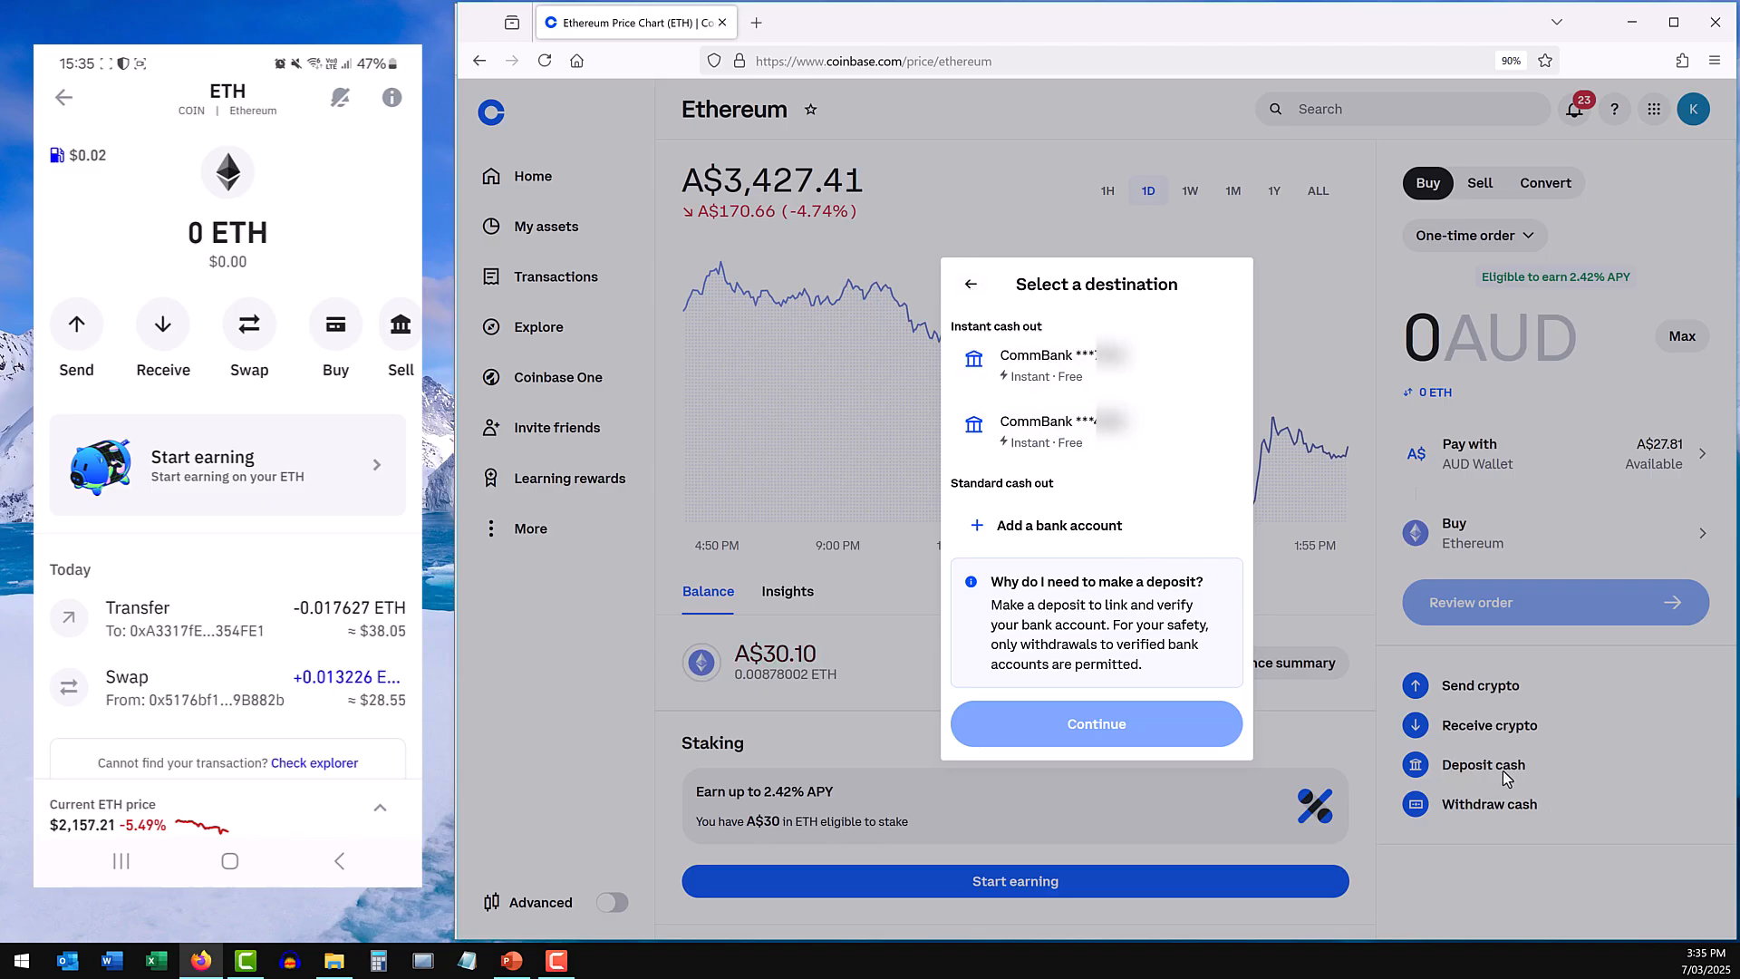
mouse_move(1196, 431)
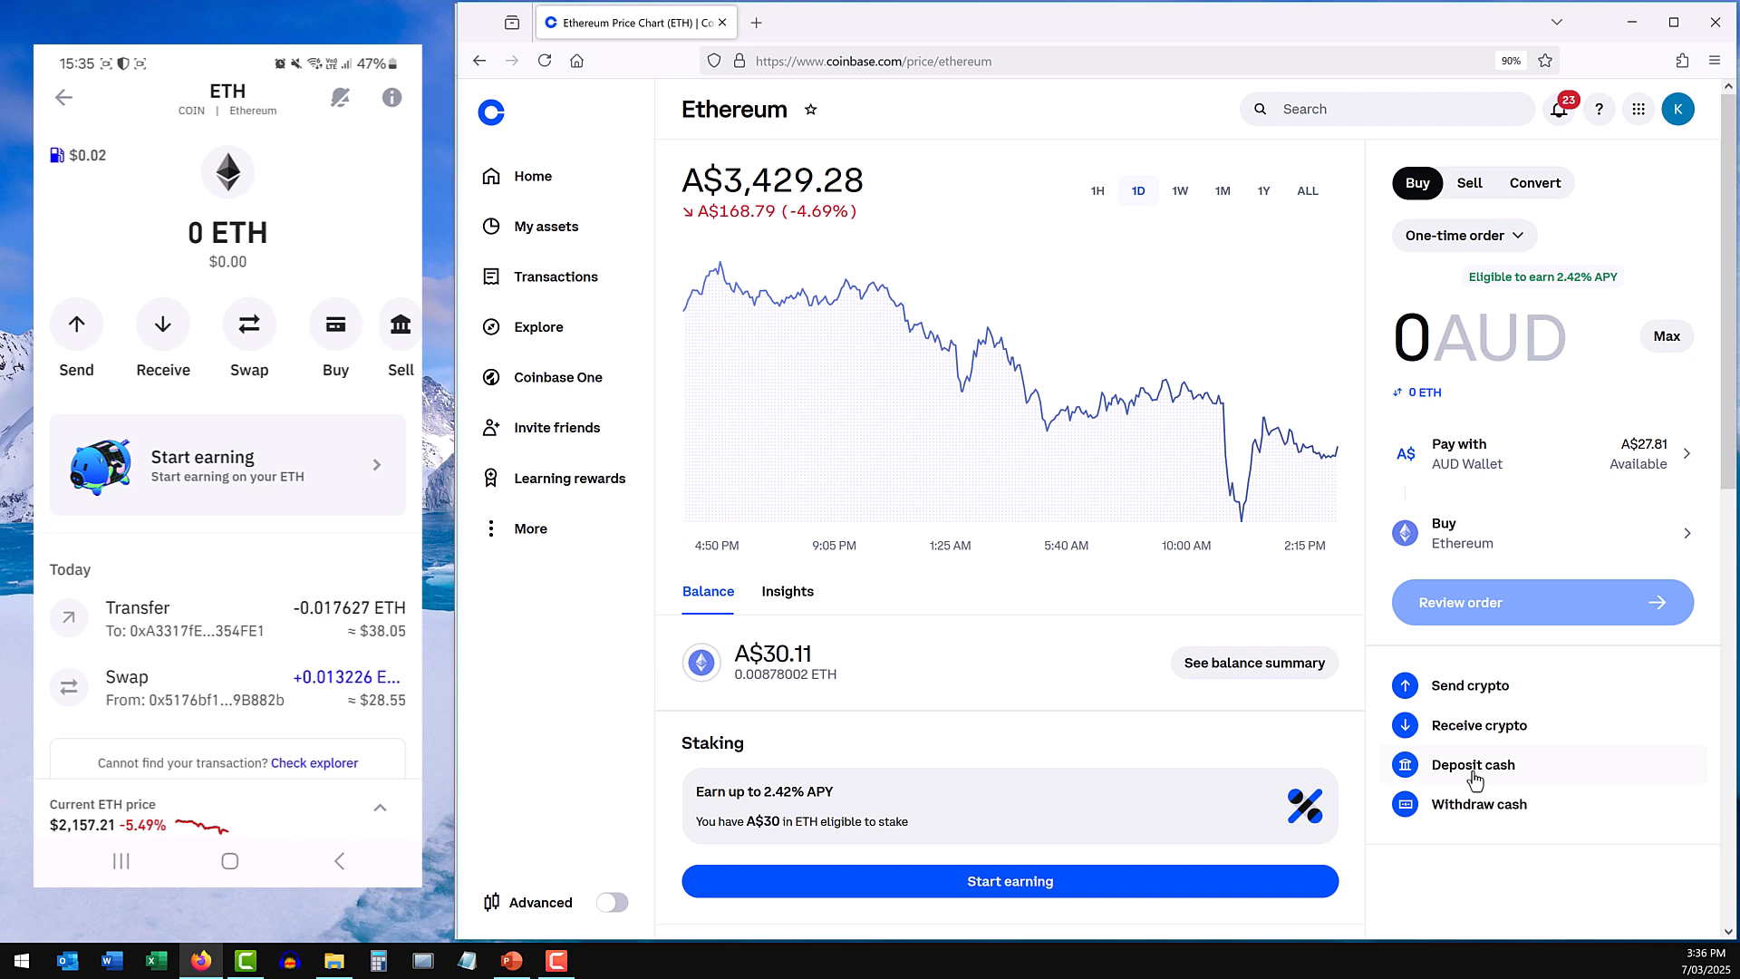
left_click(1471, 763)
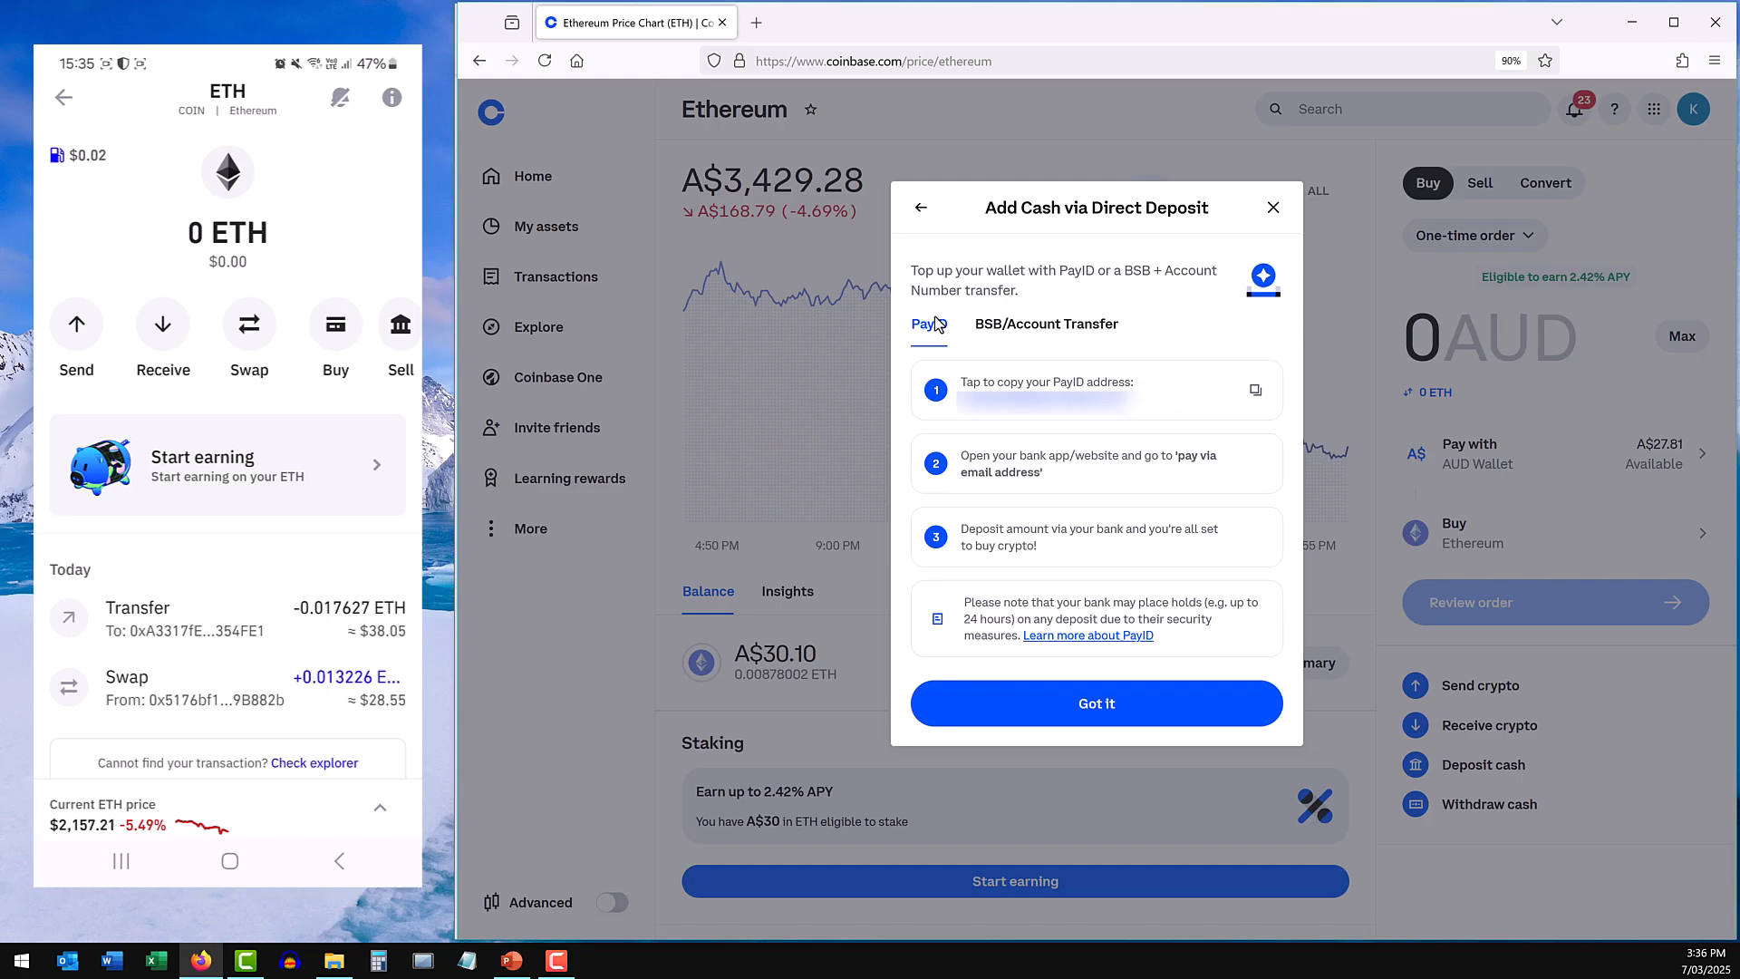
left_click(1045, 322)
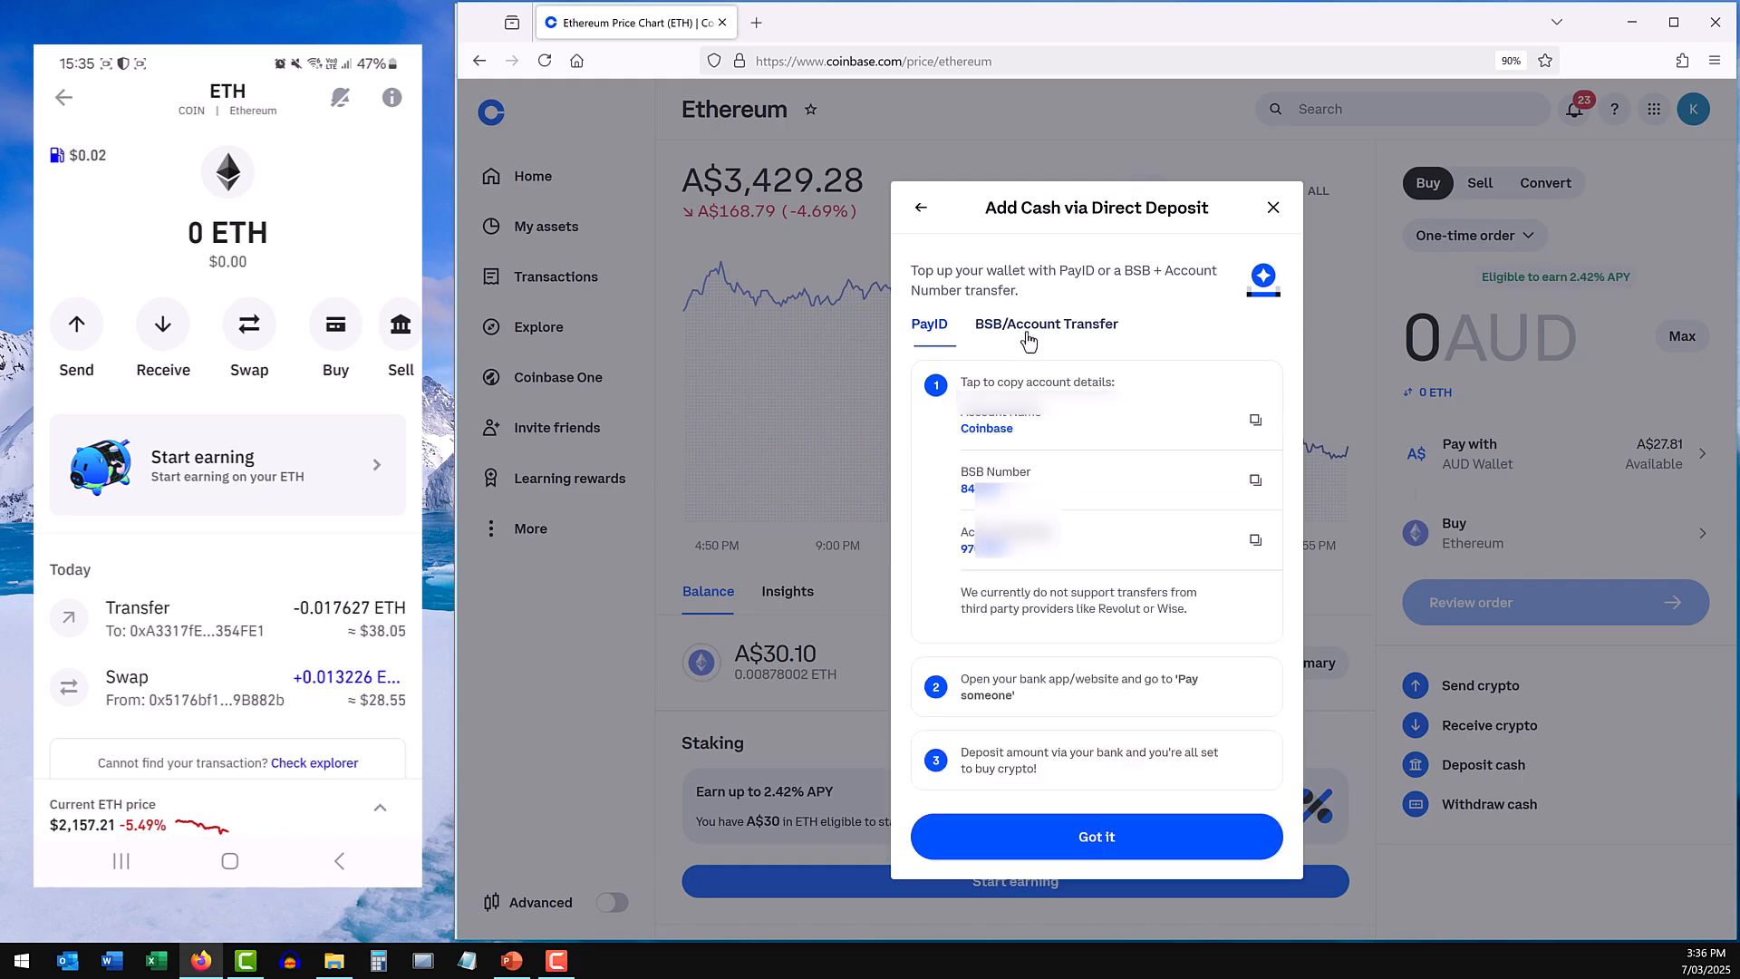
left_click(1044, 323)
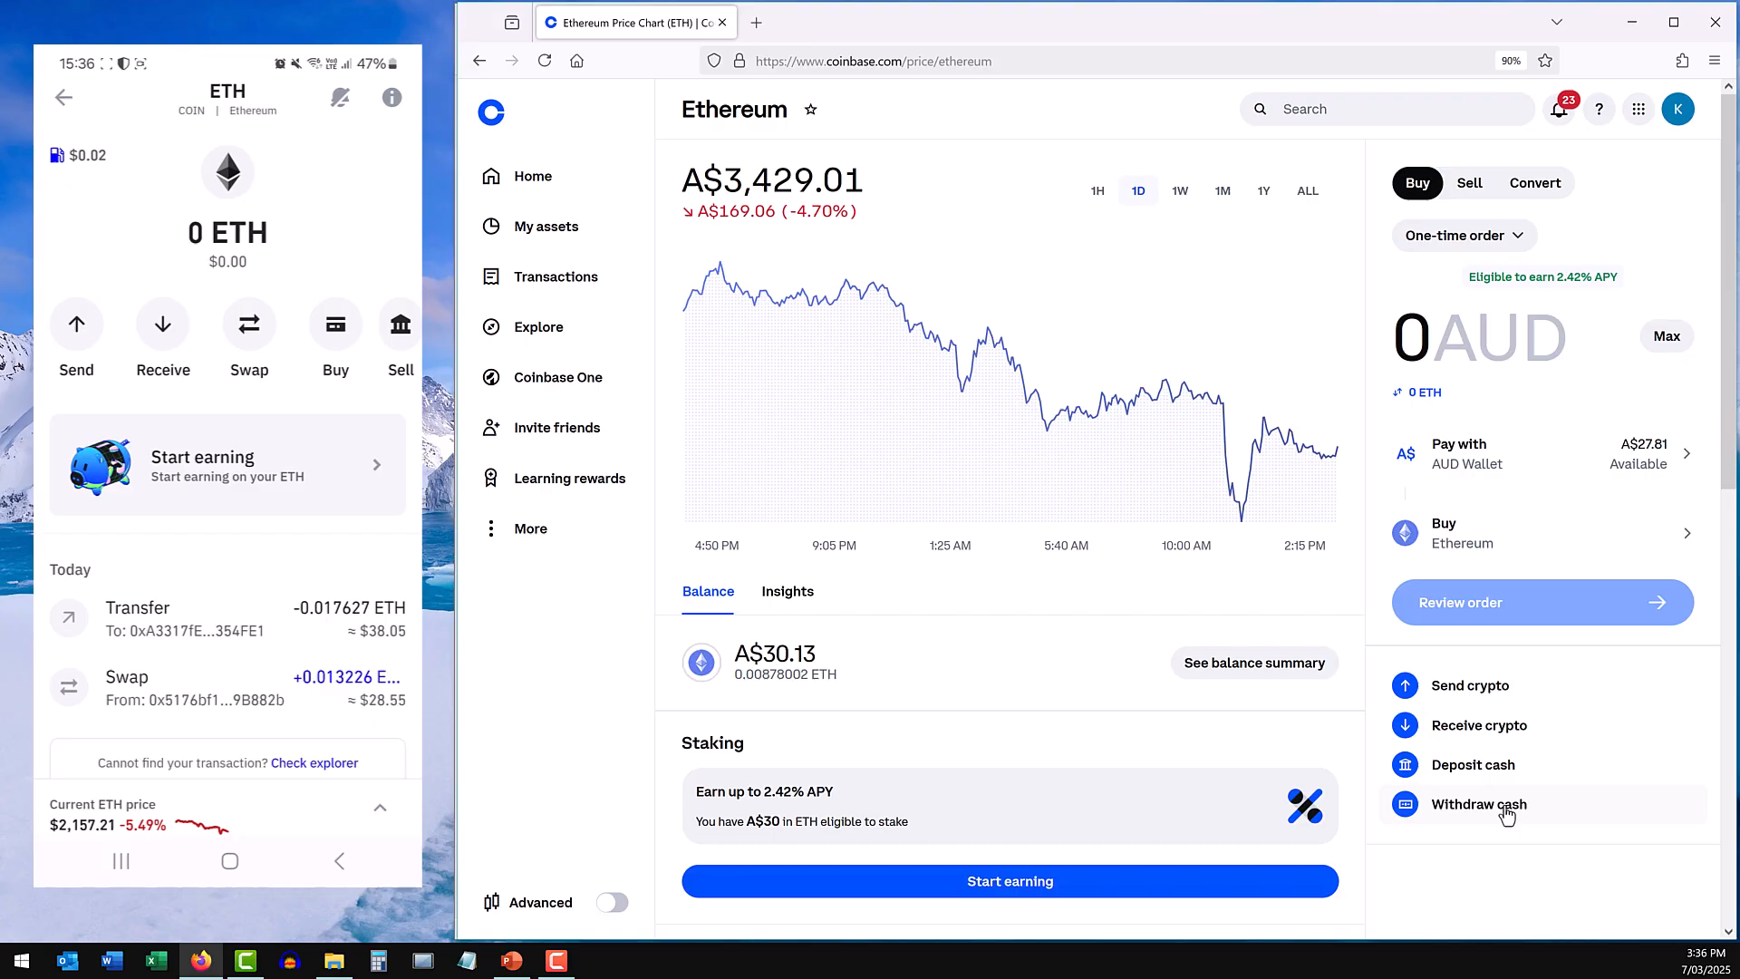
Cash out A$20 instantly to the CommBank account and dismiss the confirmation.
left_click(1478, 803)
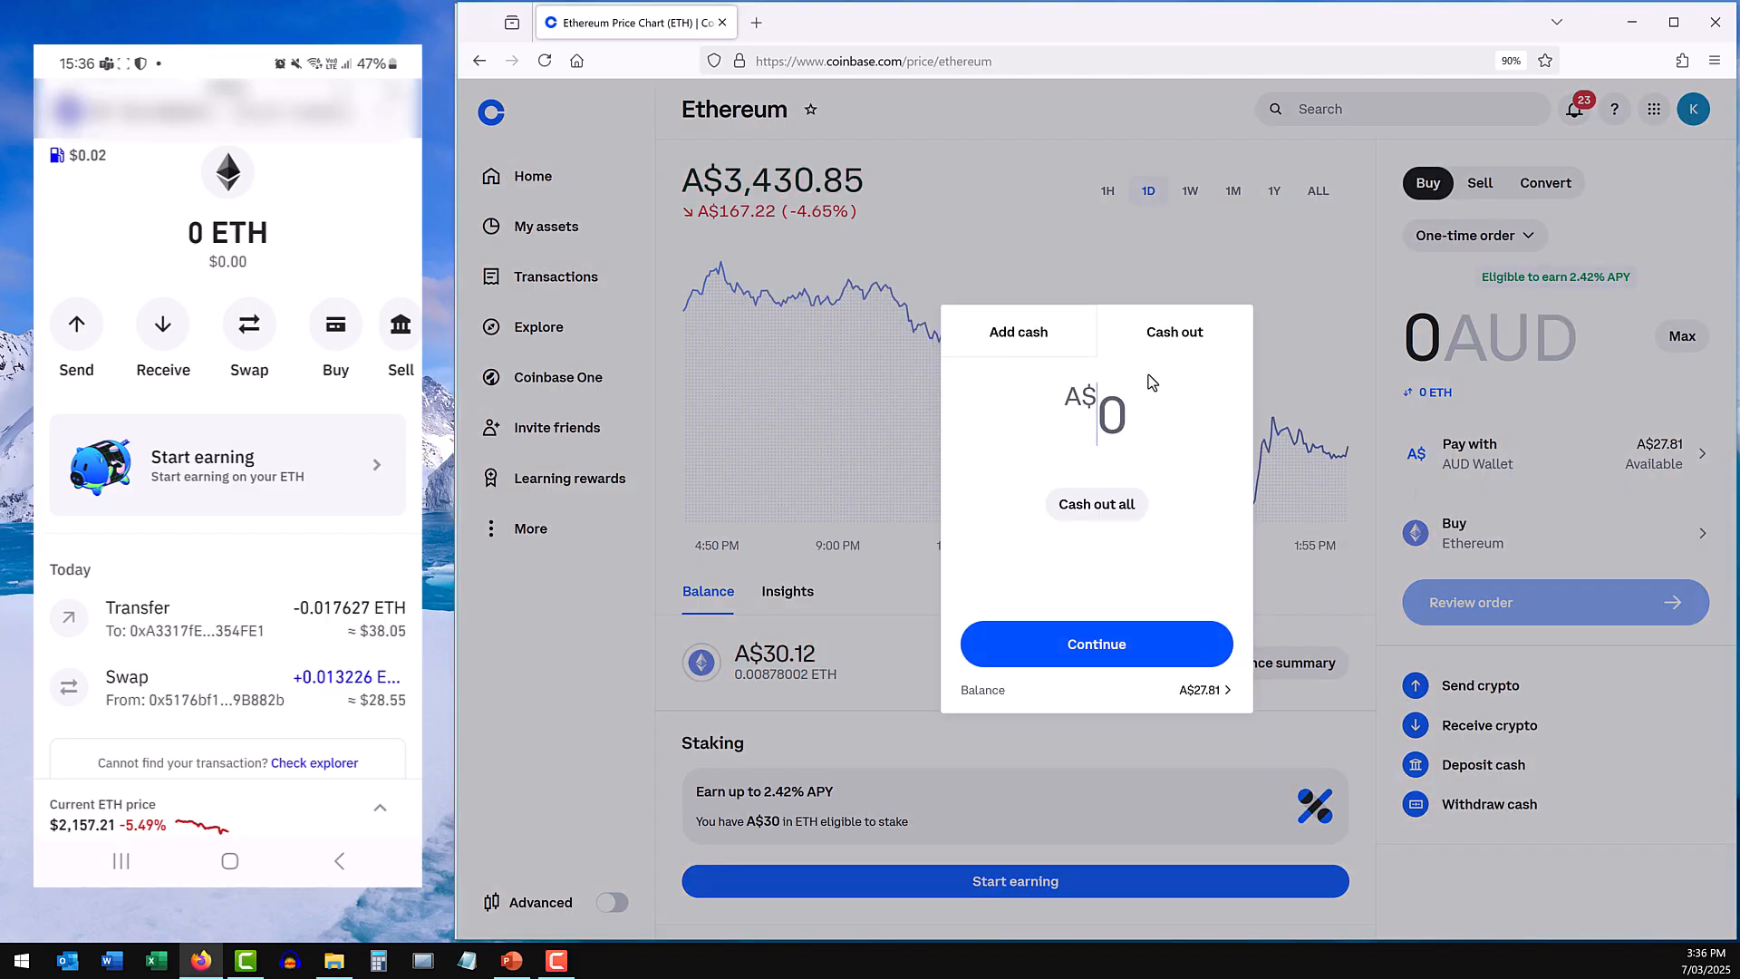
type("20")
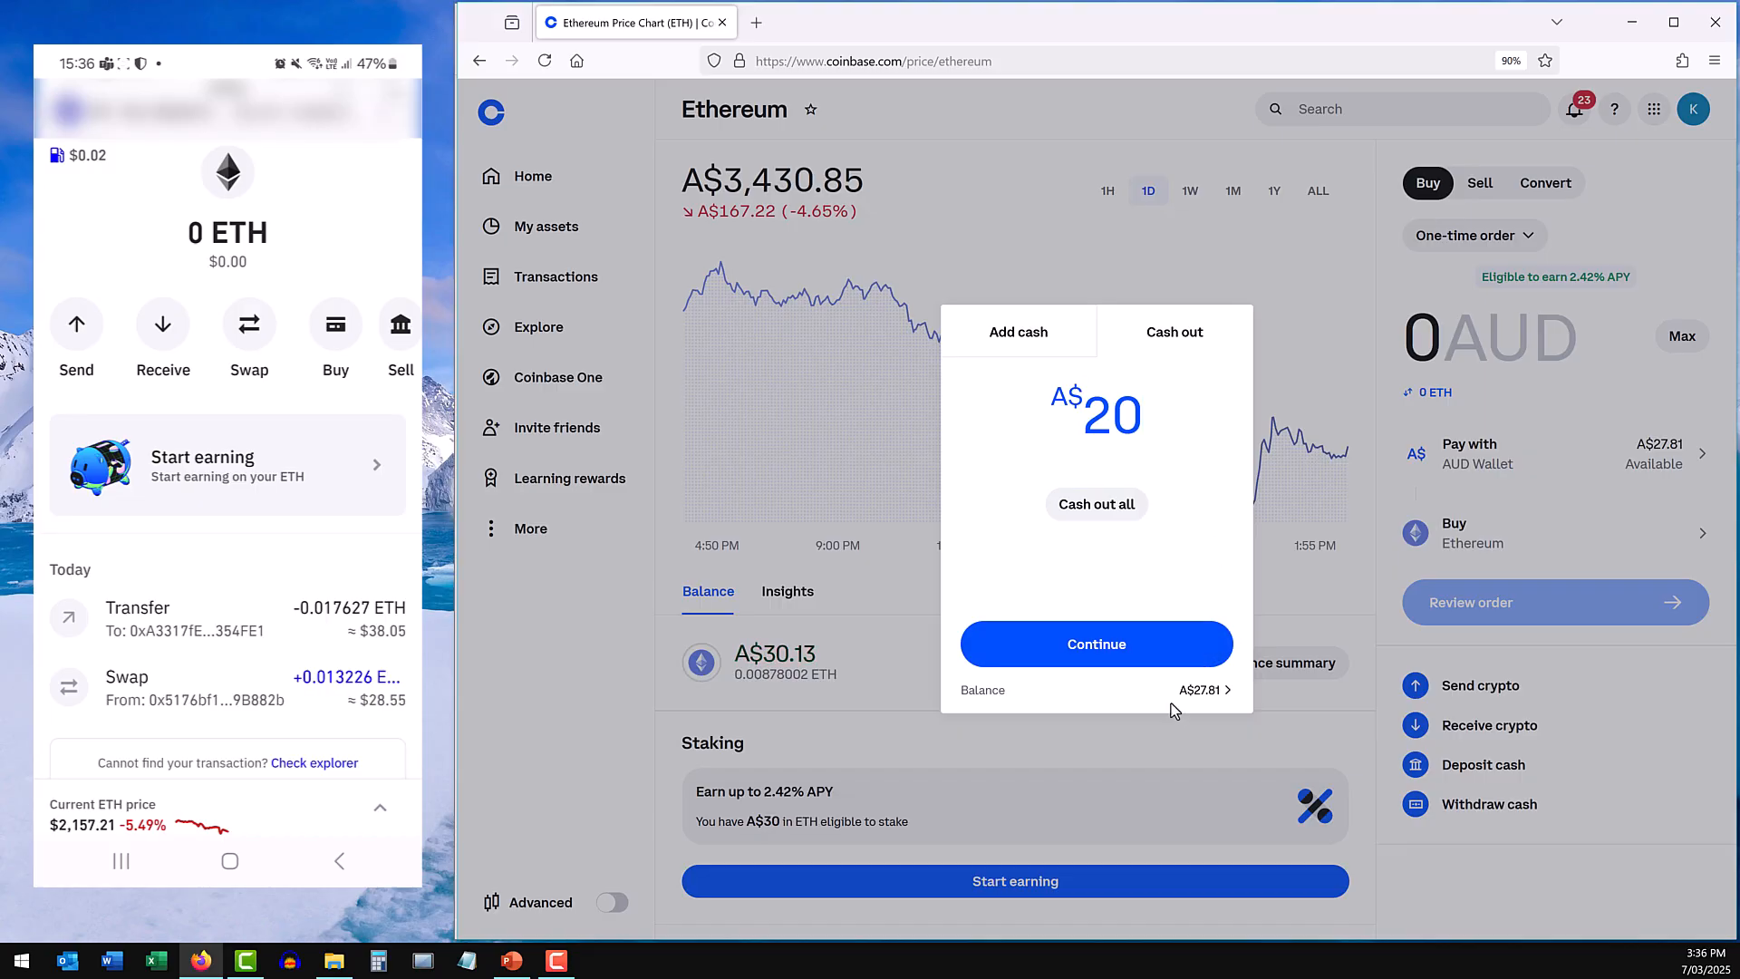
left_click(1094, 643)
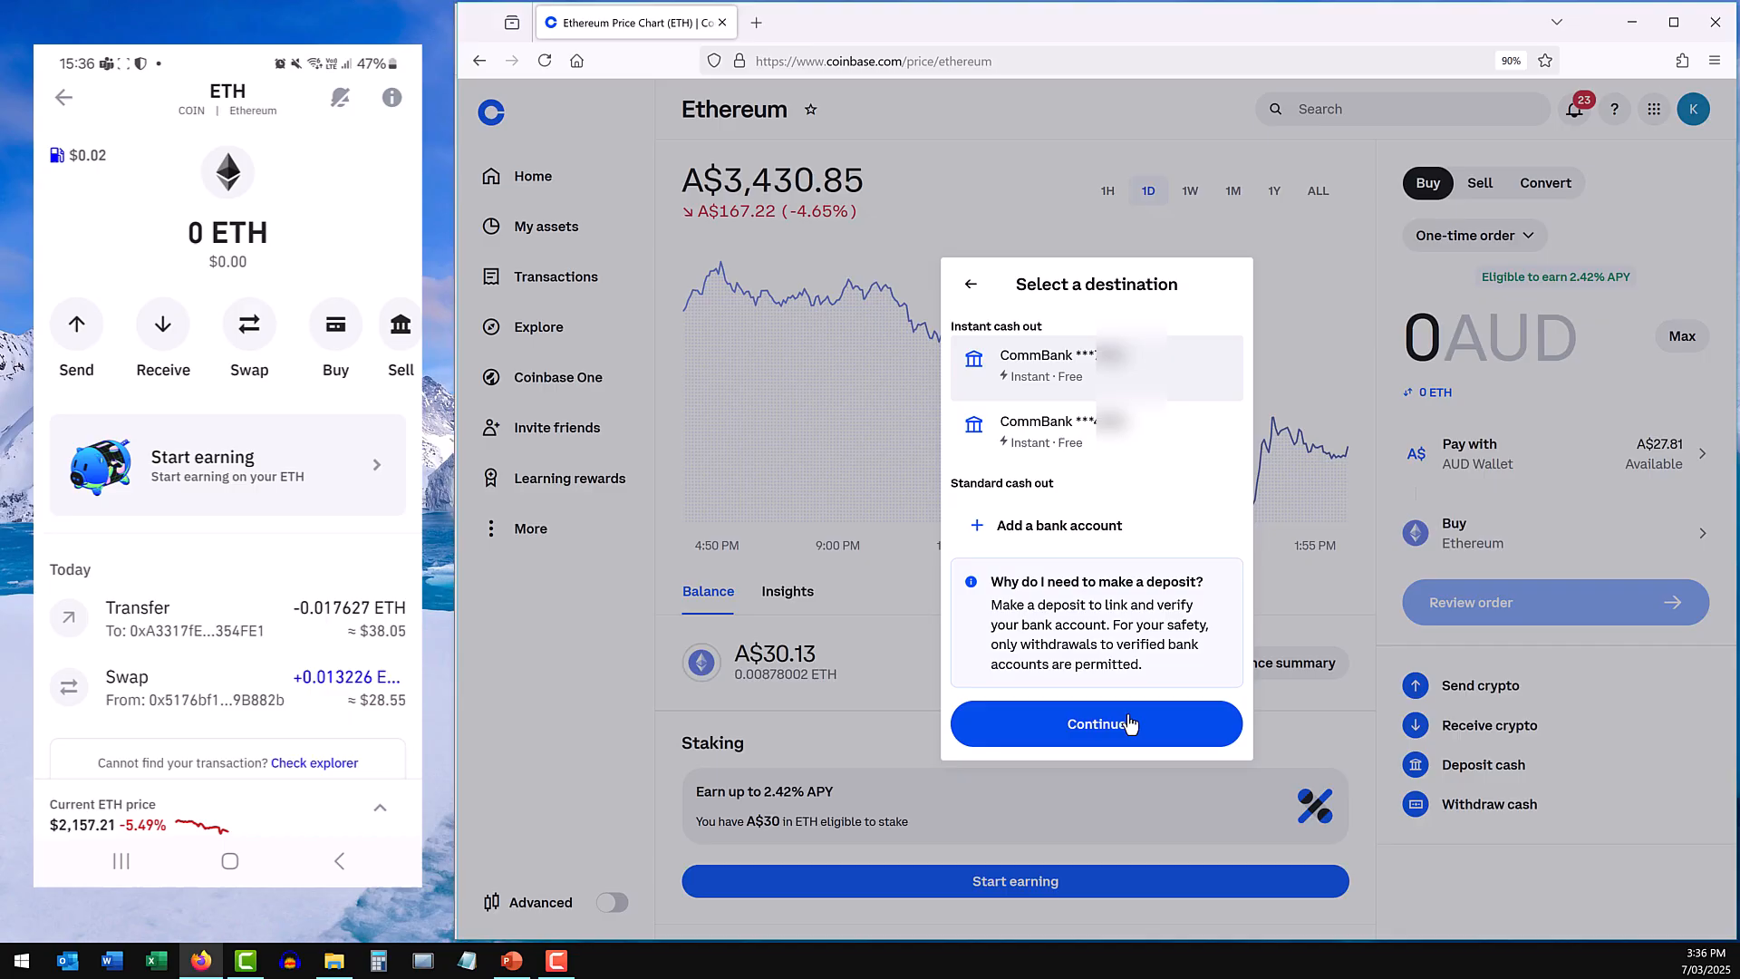
left_click(1095, 724)
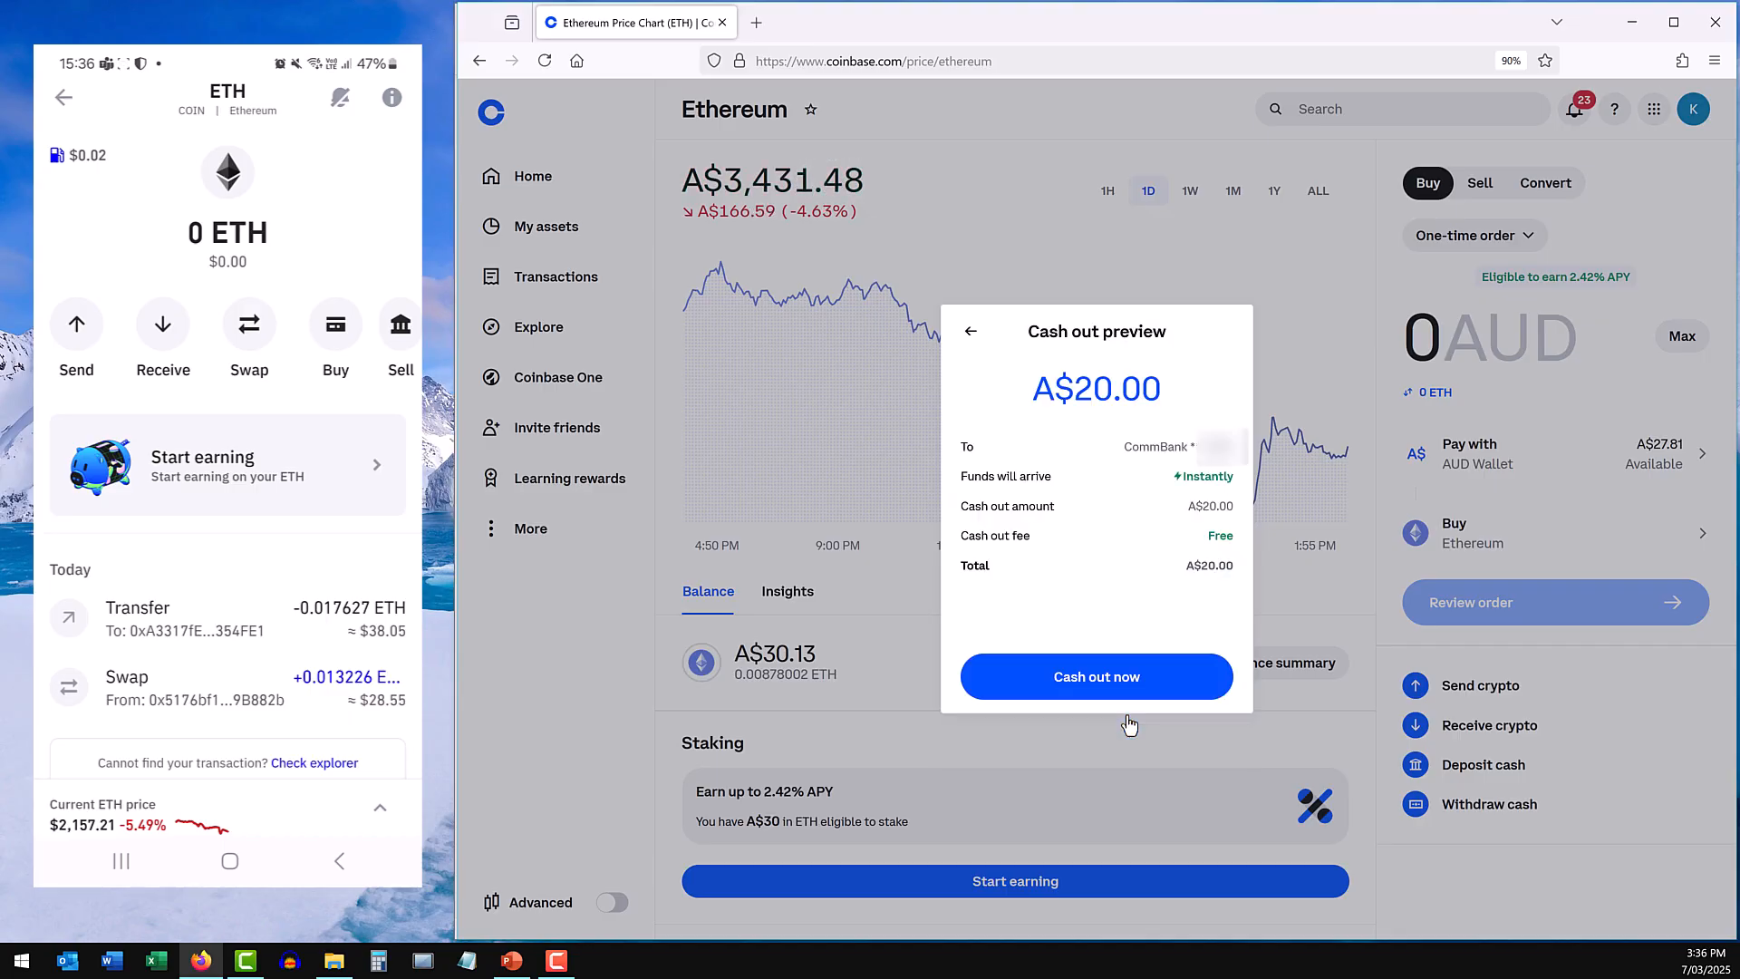
mouse_move(1097, 676)
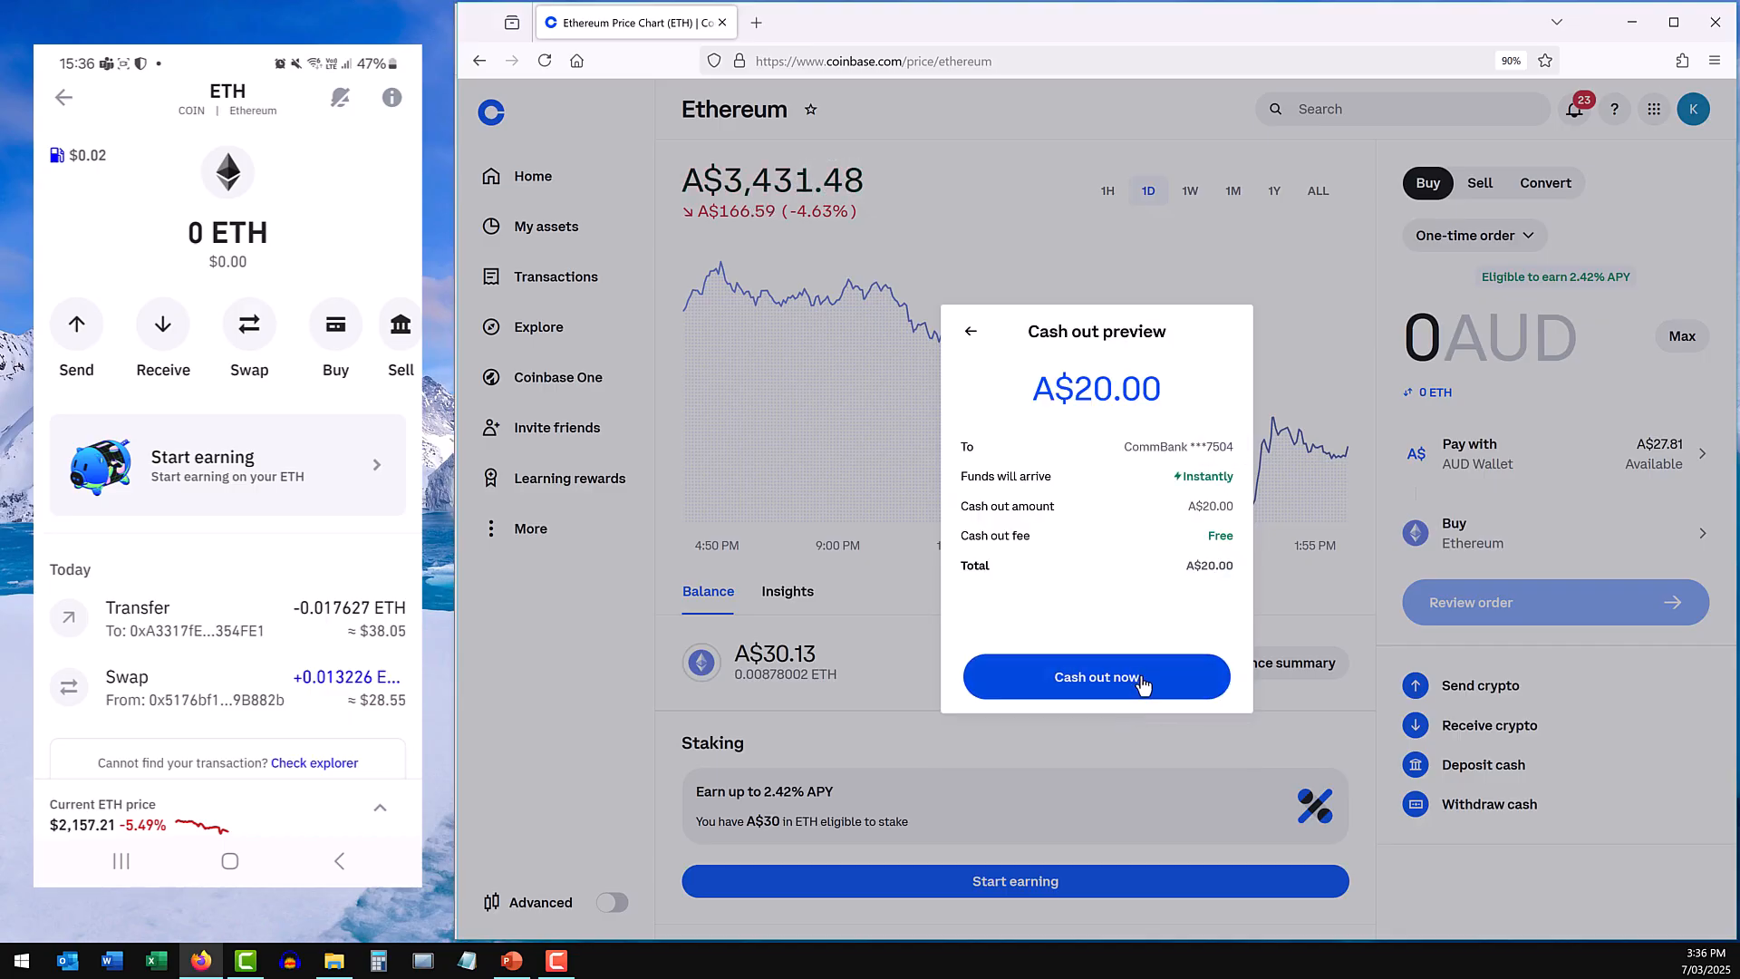
left_click(1095, 676)
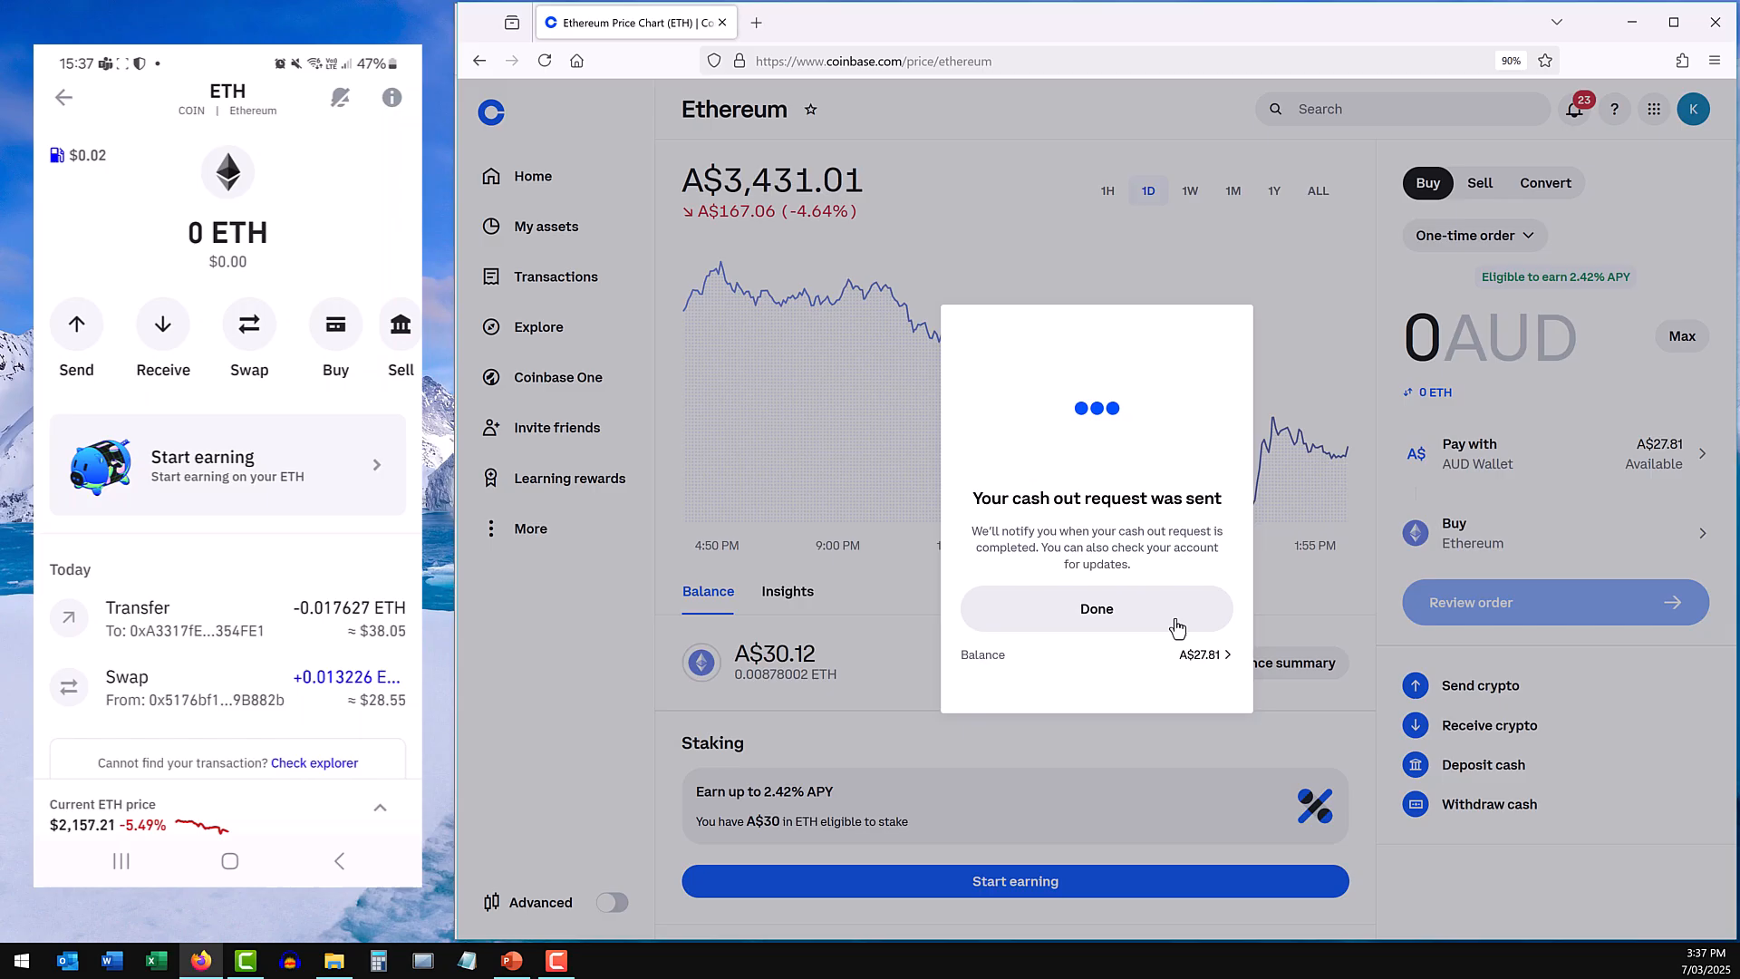
left_click(1095, 609)
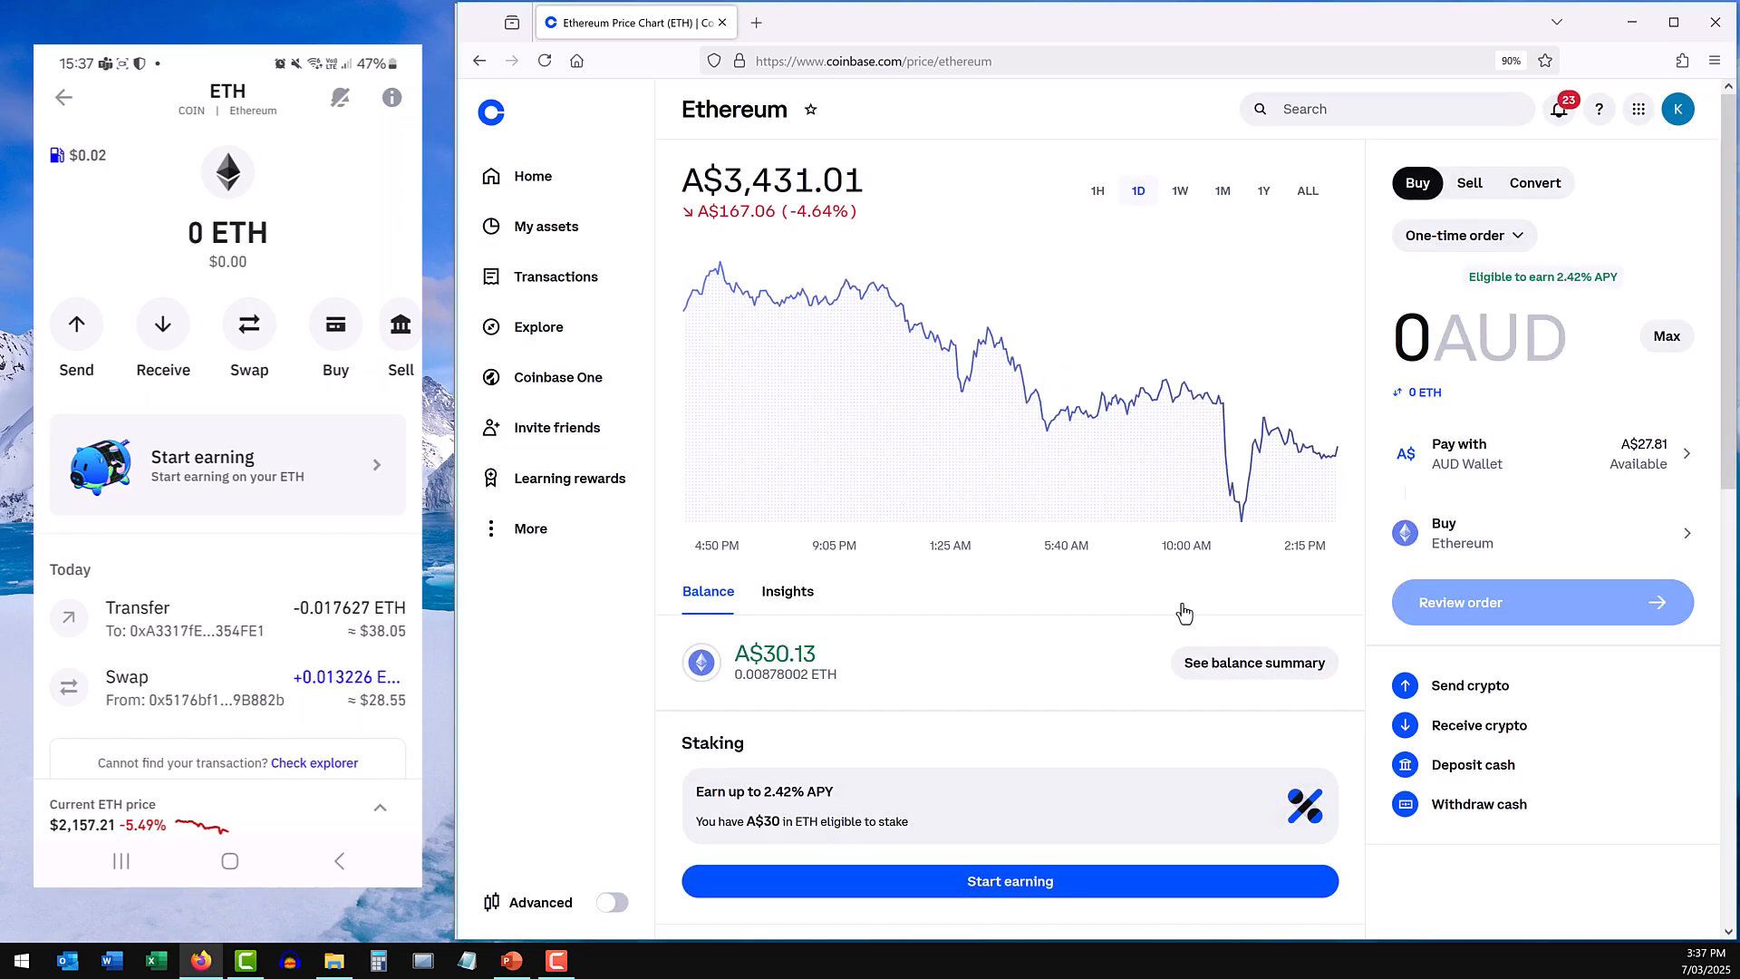
mouse_move(1218, 598)
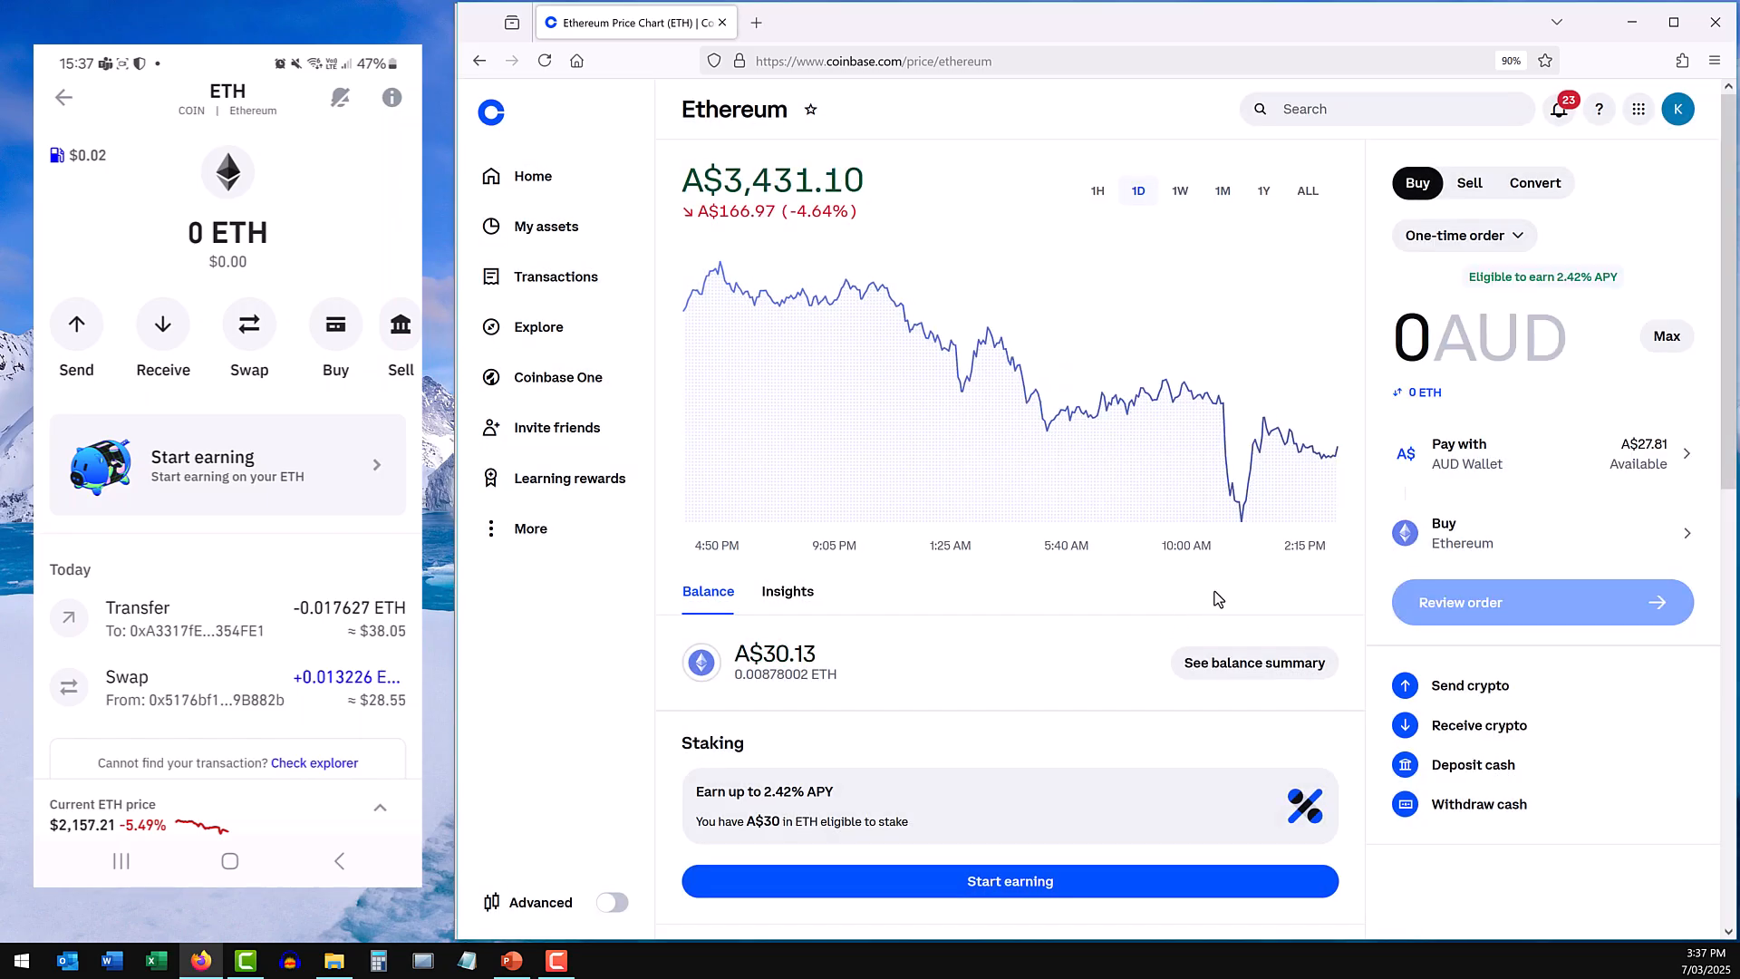